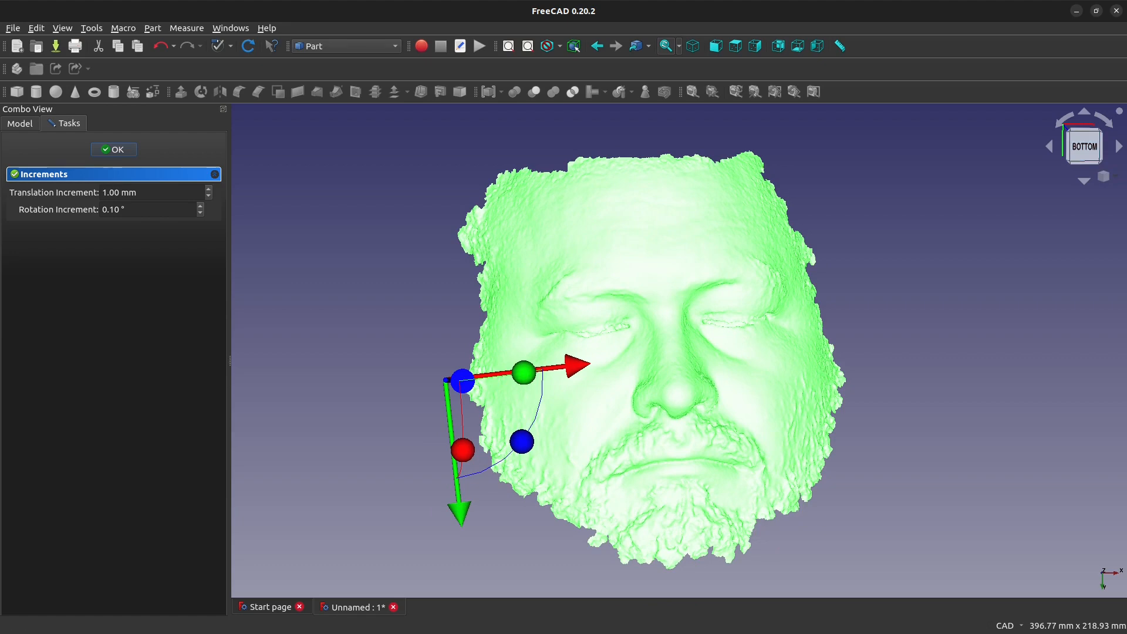
Confirm the face scan's placement transform with OK
{"action": "left_click", "coordinate": [112, 150]}
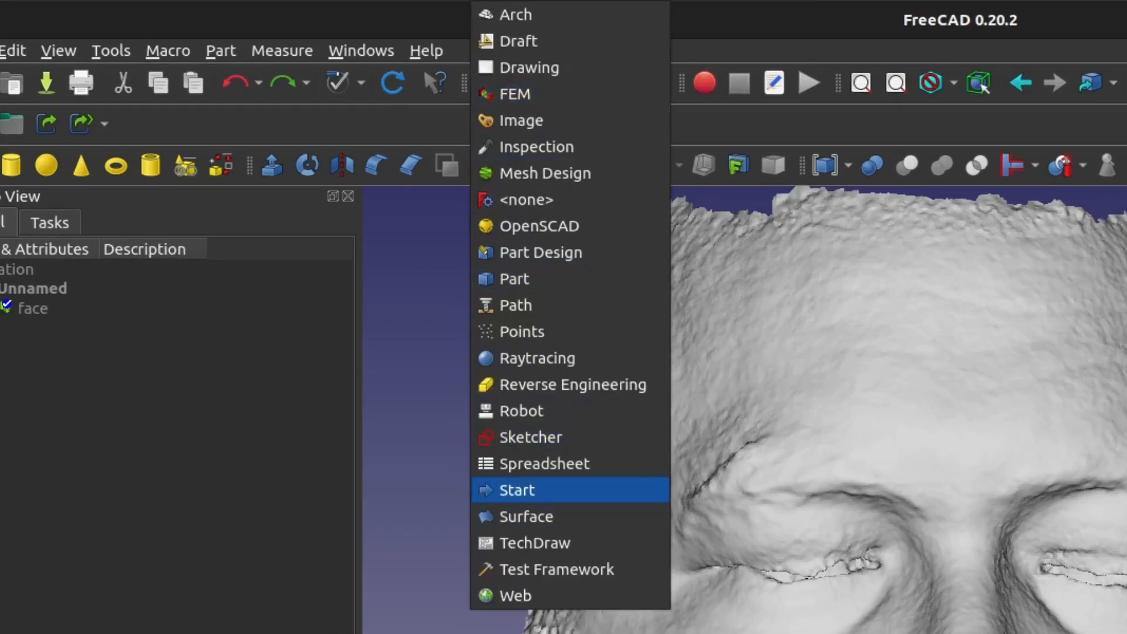
{"action": "mouse_move", "coordinate": [525, 516]}
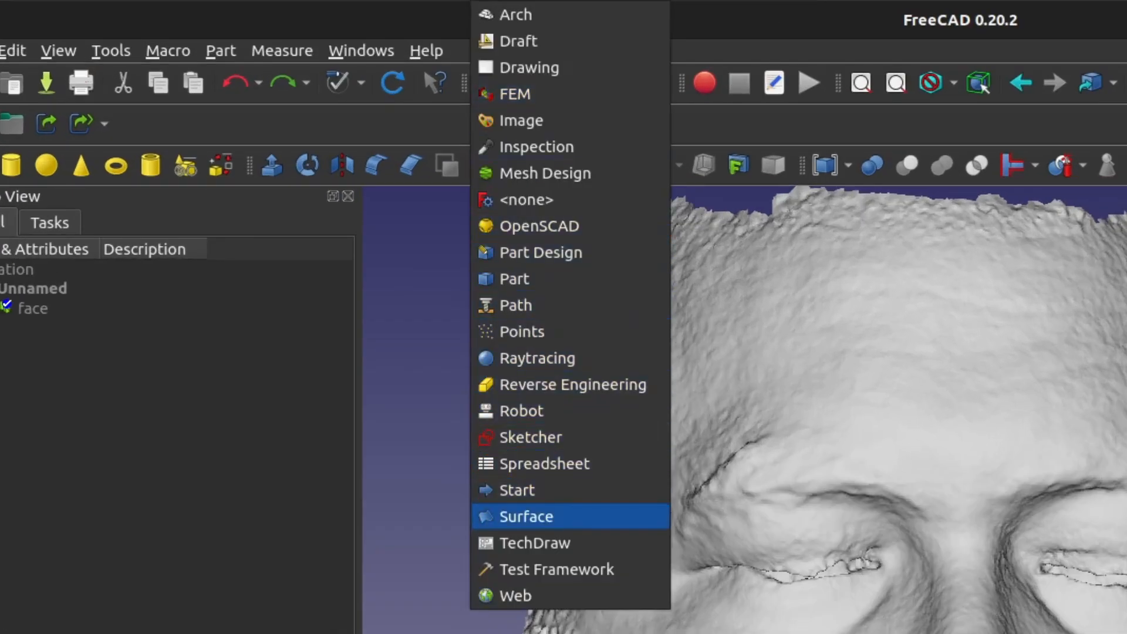
From the Surface workbench, run Curve on mesh and pick a first point on the left forehead
{"action": "left_click", "coordinate": [525, 516]}
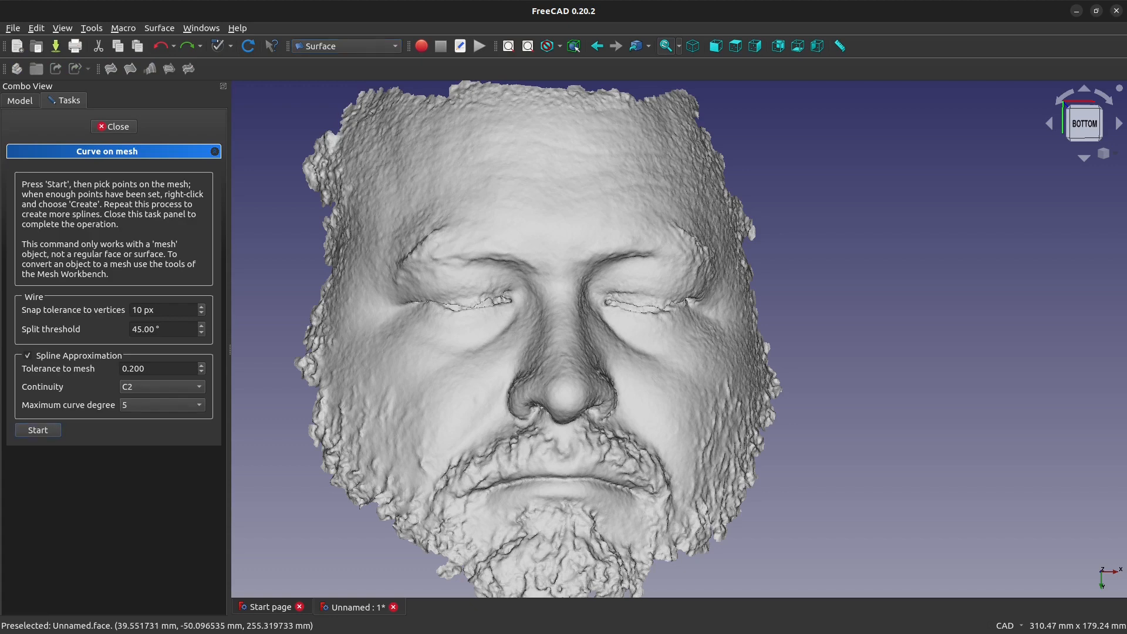
{"action": "left_click", "coordinate": [525, 323]}
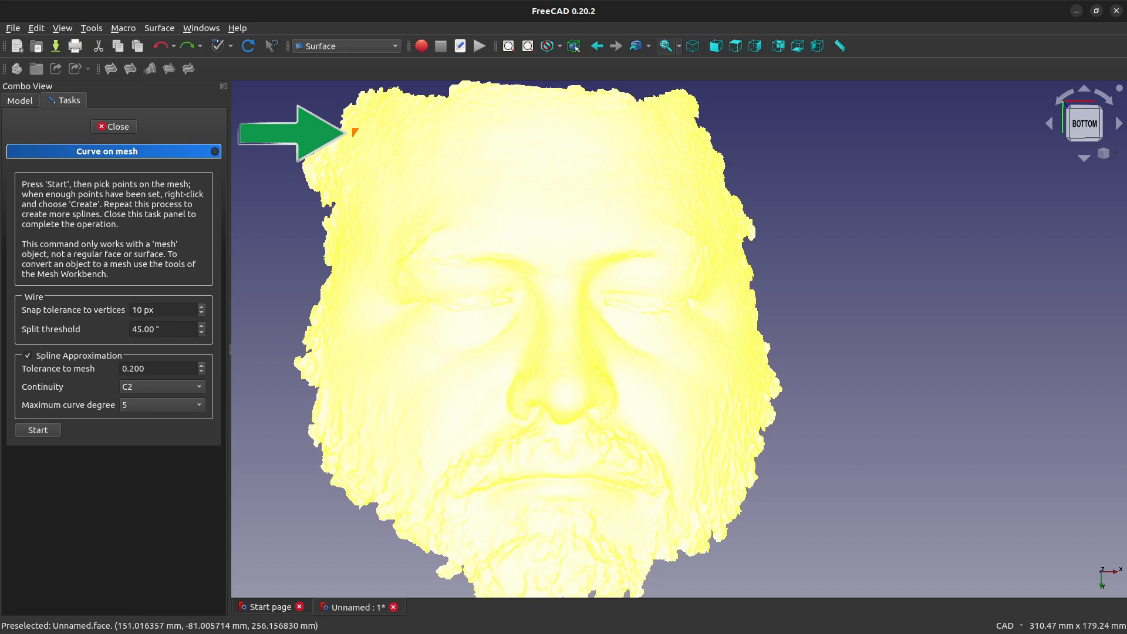
{"action": "left_click", "coordinate": [669, 133]}
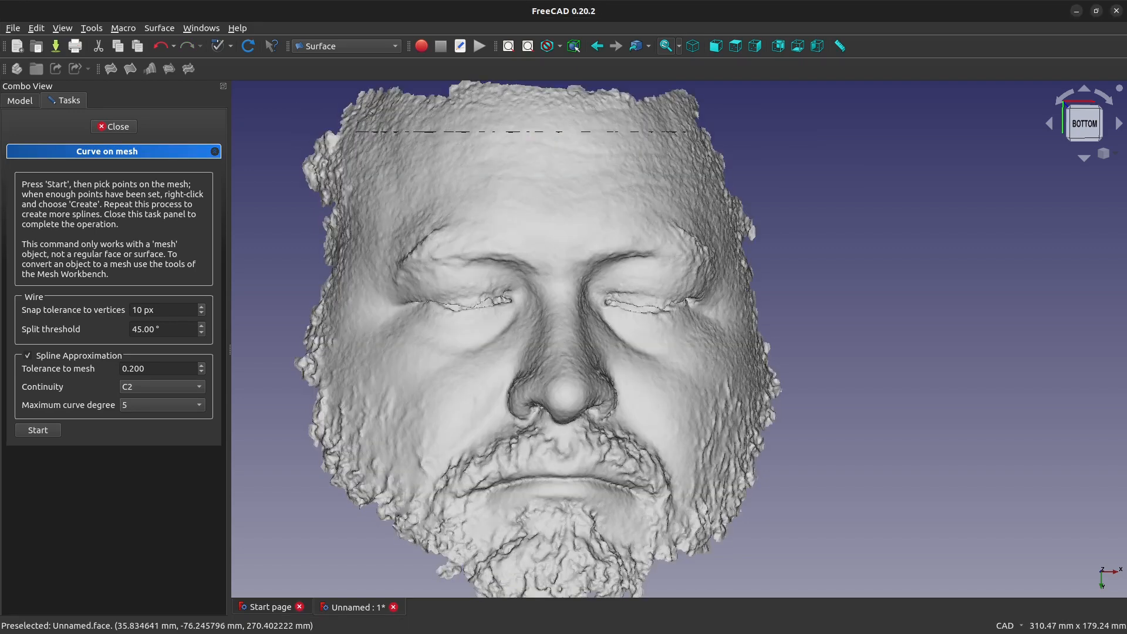
{"action": "left_click", "coordinate": [528, 323]}
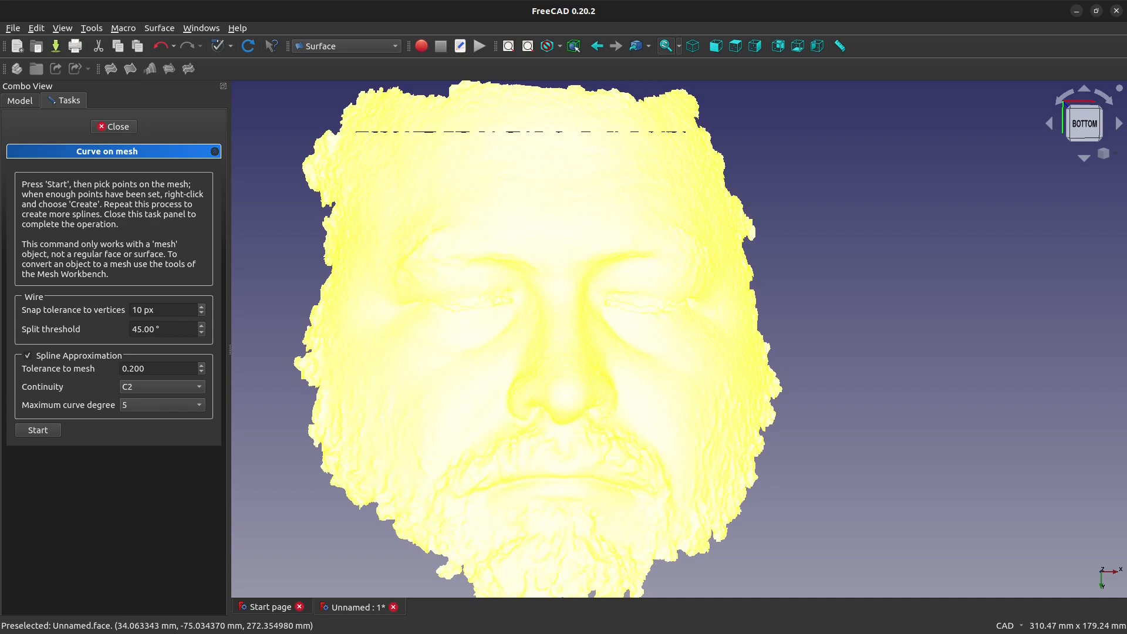
Switch back to the Part workbench and start picking mesh points again
{"action": "left_click", "coordinate": [345, 46]}
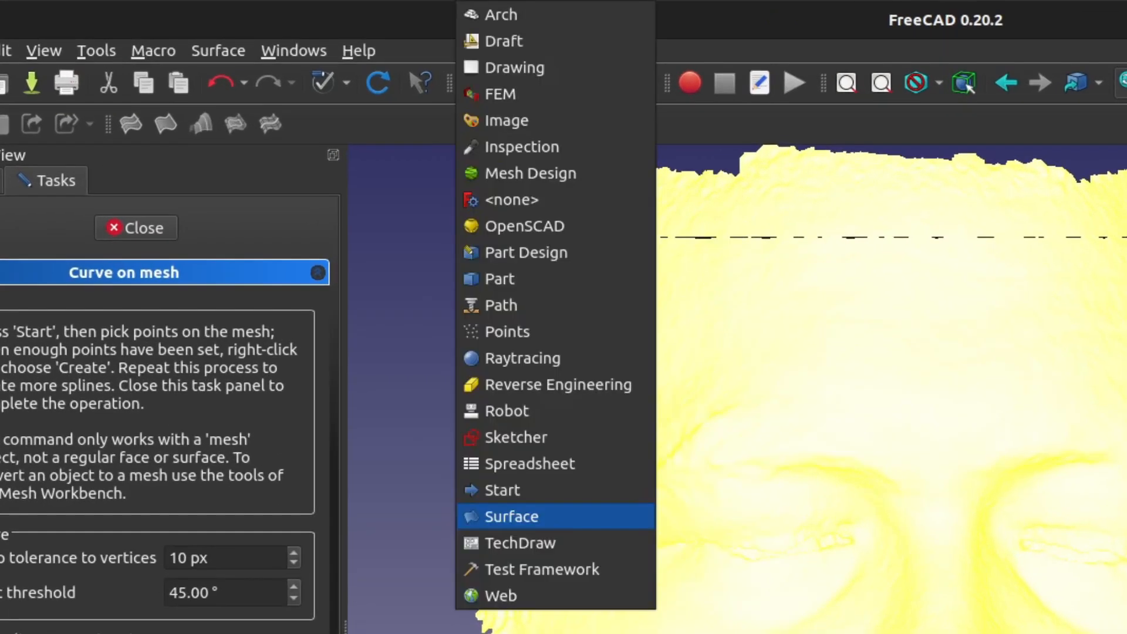
{"action": "left_click", "coordinate": [525, 279]}
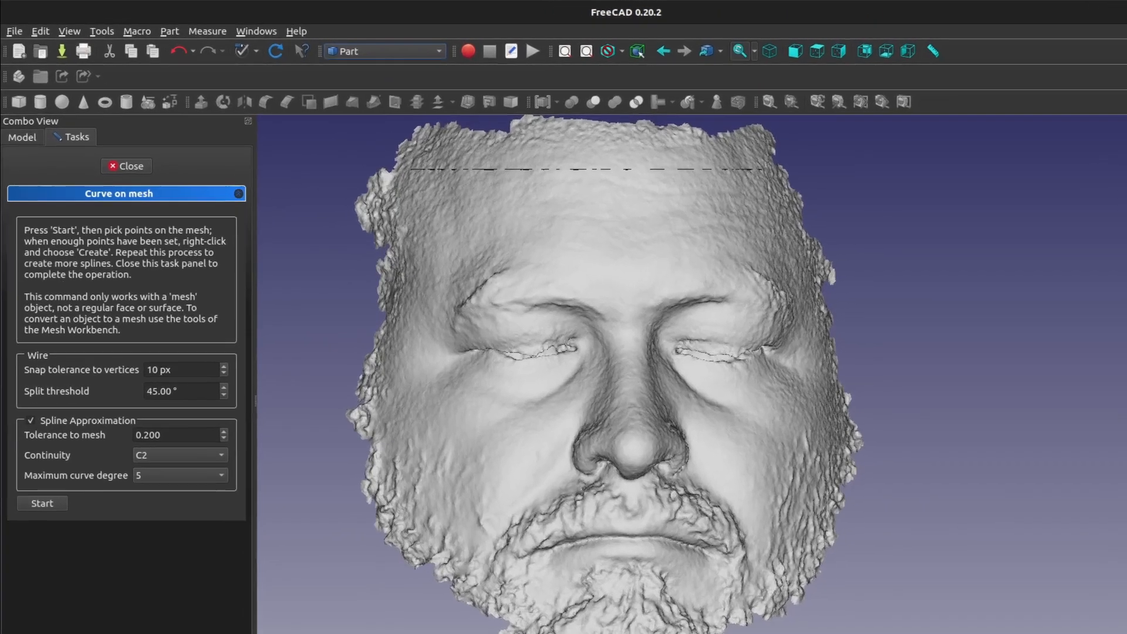
{"action": "left_click", "coordinate": [169, 31]}
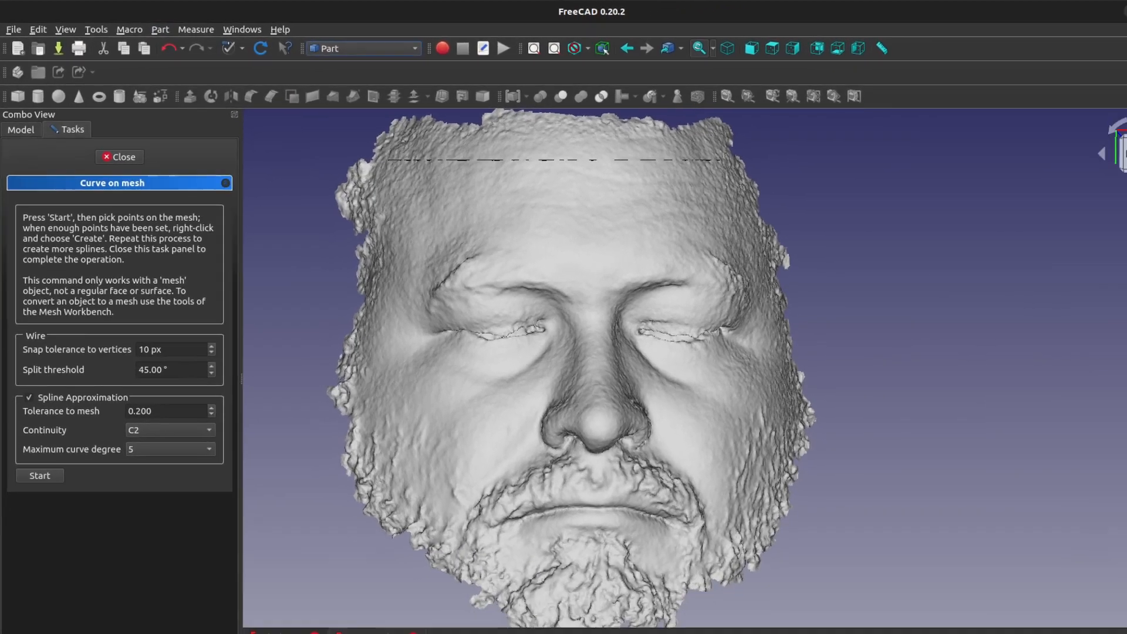
{"action": "mouse_move", "coordinate": [546, 359]}
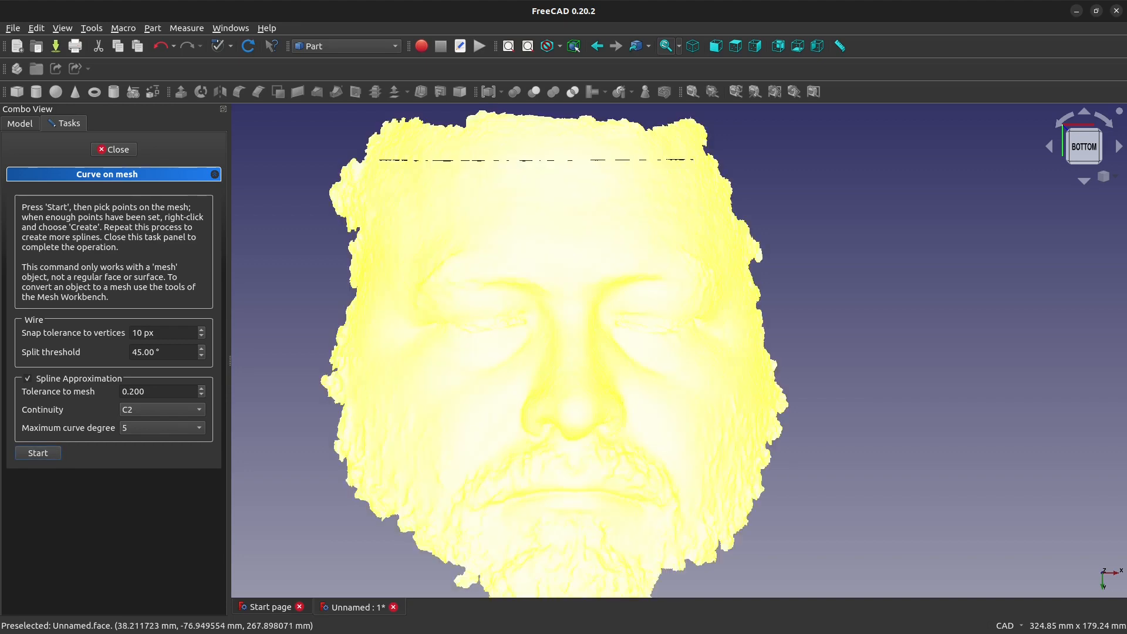
{"action": "mouse_move", "coordinate": [381, 171]}
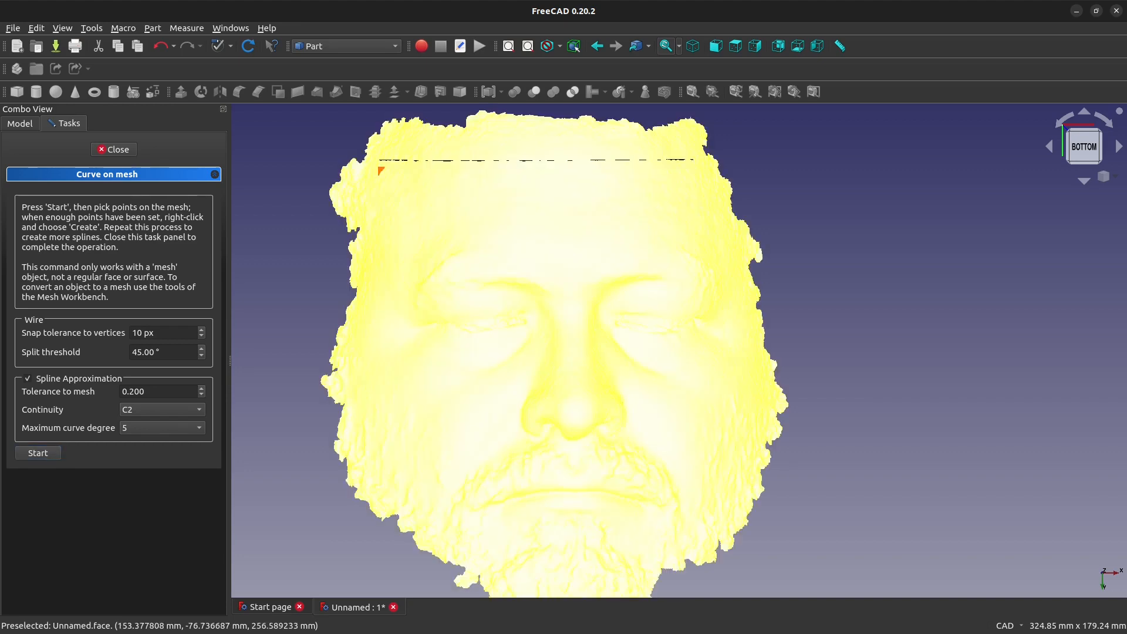
Create two spline curves across the forehead from the picked points
{"action": "right_click", "coordinate": [703, 170]}
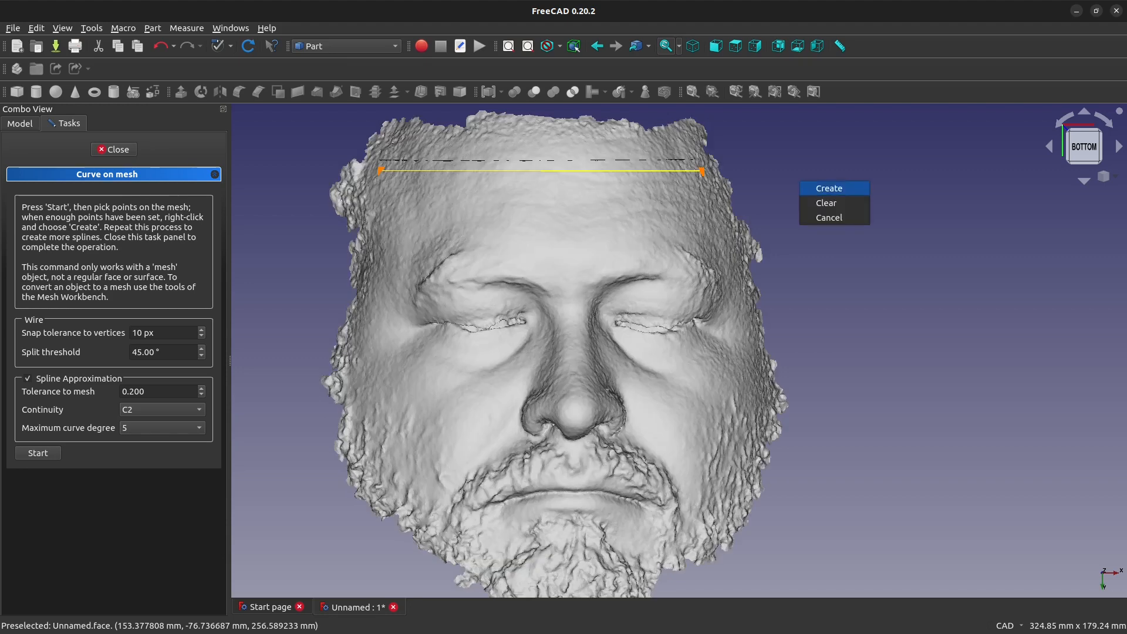
{"action": "left_click", "coordinate": [829, 188]}
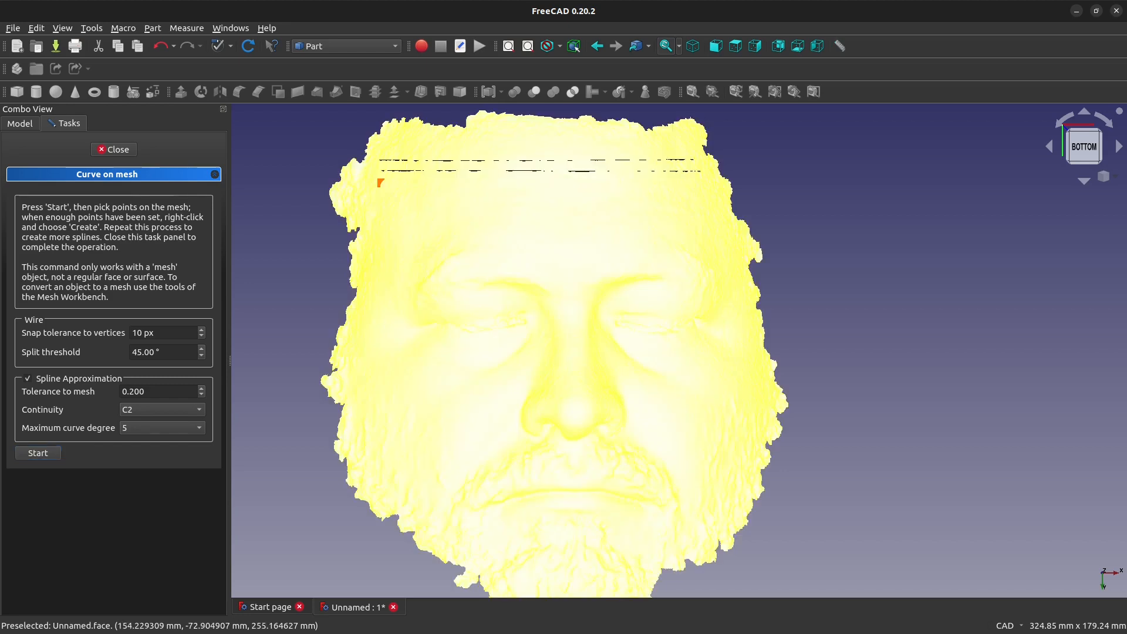
{"action": "right_click", "coordinate": [705, 182]}
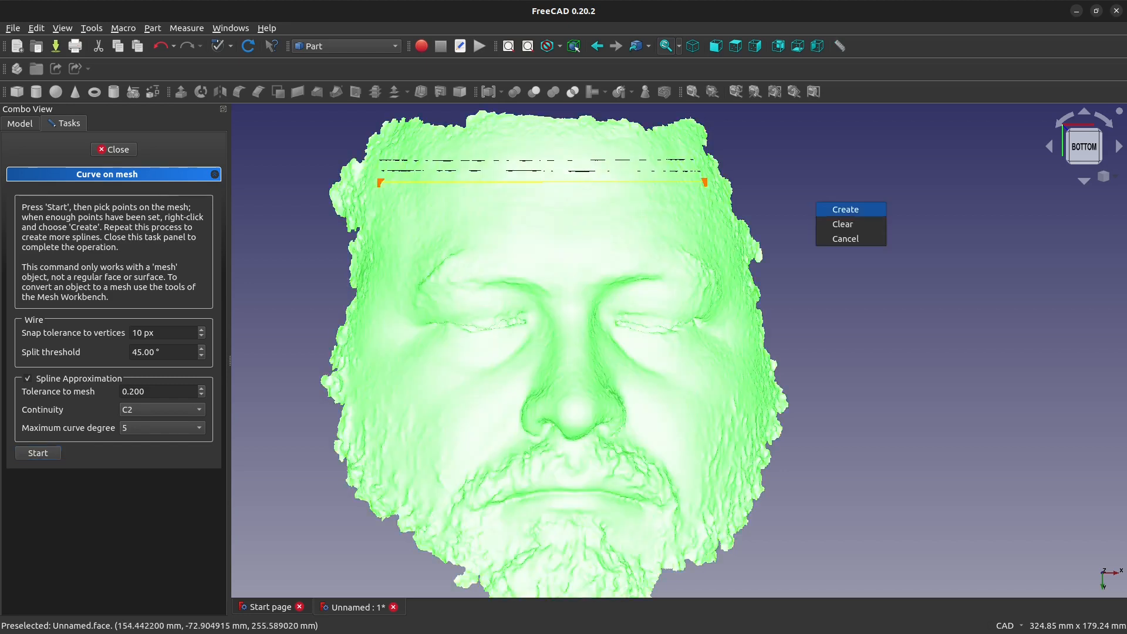
{"action": "left_click", "coordinate": [845, 209]}
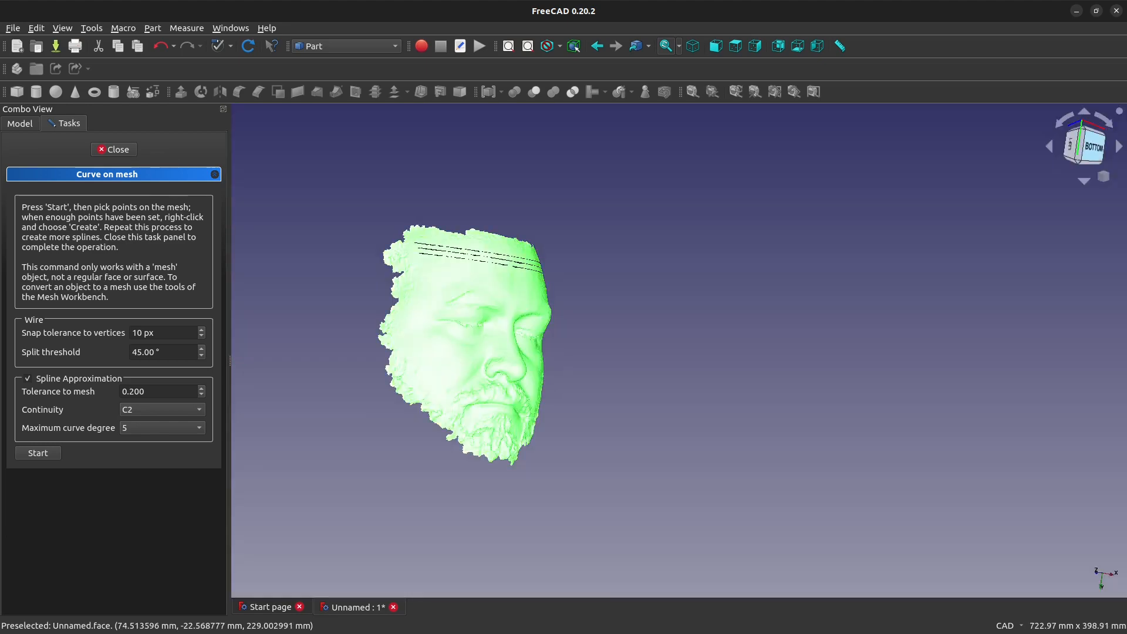
Zoom around the eye region while laying a spline across both eyes
{"action": "scroll", "scroll_direction": "up", "scroll_amount": 3}
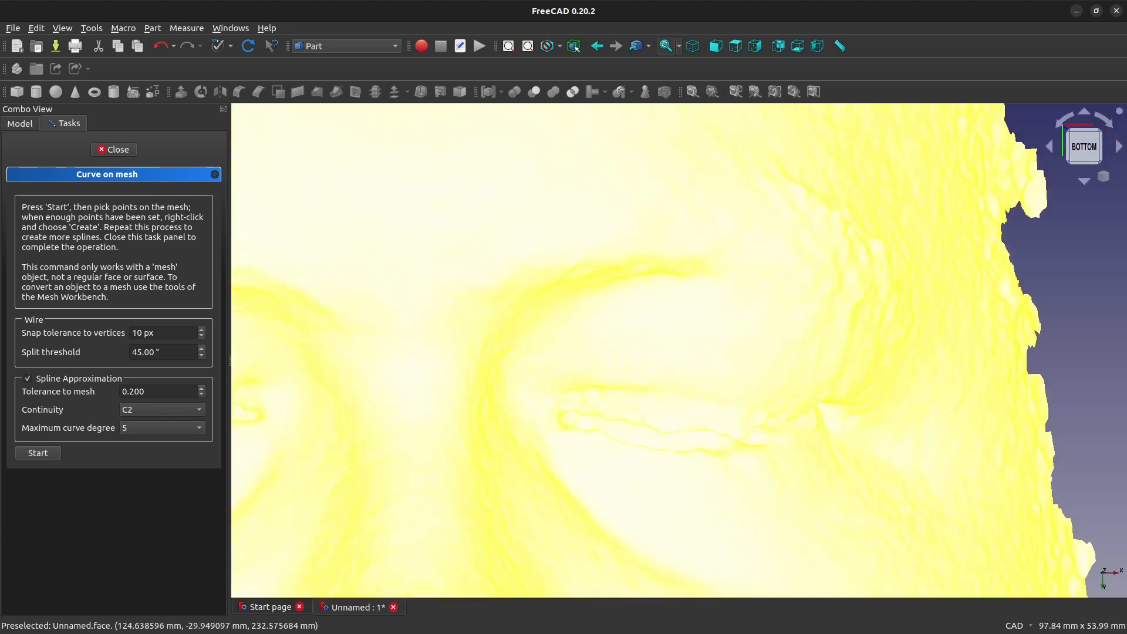
{"action": "scroll", "scroll_direction": "down", "scroll_amount": 3}
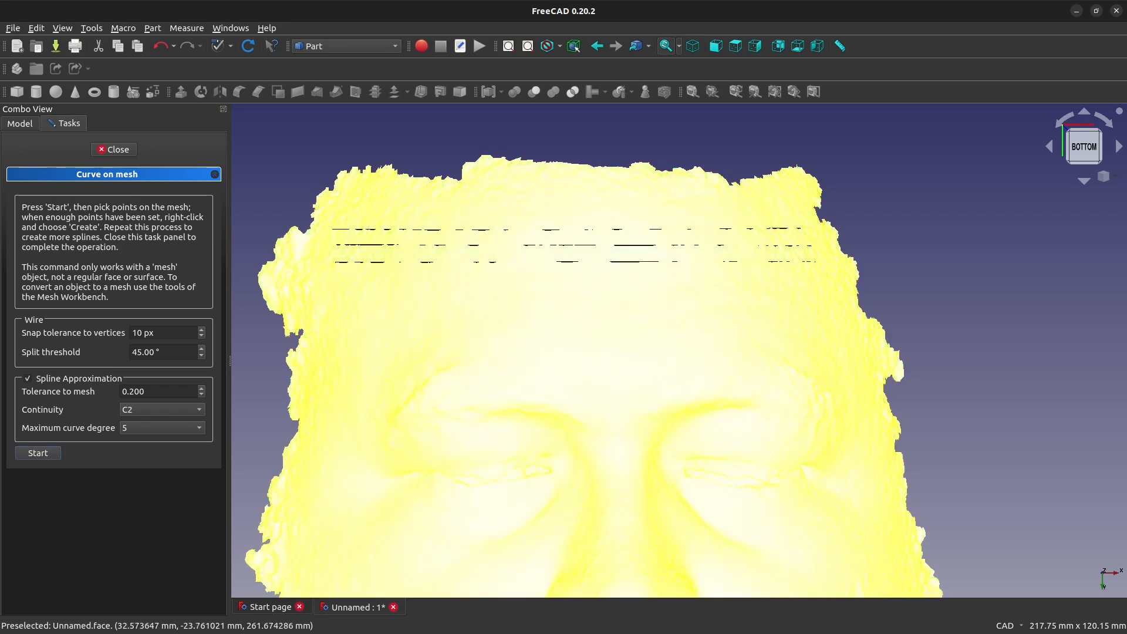
{"action": "mouse_move", "coordinate": [301, 464]}
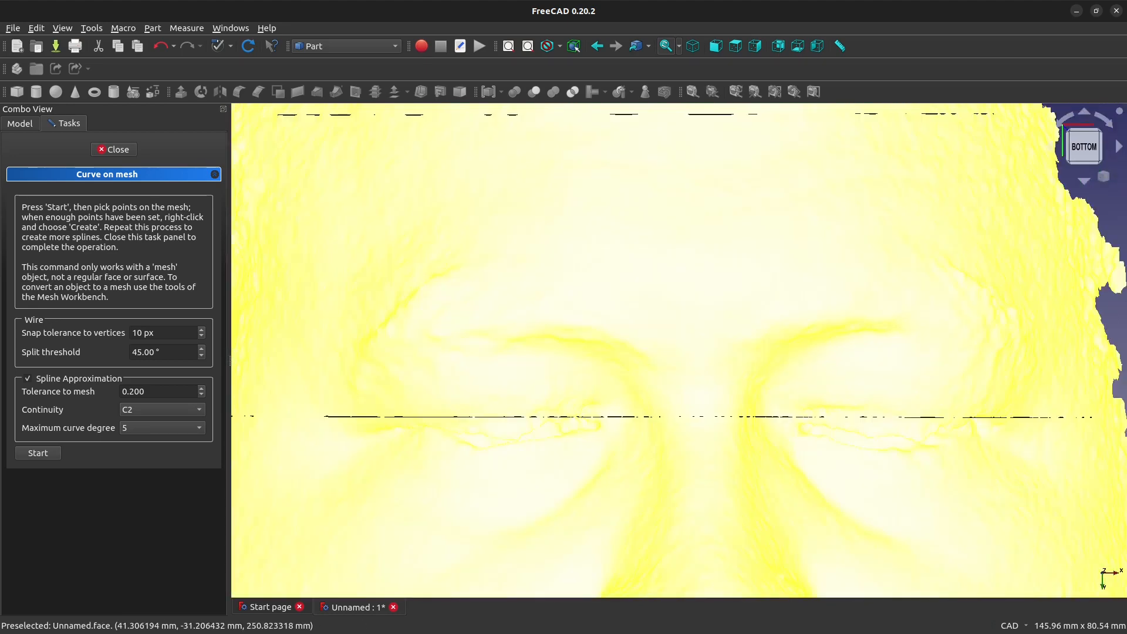
{"action": "scroll", "scroll_direction": "down", "scroll_amount": 3}
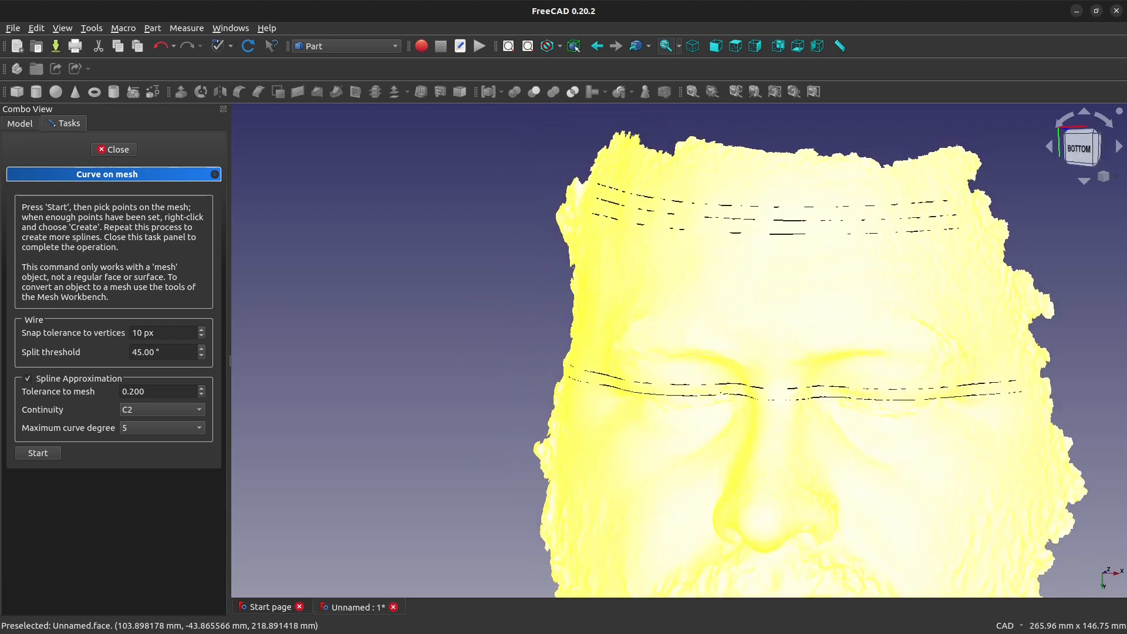
{"action": "scroll", "scroll_direction": "up", "scroll_amount": 3}
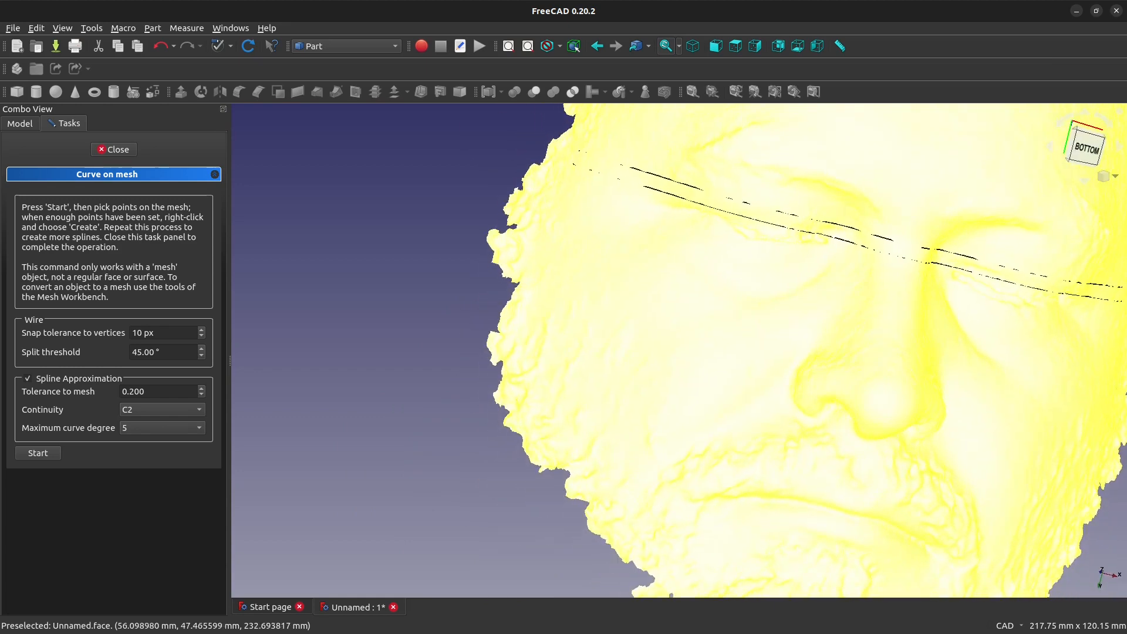
Close the curve-on-mesh task, hide the face scan to check the splines, then show it again
{"action": "left_click", "coordinate": [113, 150]}
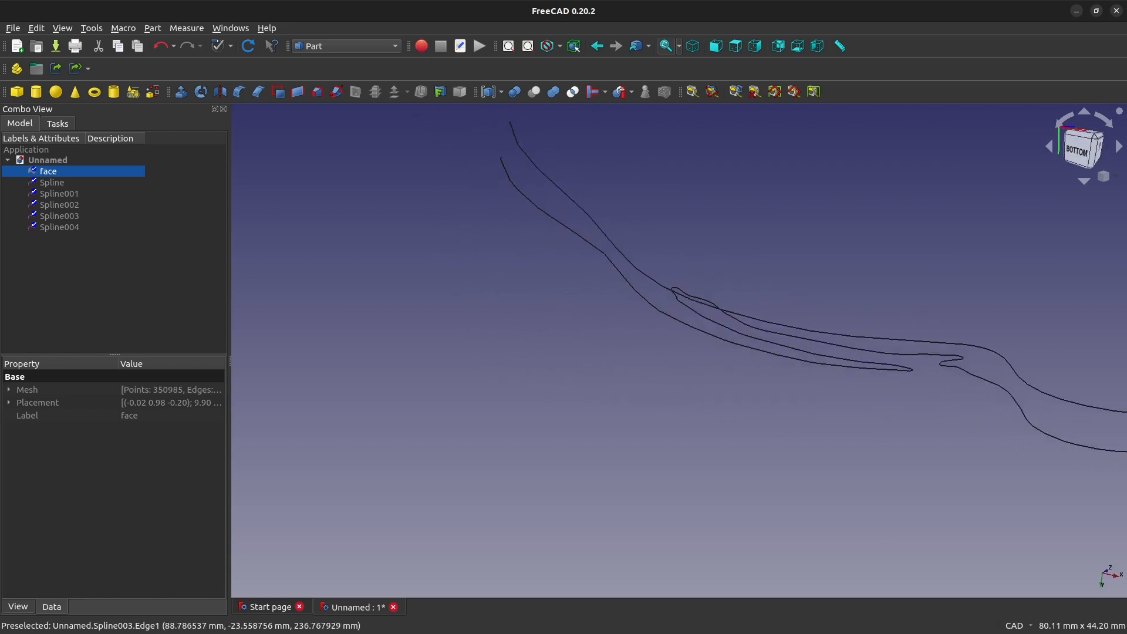
{"action": "left_click", "coordinate": [59, 227]}
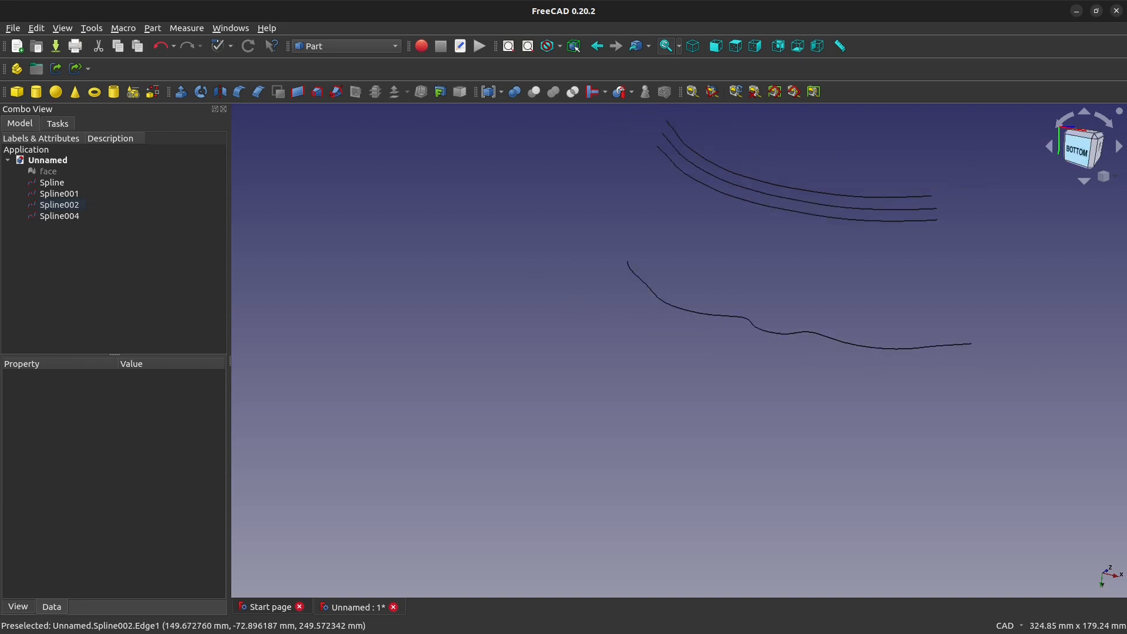
{"action": "left_click", "coordinate": [49, 171]}
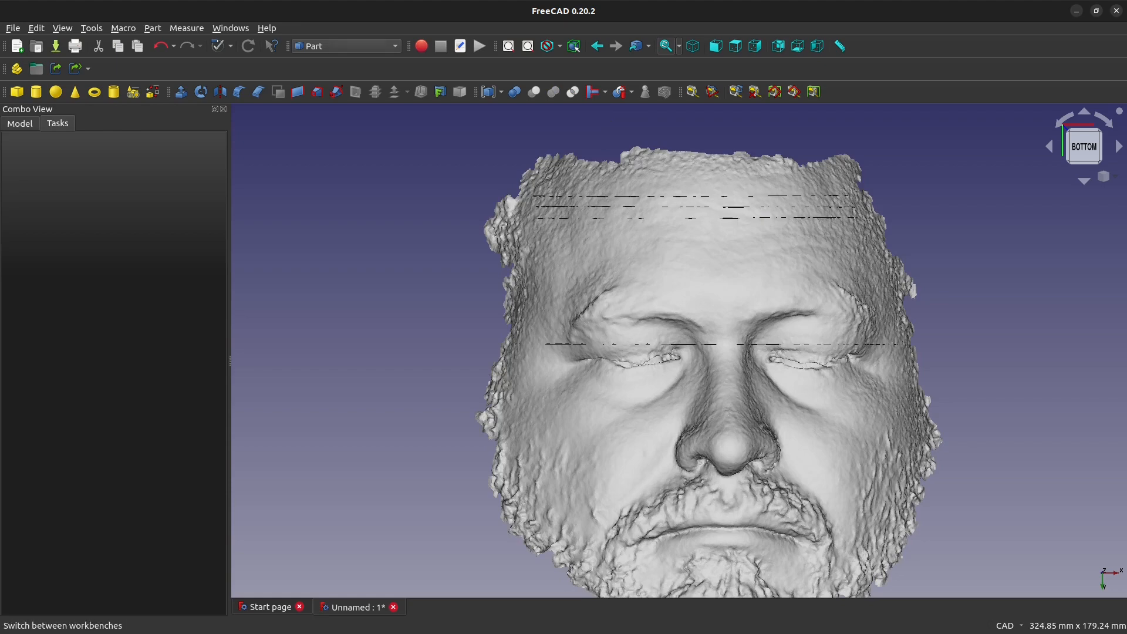
Bring up the workbench list to reach Surface's Curve on mesh tool
{"action": "left_click", "coordinate": [345, 45]}
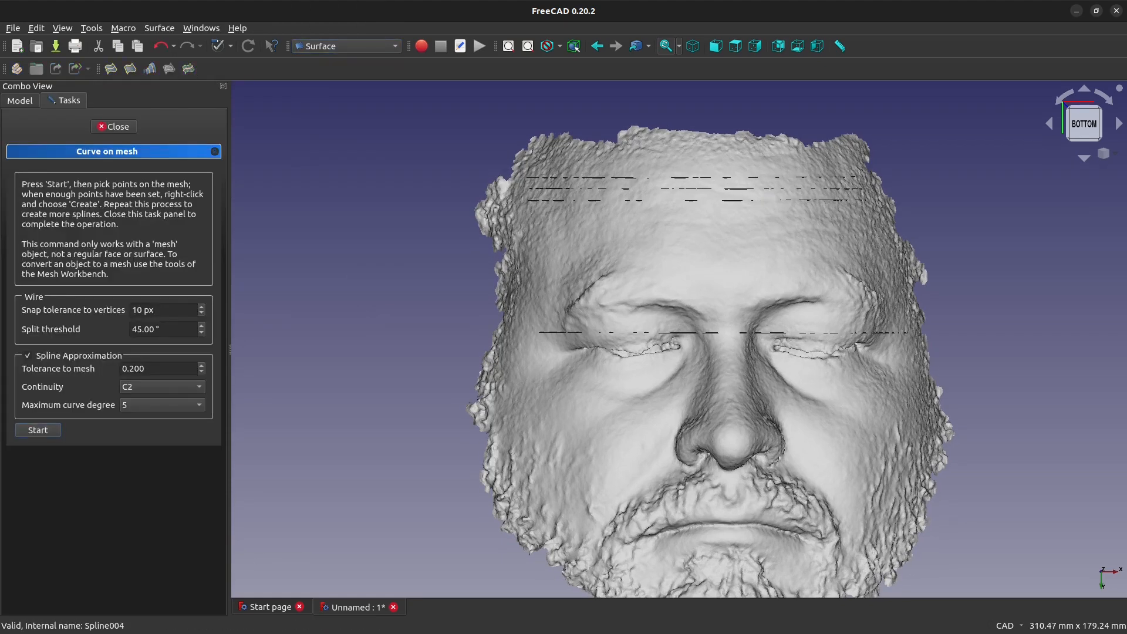
{"action": "mouse_move", "coordinate": [704, 323]}
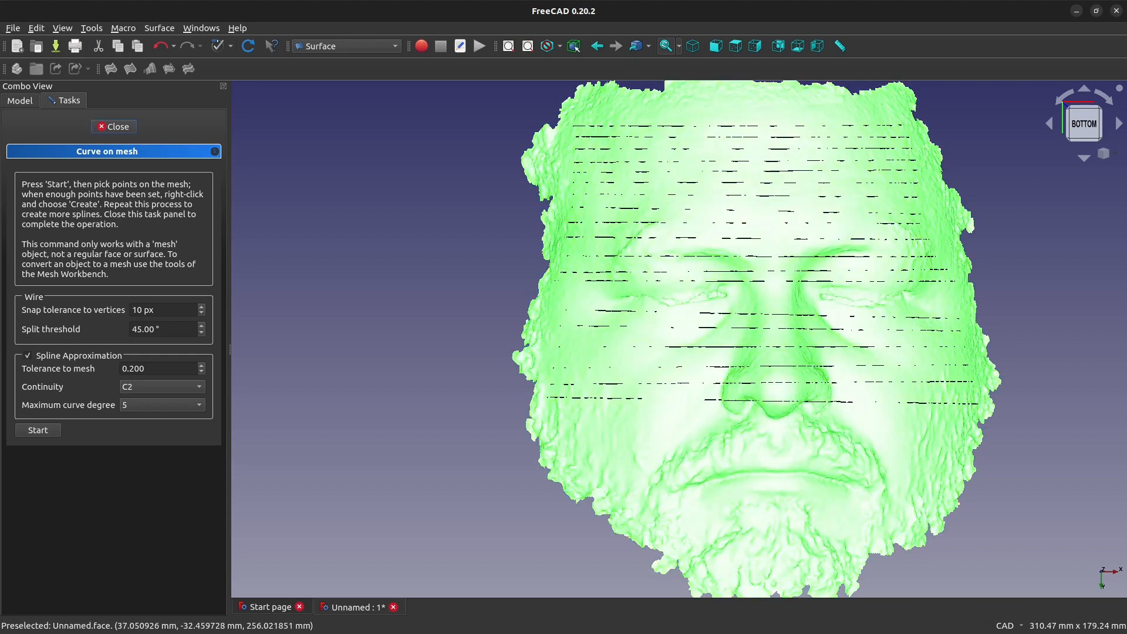
Close Curve on mesh and add the spline edges, through Spline018, to a Sectional edges surface
{"action": "left_click", "coordinate": [112, 127]}
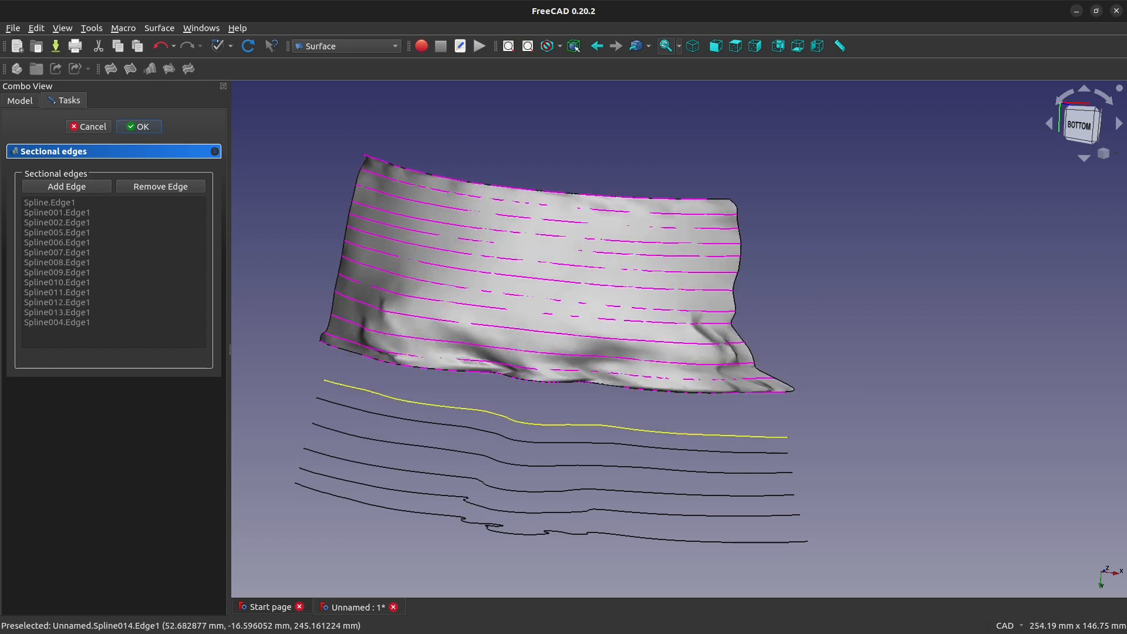
{"action": "left_click", "coordinate": [65, 186]}
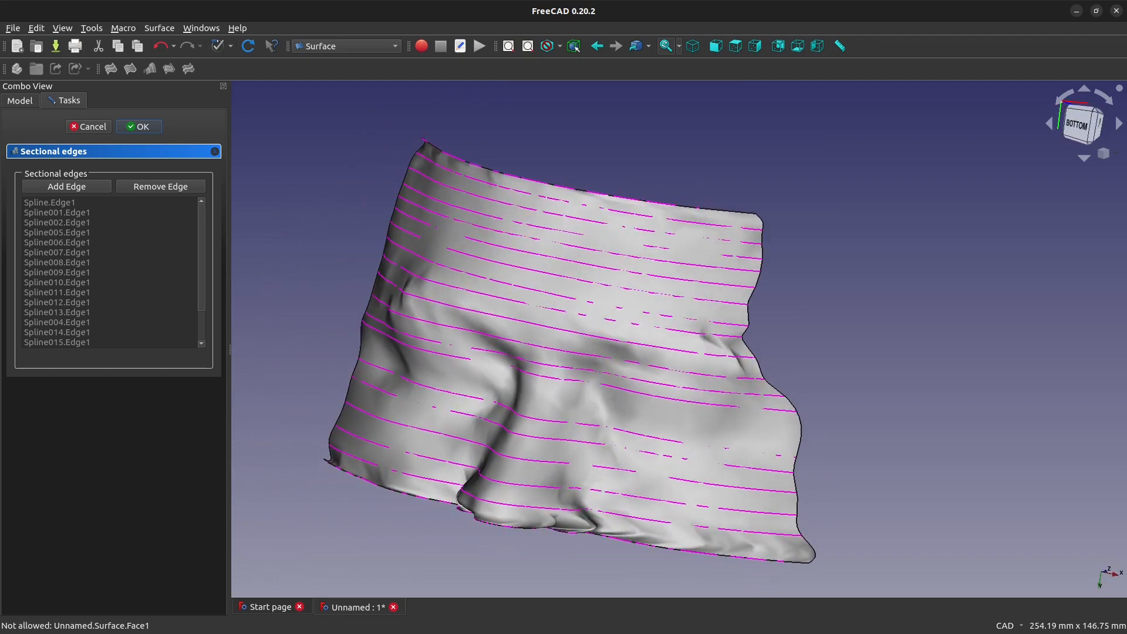
{"action": "scroll", "scroll_direction": "down", "scroll_amount": 3}
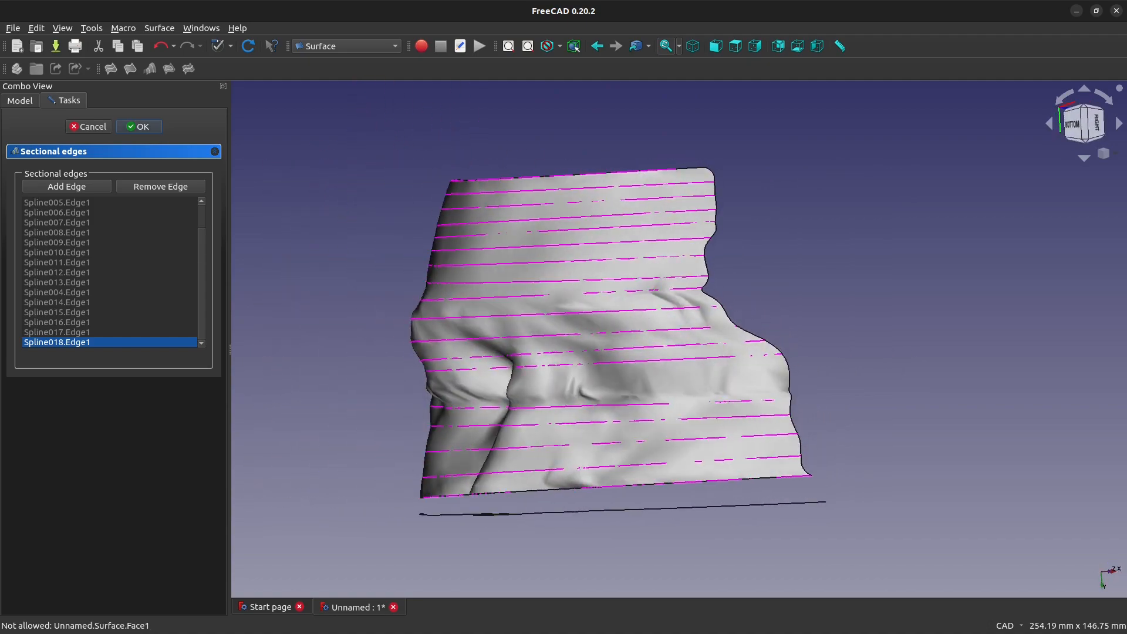
Confirm the sectional-edges surface, view it from below and switch to Part Design
{"action": "left_click", "coordinate": [138, 127]}
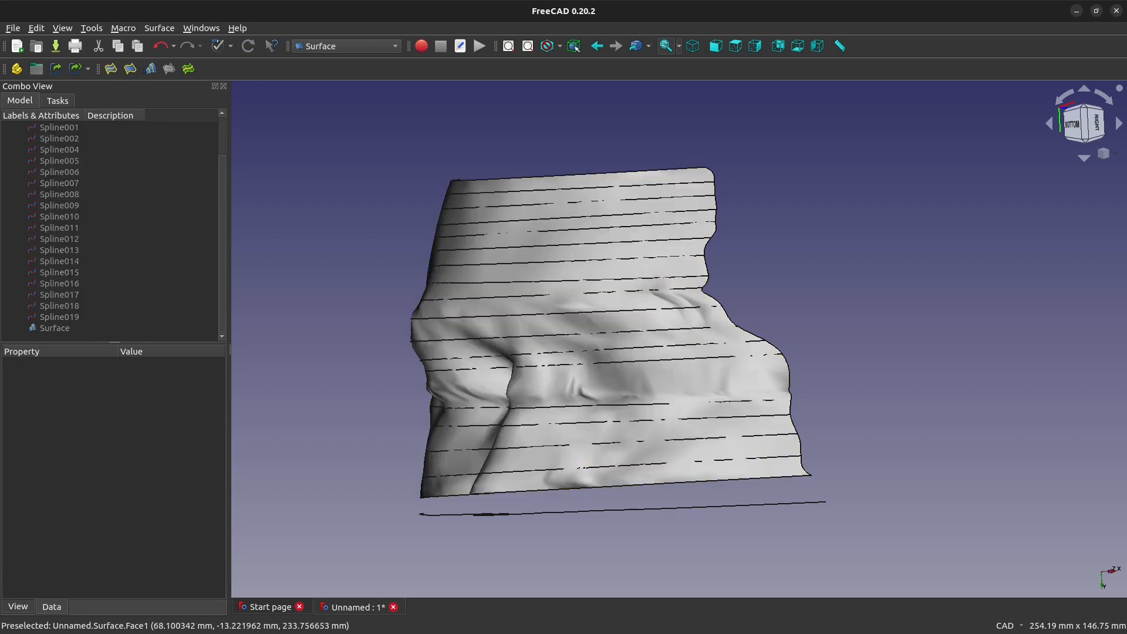
{"action": "left_click", "coordinate": [590, 323]}
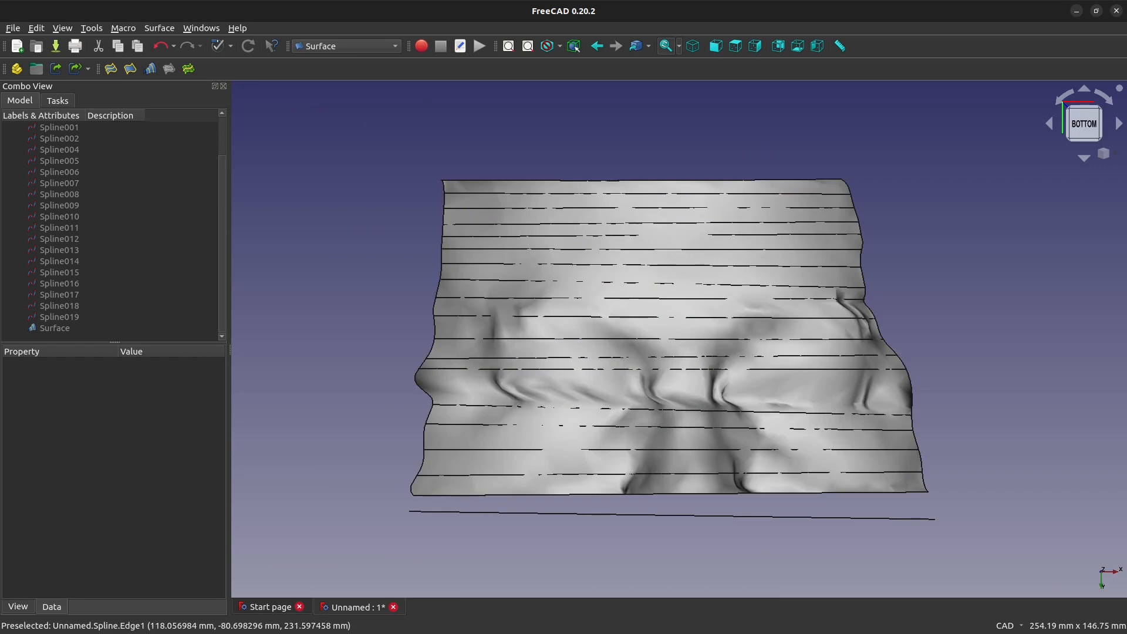
{"action": "left_click", "coordinate": [347, 45]}
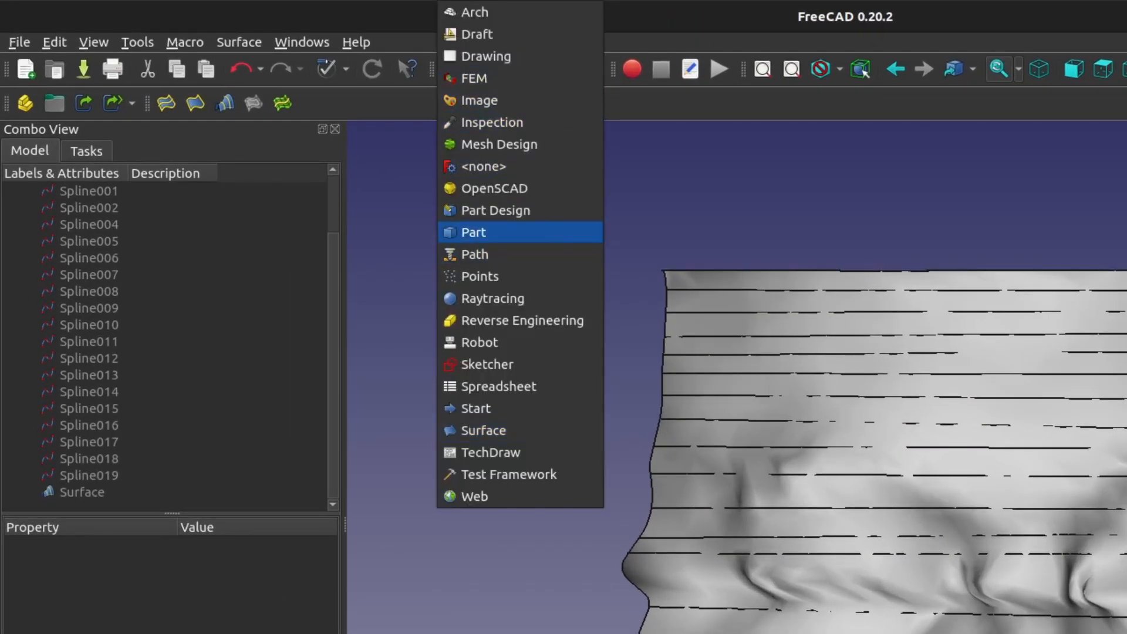
{"action": "left_click", "coordinate": [496, 210]}
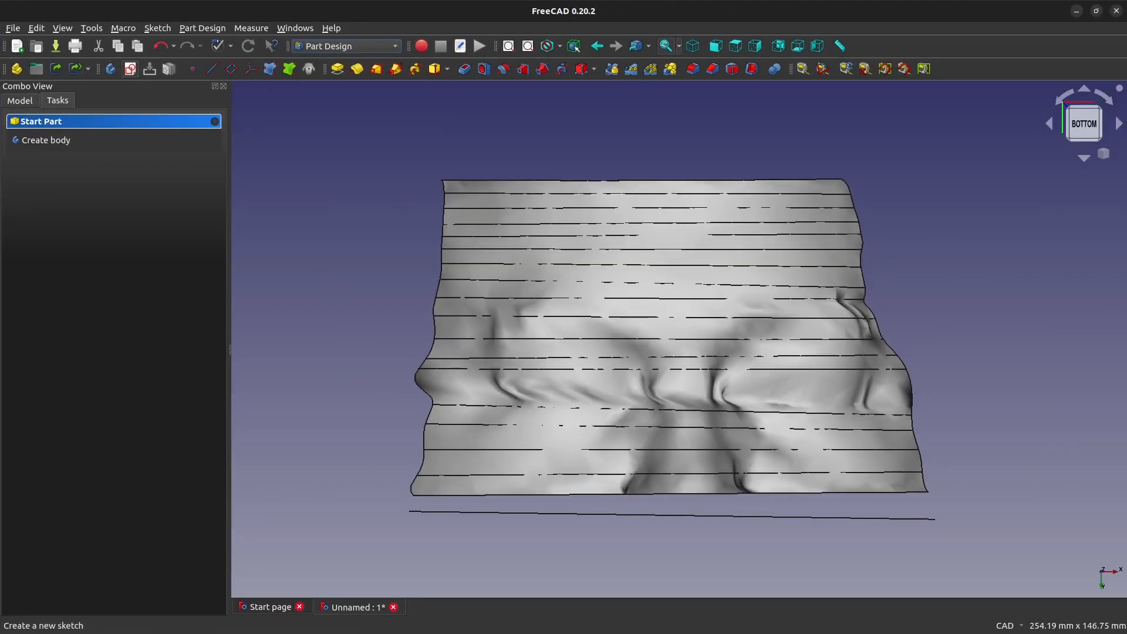
Create a new sketch in a body attached to the XY plane
{"action": "left_click", "coordinate": [46, 140]}
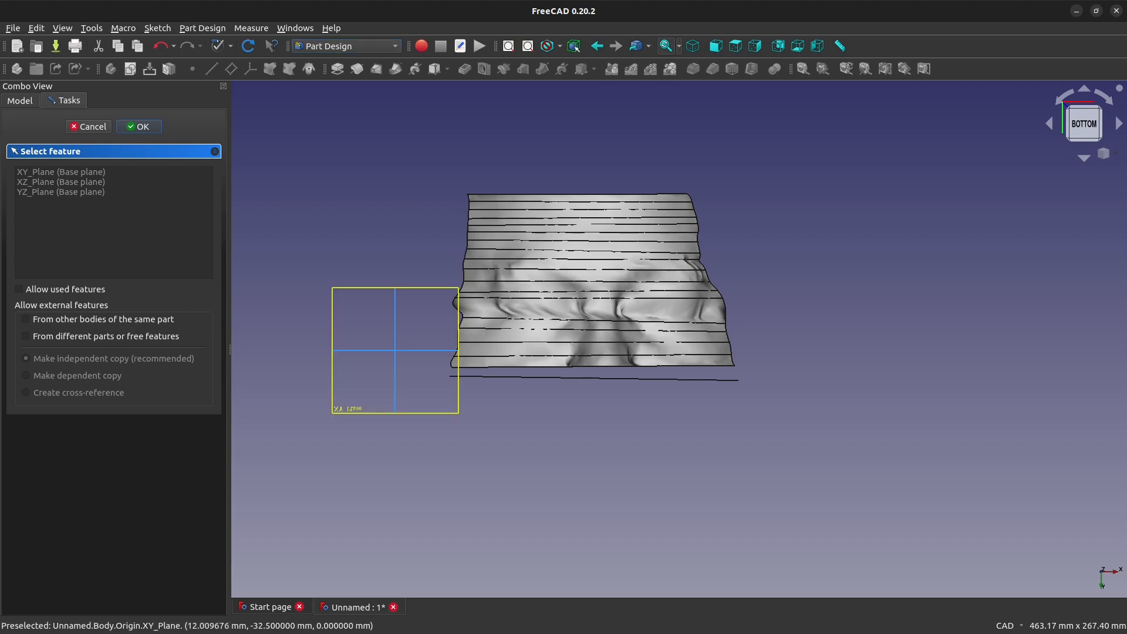
{"action": "left_click", "coordinate": [138, 125]}
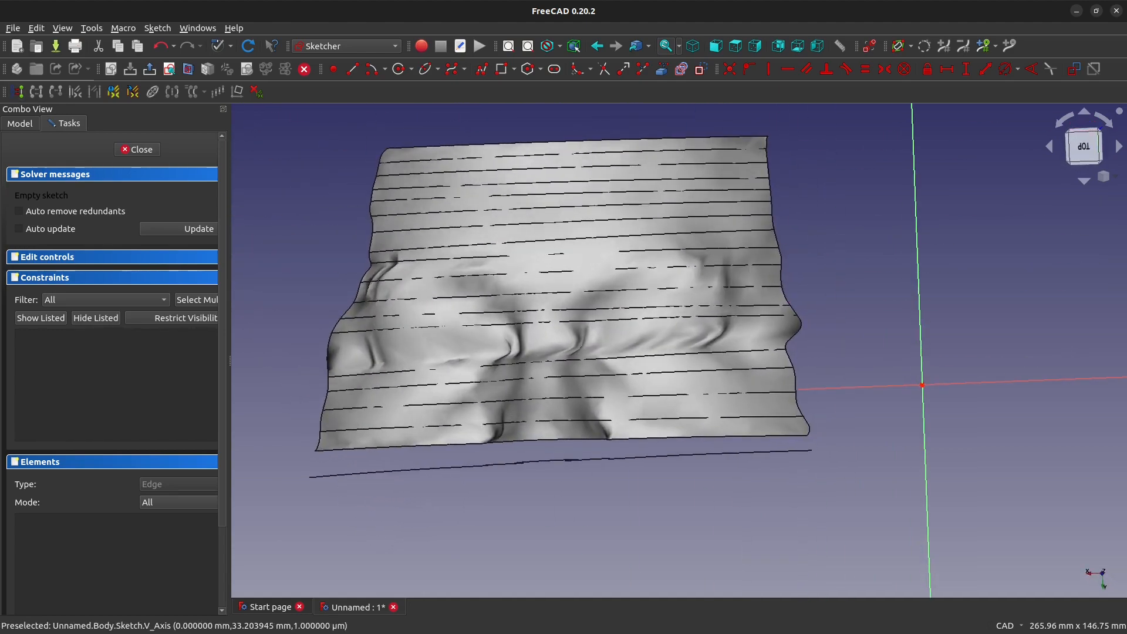
In the model tree, set the sketch's Map Reversed property to true
{"action": "left_click", "coordinate": [22, 93]}
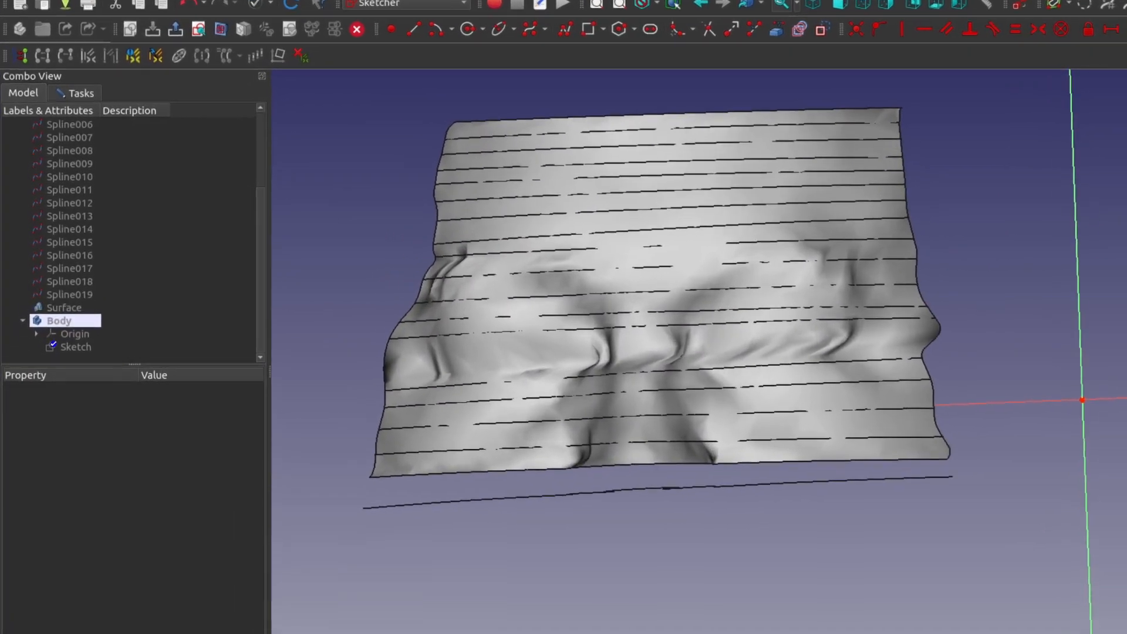
{"action": "left_click", "coordinate": [76, 346]}
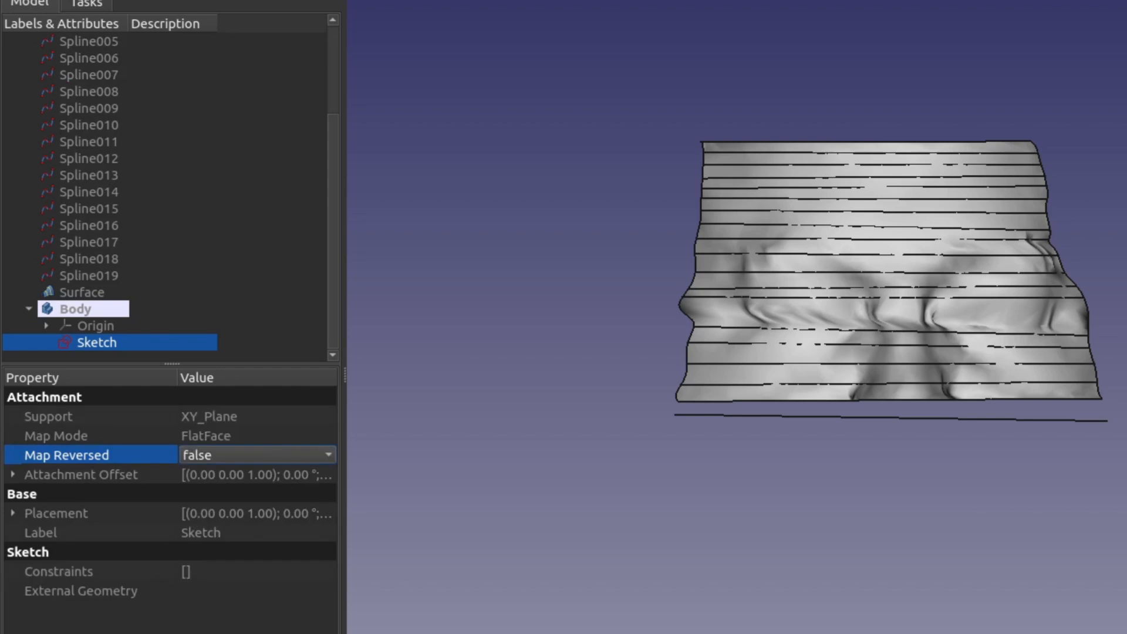
{"action": "left_click", "coordinate": [256, 455]}
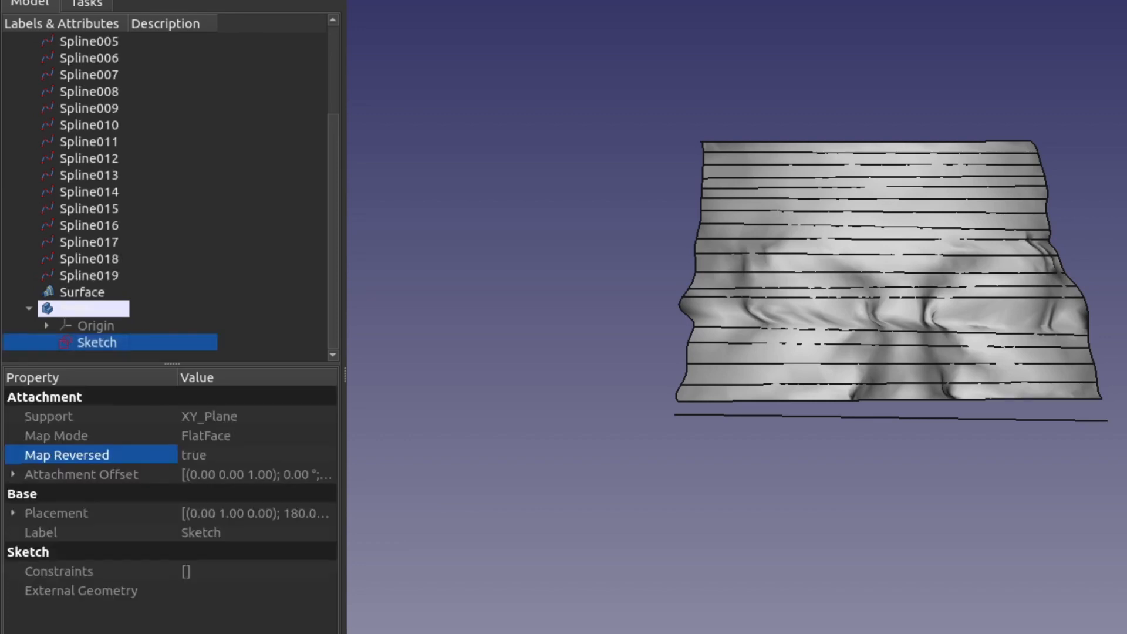
{"action": "double_click", "coordinate": [96, 342]}
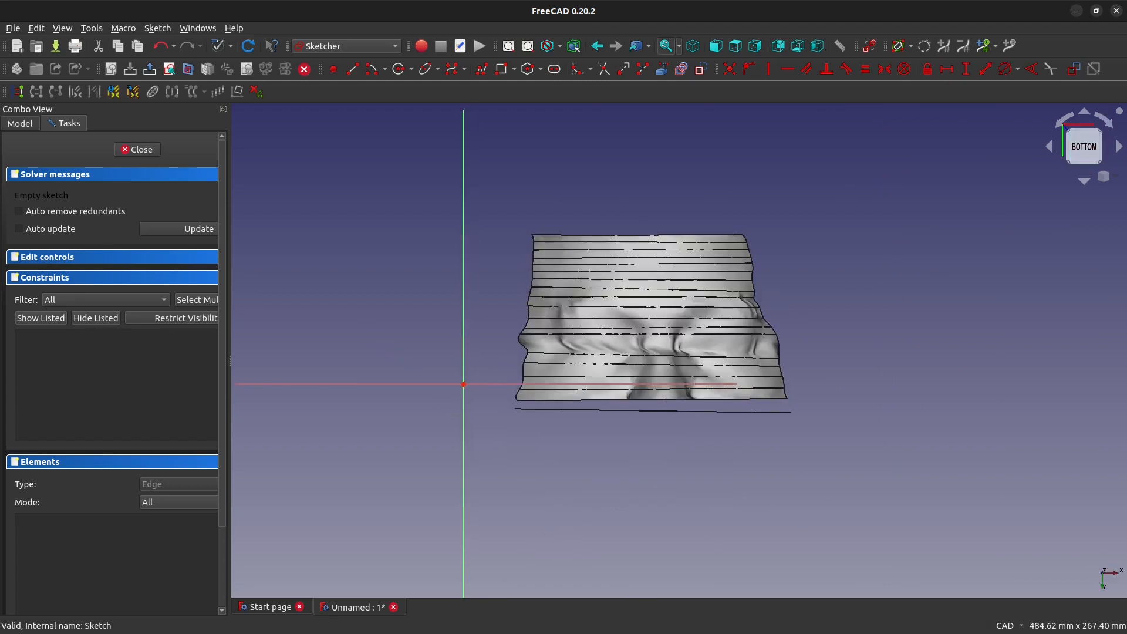
Draw a vertical centre line on the V axis and begin a B-spline outline to its right
{"action": "scroll", "scroll_direction": "up", "scroll_amount": 3}
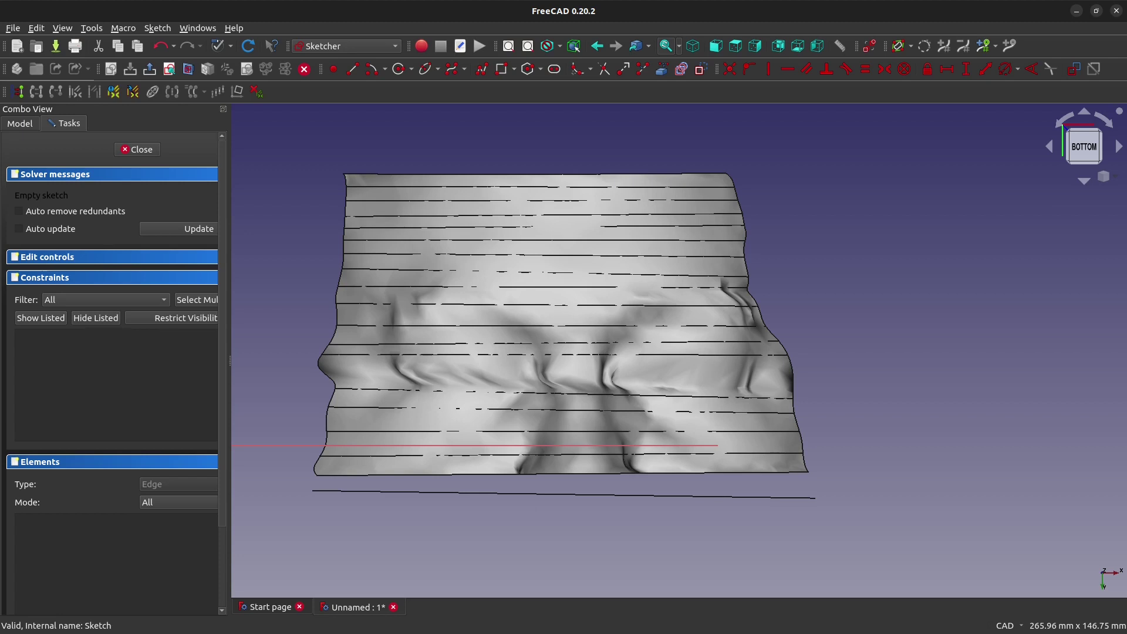
{"action": "left_click", "coordinate": [352, 69]}
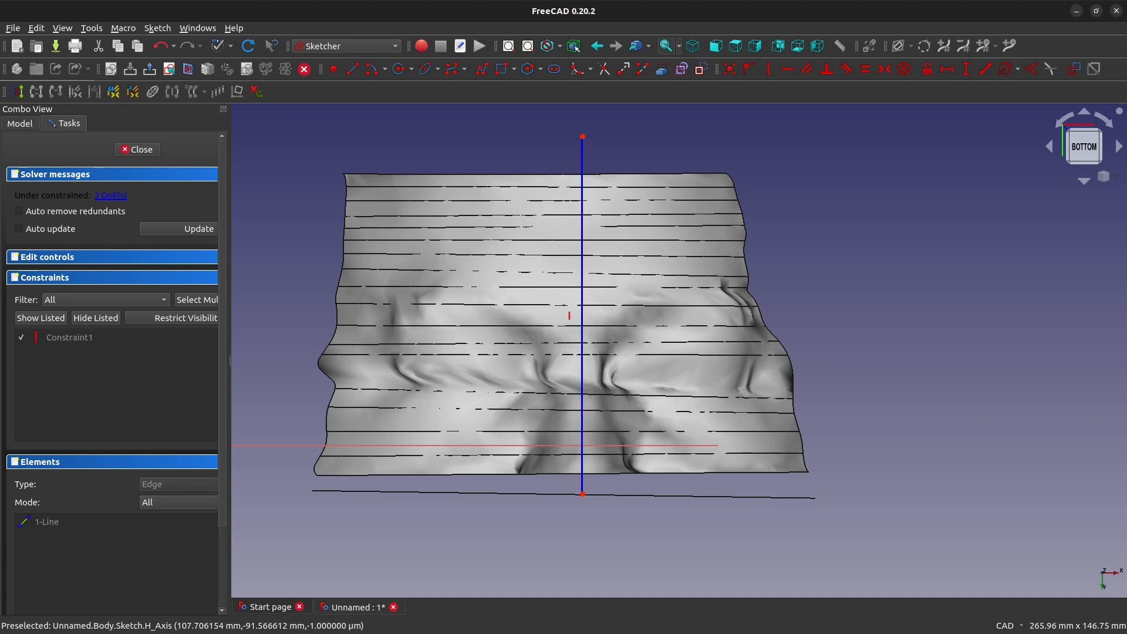
{"action": "mouse_move", "coordinate": [582, 493]}
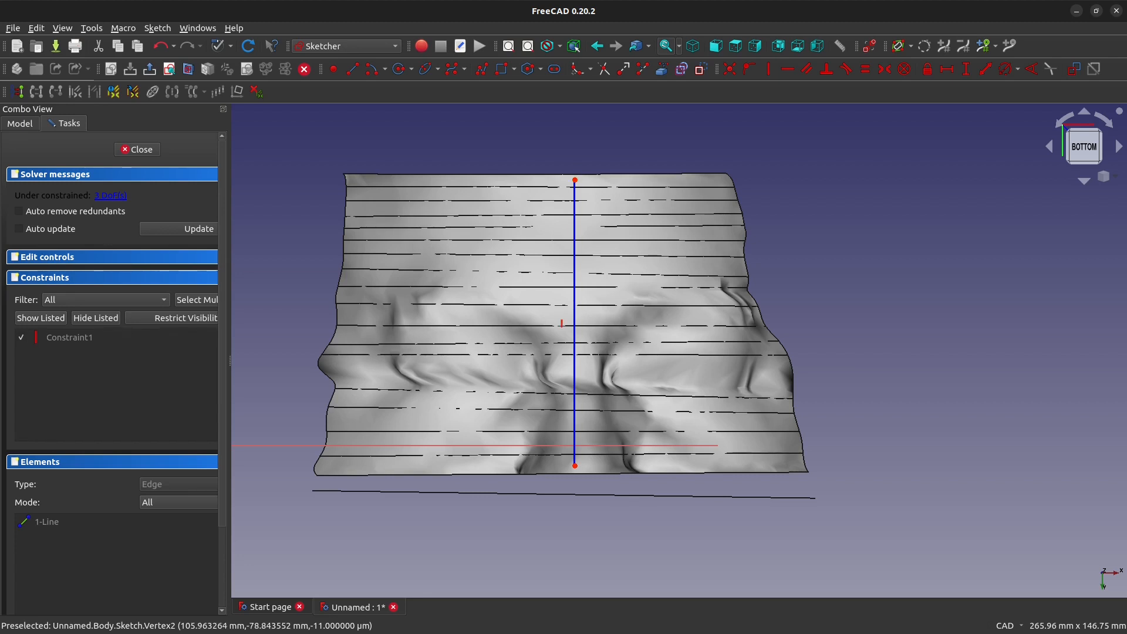
{"action": "mouse_move", "coordinate": [574, 324]}
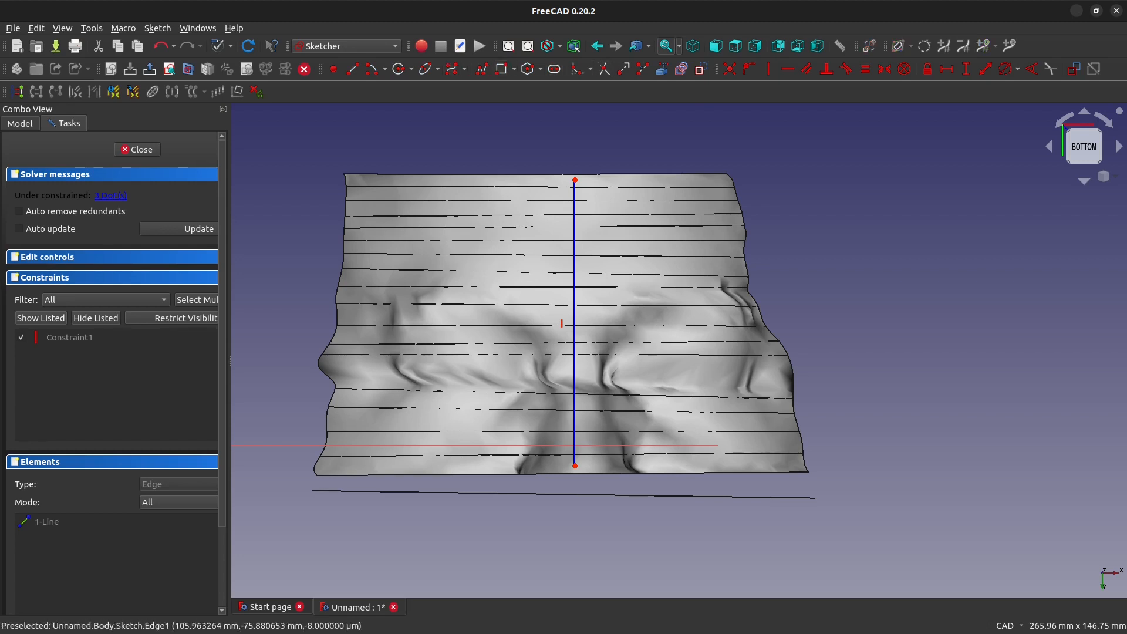
{"action": "left_click", "coordinate": [574, 466]}
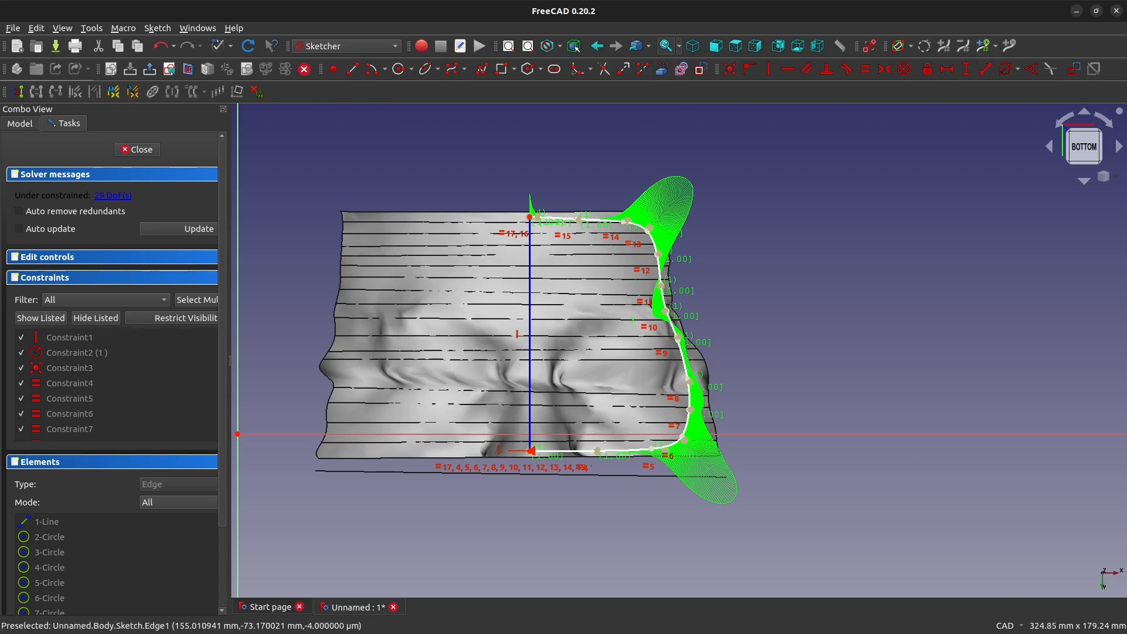
Mirror the half outline across the centre line into a full closed profile and leave the sketch
{"action": "left_click", "coordinate": [48, 521]}
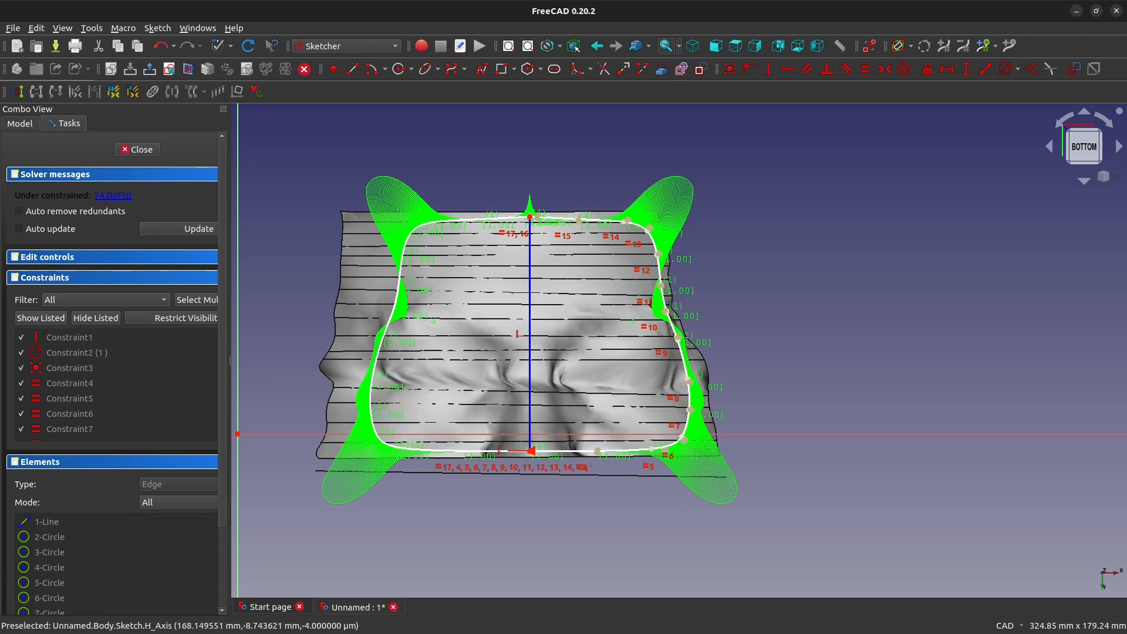
{"action": "left_click", "coordinate": [137, 150]}
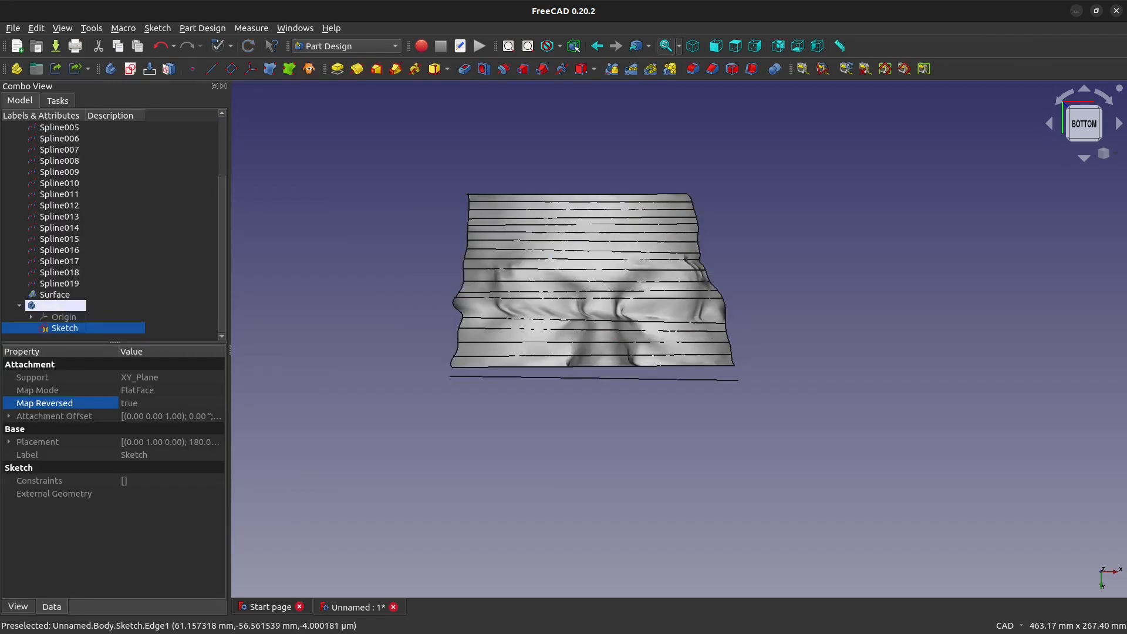
{"action": "double_click", "coordinate": [64, 327]}
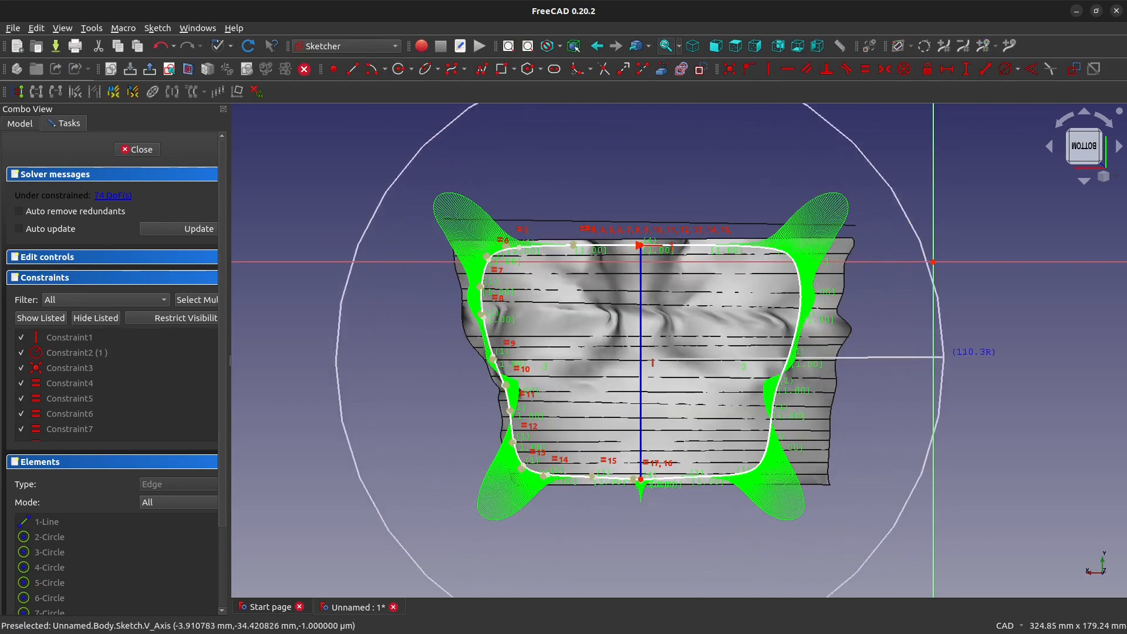
{"action": "left_click", "coordinate": [141, 150]}
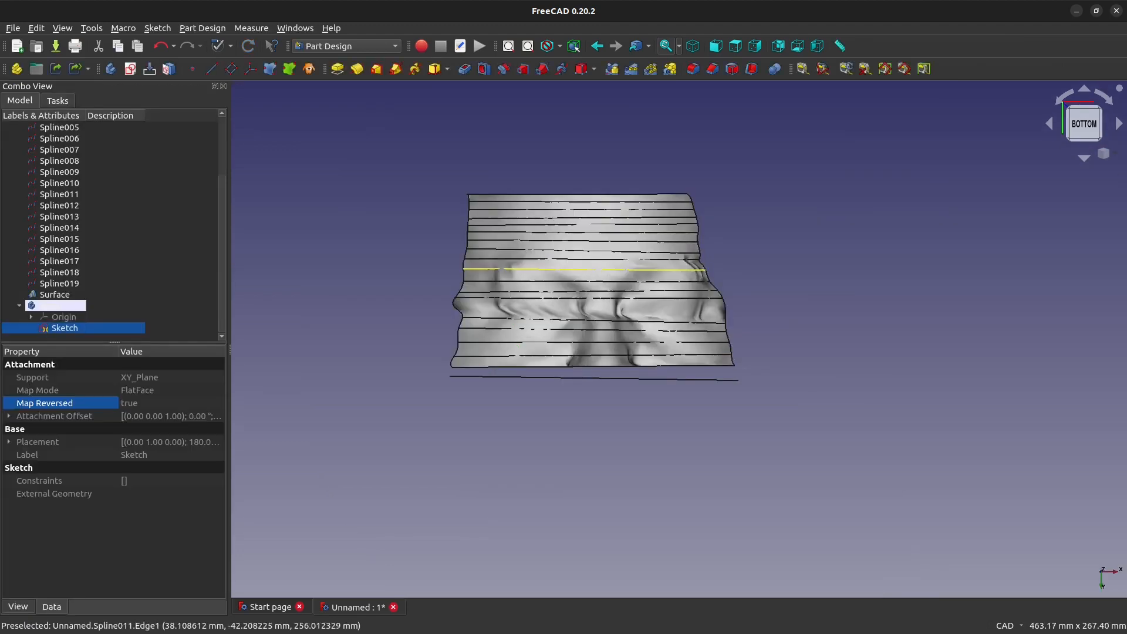
Extrude the sketch along its normal 1000 mm, symmetric, as a solid
{"action": "left_click", "coordinate": [347, 45]}
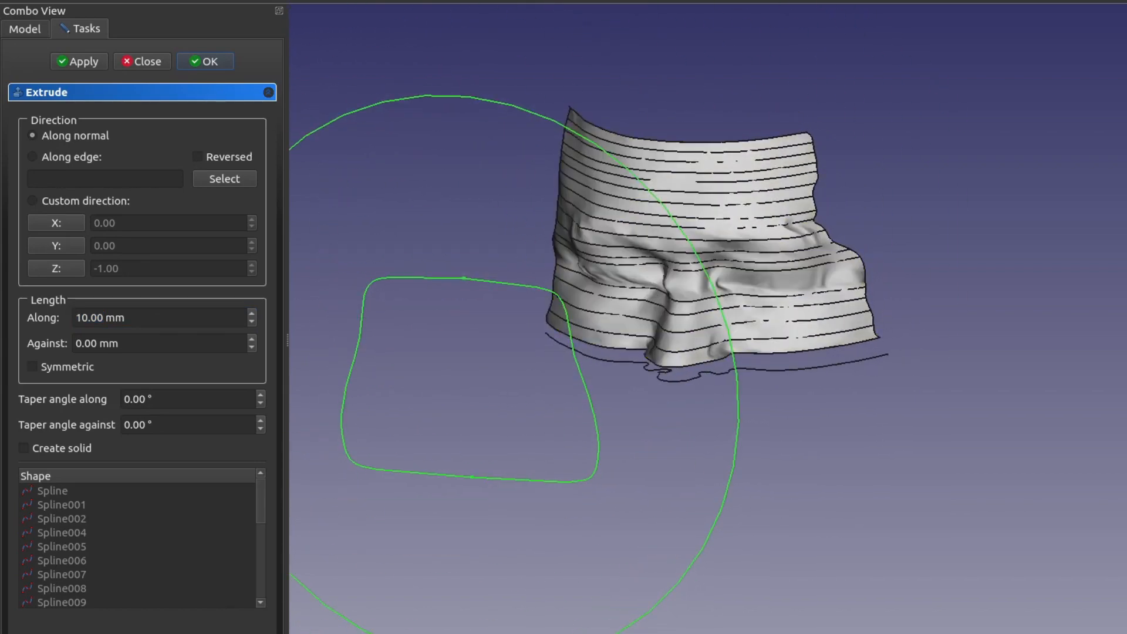
{"action": "left_click", "coordinate": [23, 447]}
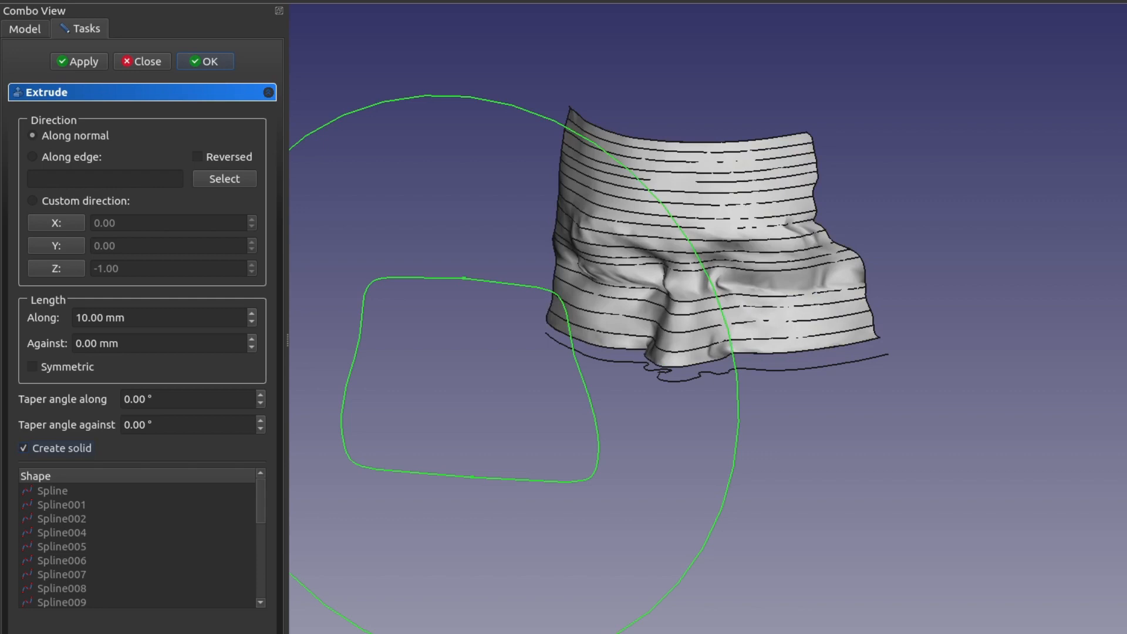
{"action": "left_click", "coordinate": [32, 366]}
{"action": "type", "text": "1000"}
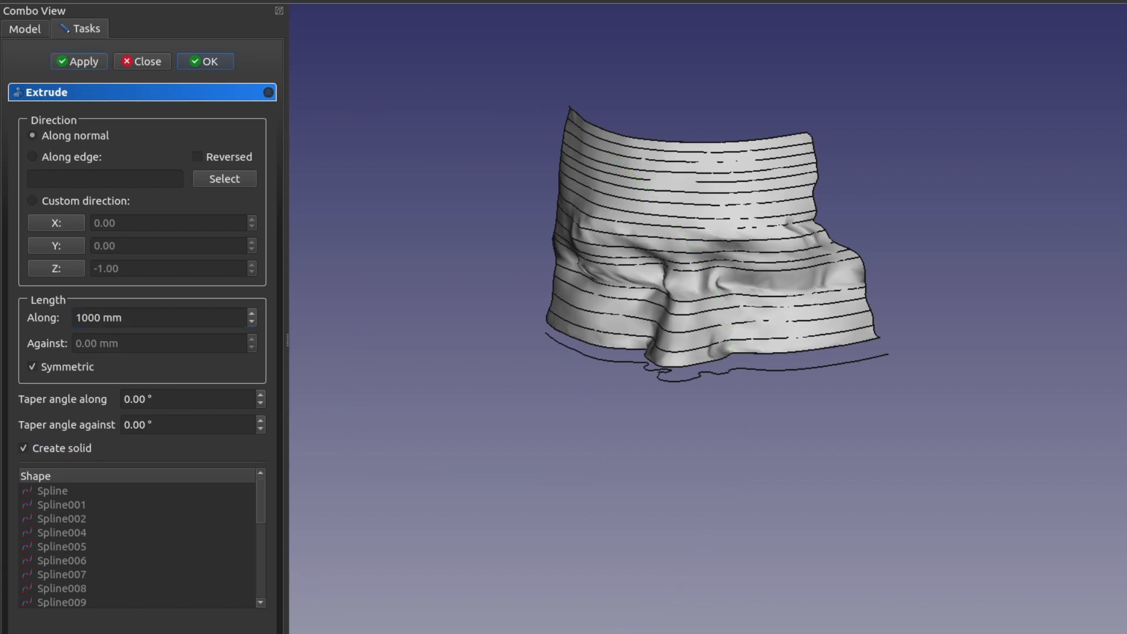
{"action": "left_click", "coordinate": [205, 61]}
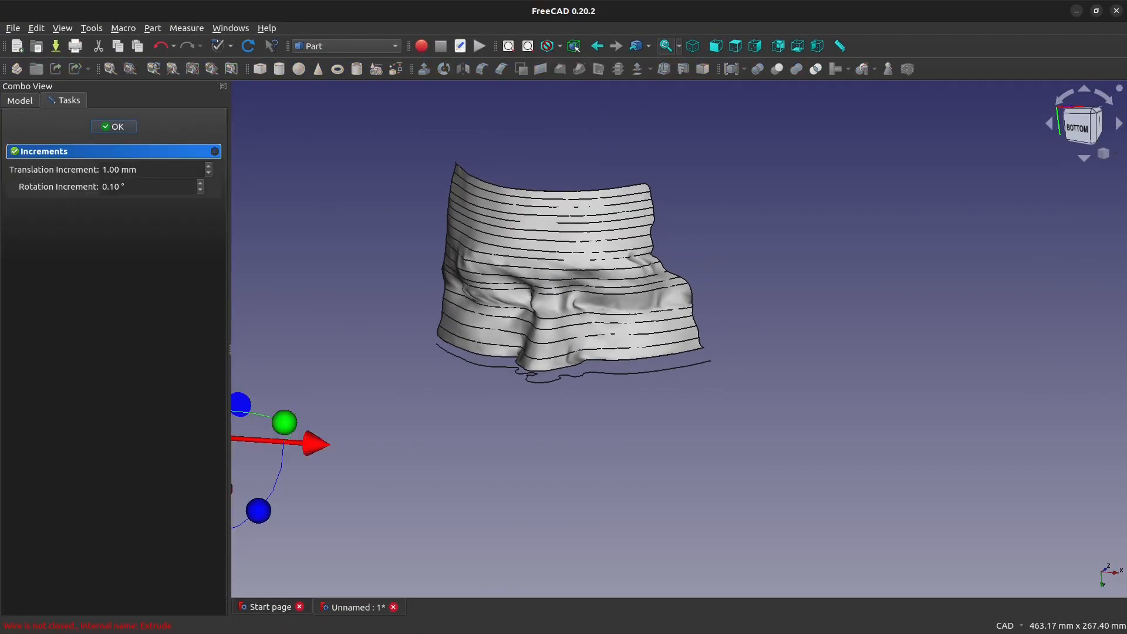
Finish the extrusion placement and reopen the eye sketch to inspect its geometry
{"action": "left_click", "coordinate": [113, 127]}
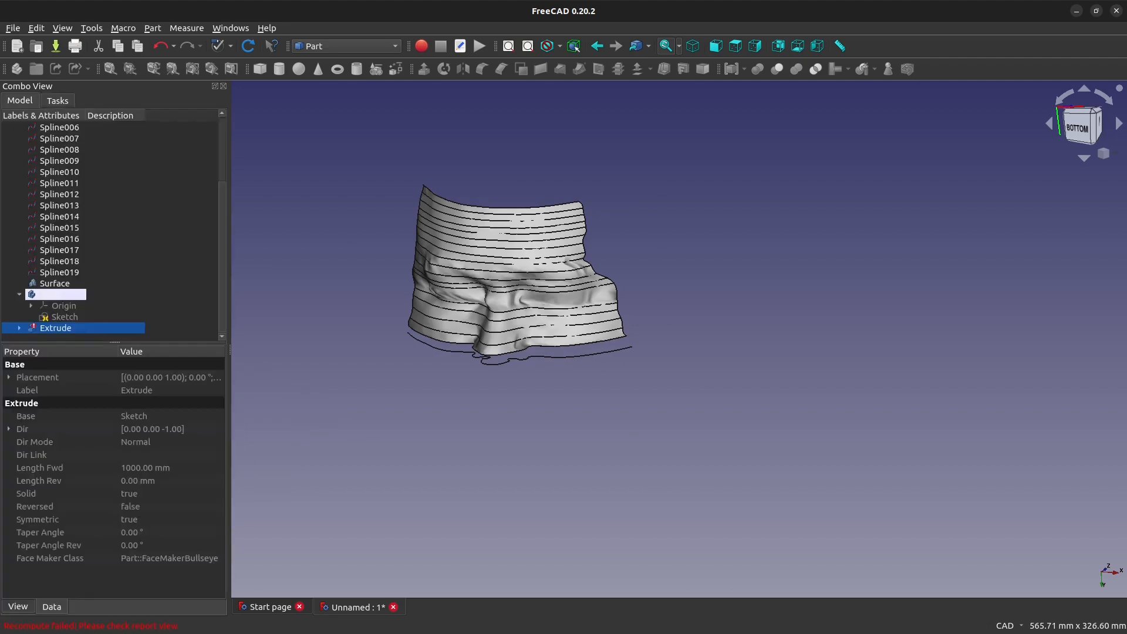
{"action": "left_click", "coordinate": [18, 328]}
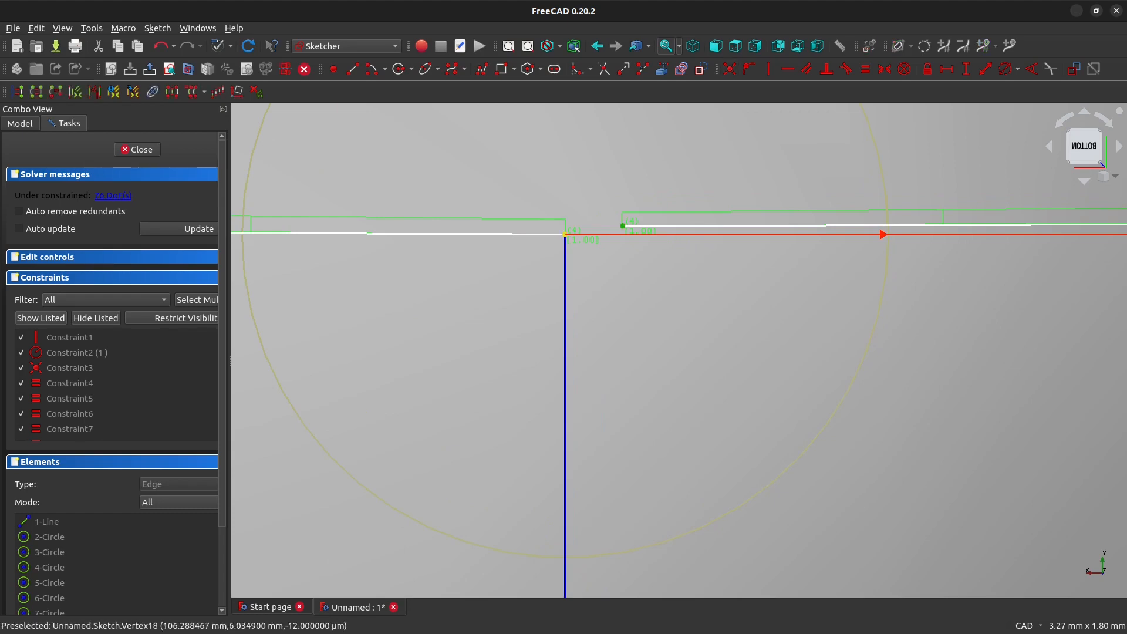
{"action": "scroll", "scroll_direction": "down", "scroll_amount": 3}
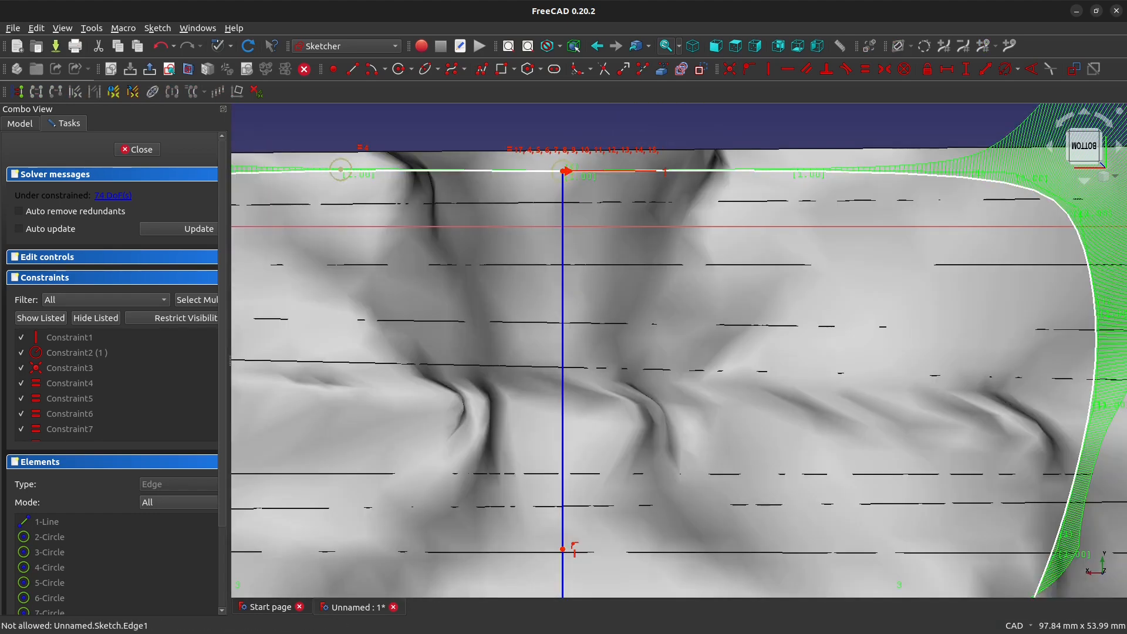
{"action": "scroll", "scroll_direction": "up", "scroll_amount": 3}
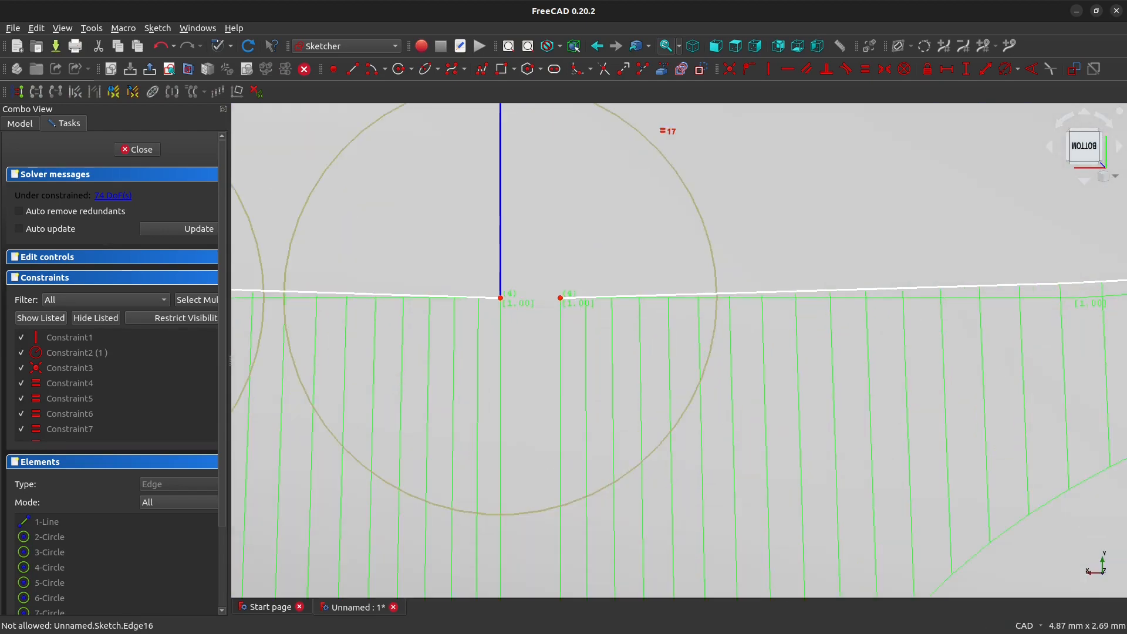
{"action": "mouse_move", "coordinate": [500, 298]}
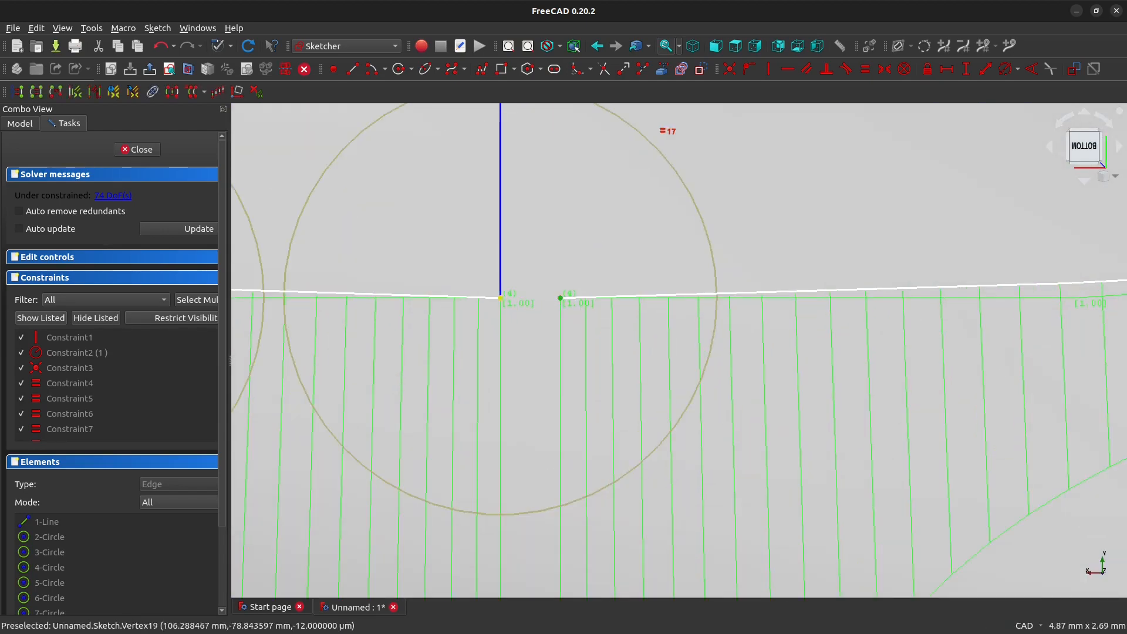
{"action": "scroll", "scroll_direction": "down", "scroll_amount": 3}
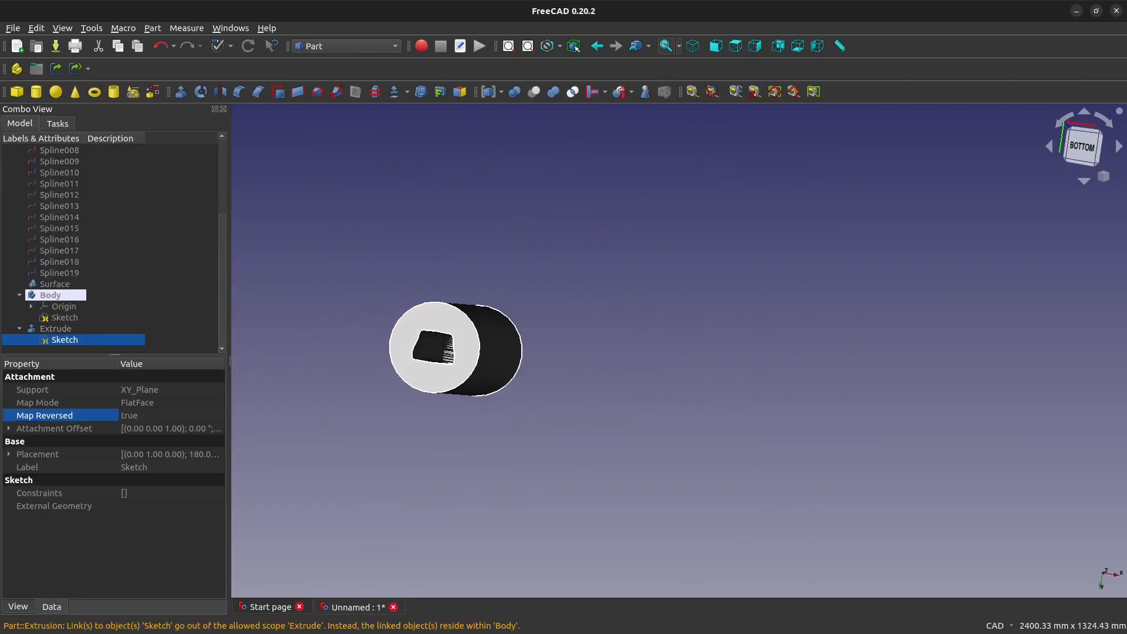
Boolean-cut the mask Surface with the Extrude, accepting the non-solids warning
{"action": "left_click", "coordinate": [54, 283]}
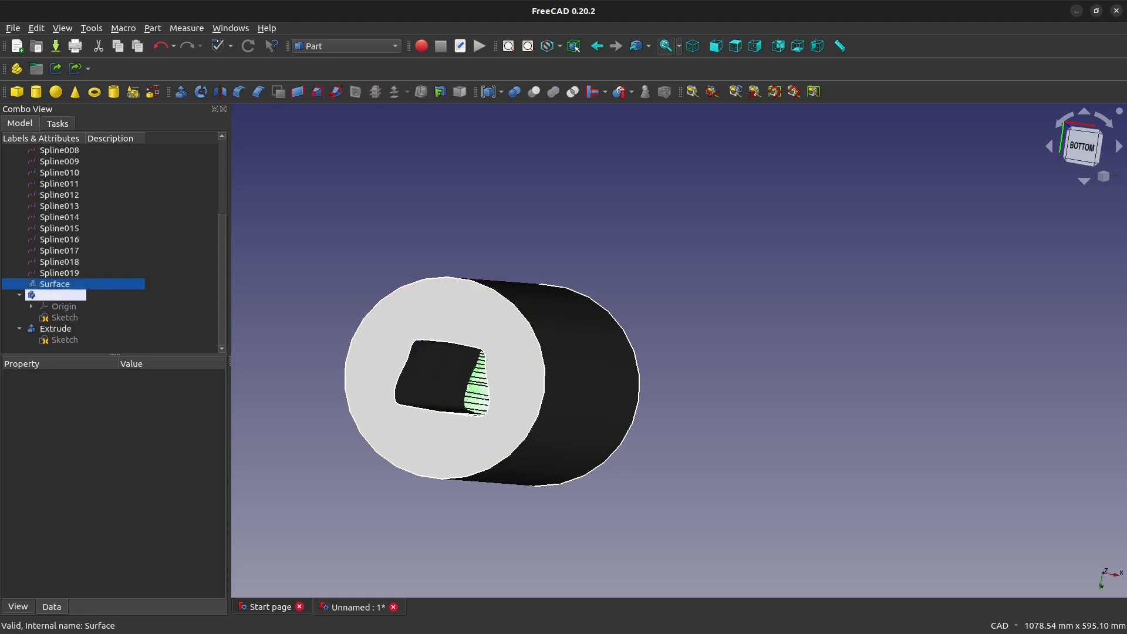
{"action": "left_click", "coordinate": [54, 328]}
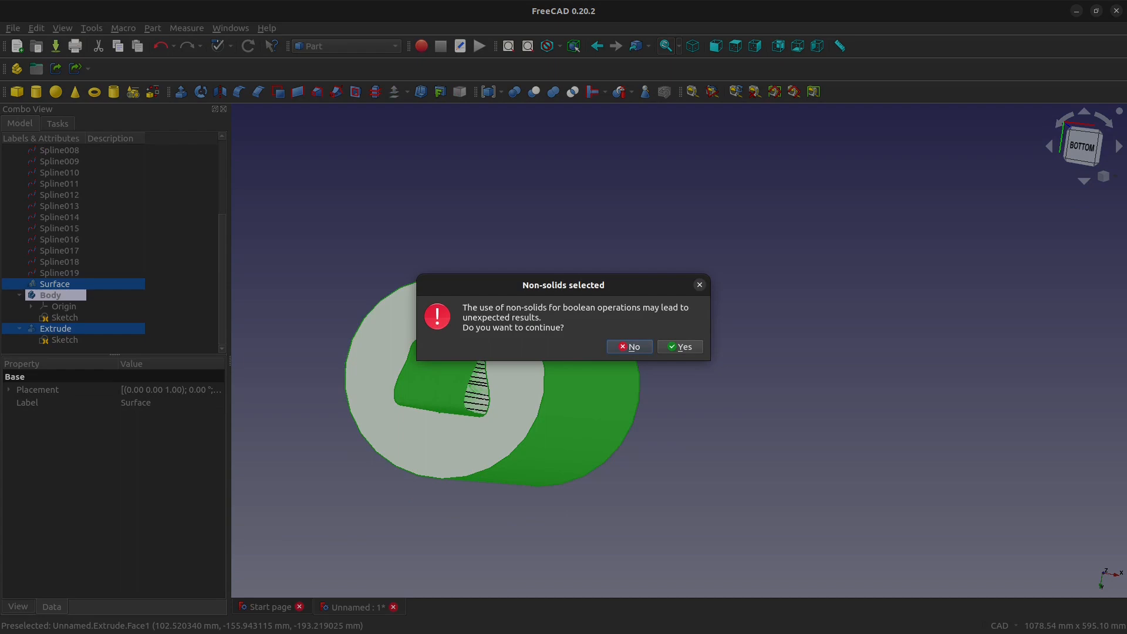
{"action": "left_click", "coordinate": [679, 347]}
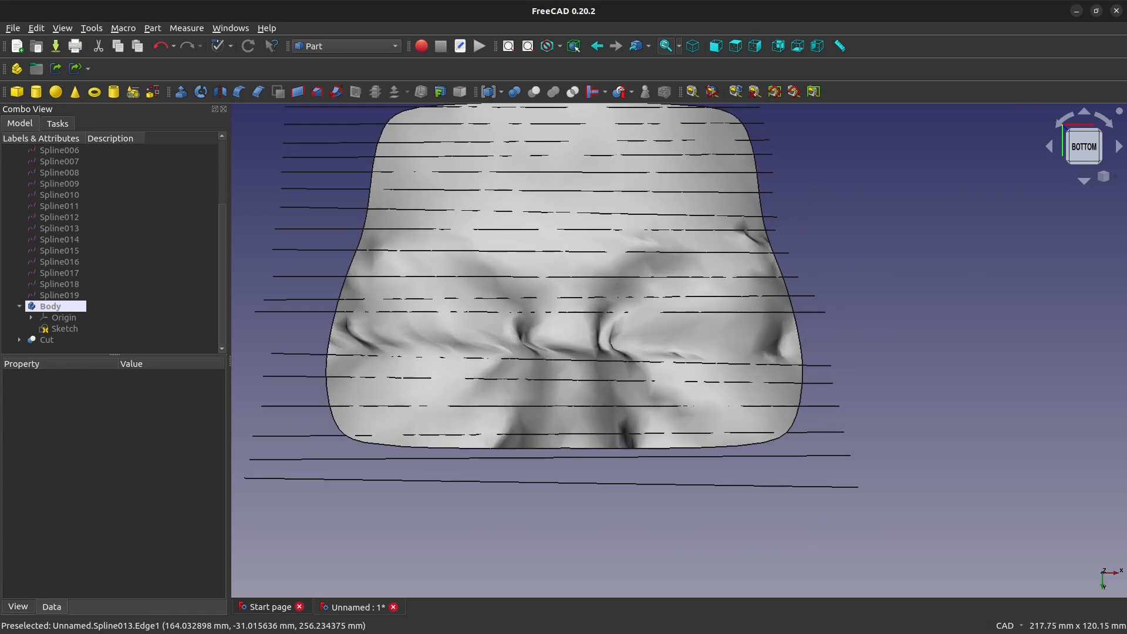
{"action": "mouse_move", "coordinate": [503, 141]}
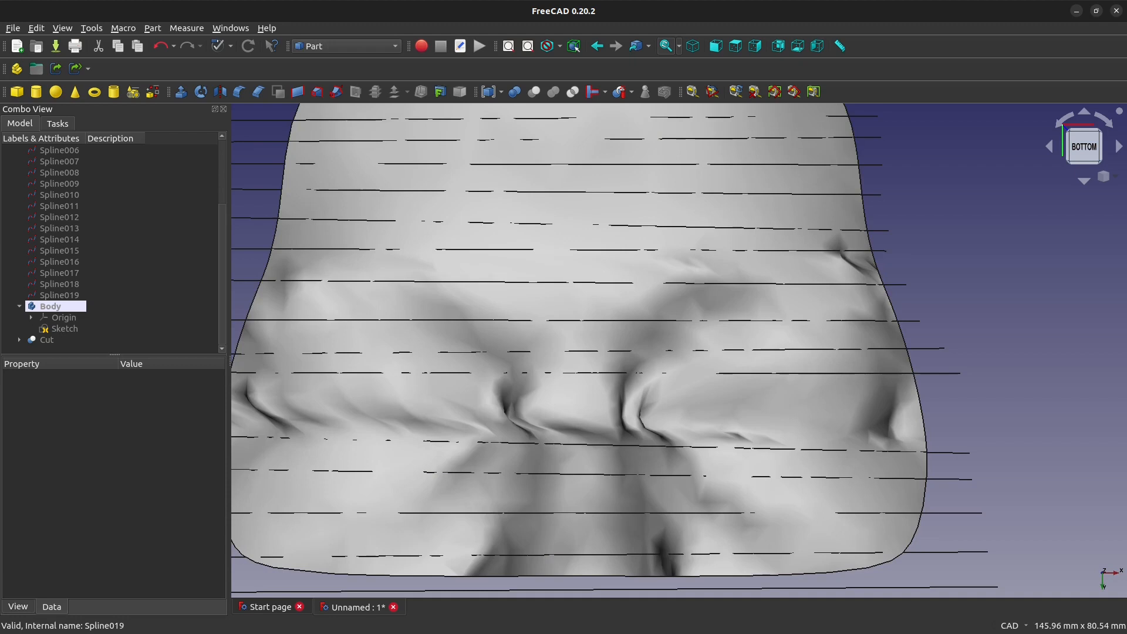
Create Sketch001 on XY_Plane in Part Design and start drawing a short vertical line
{"action": "left_click", "coordinate": [20, 306]}
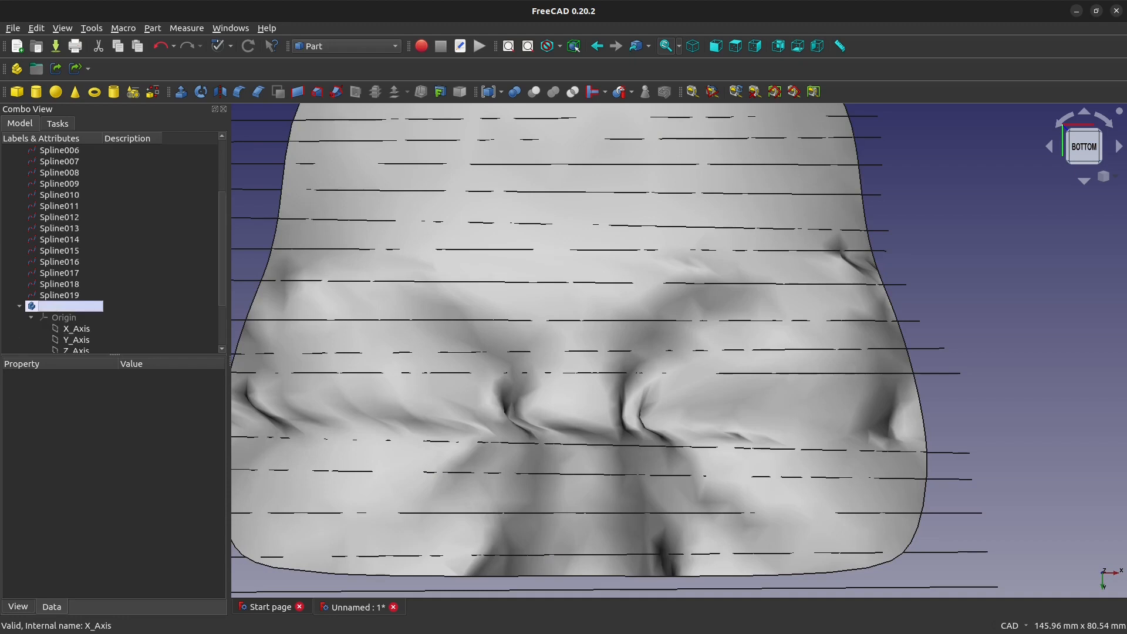
{"action": "left_click", "coordinate": [49, 329]}
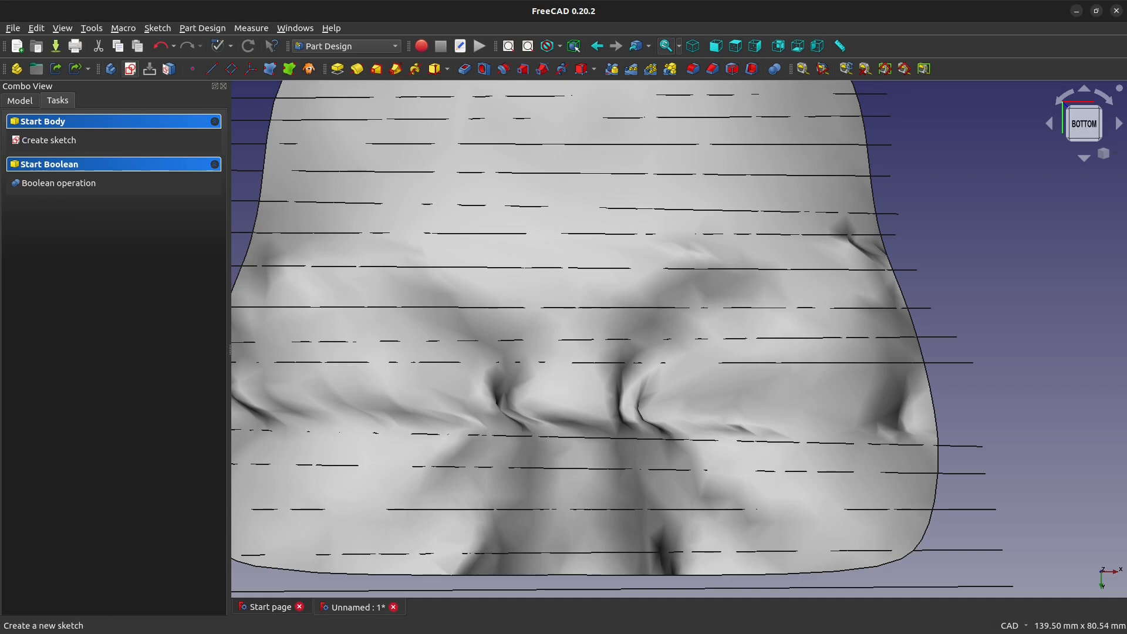
{"action": "left_click", "coordinate": [48, 140]}
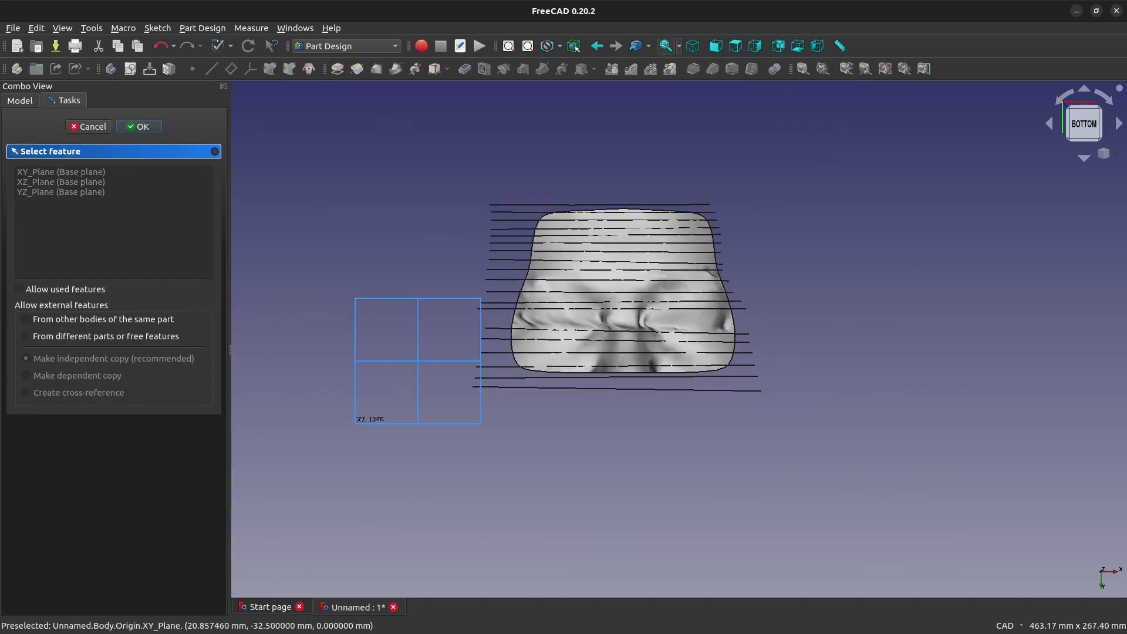
{"action": "left_click", "coordinate": [138, 126]}
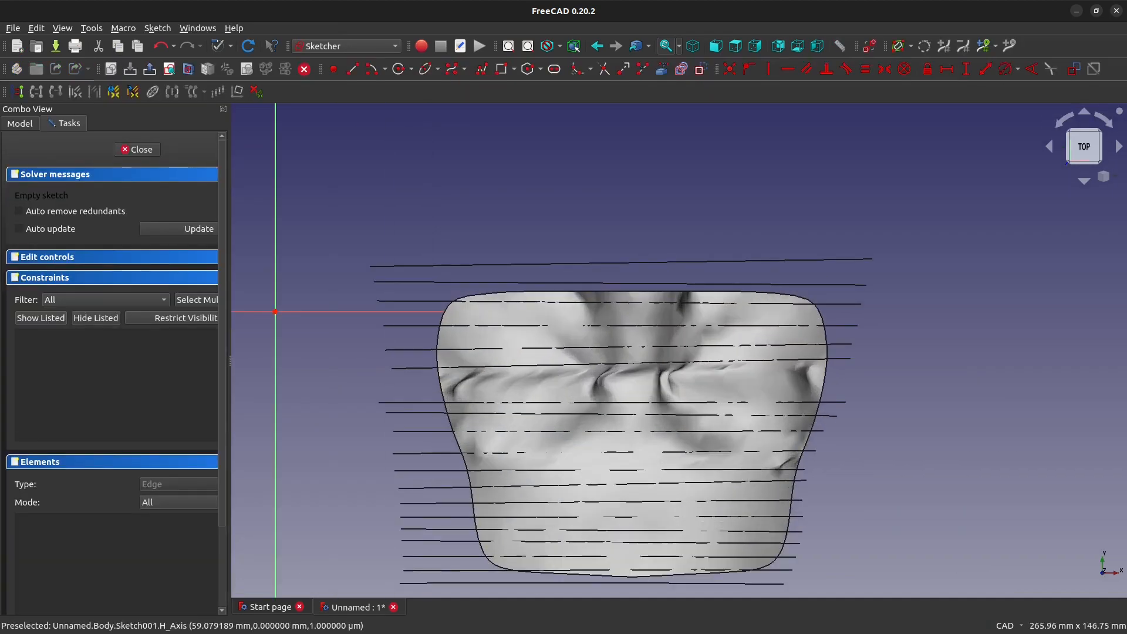
{"action": "scroll", "scroll_direction": "up", "scroll_amount": 3}
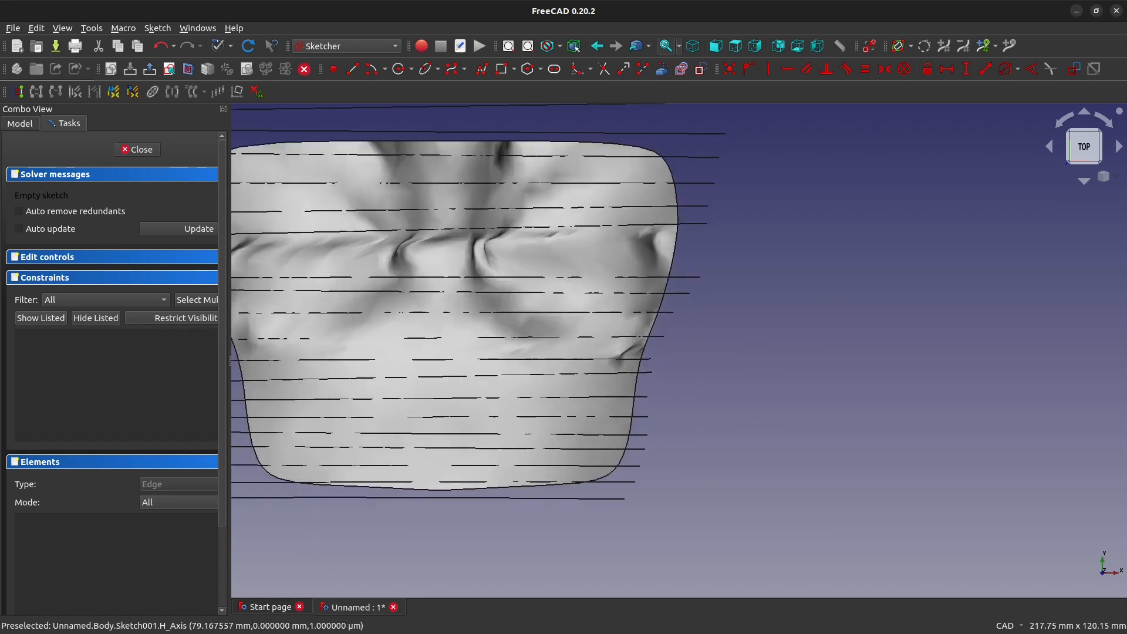
{"action": "left_click", "coordinate": [351, 70]}
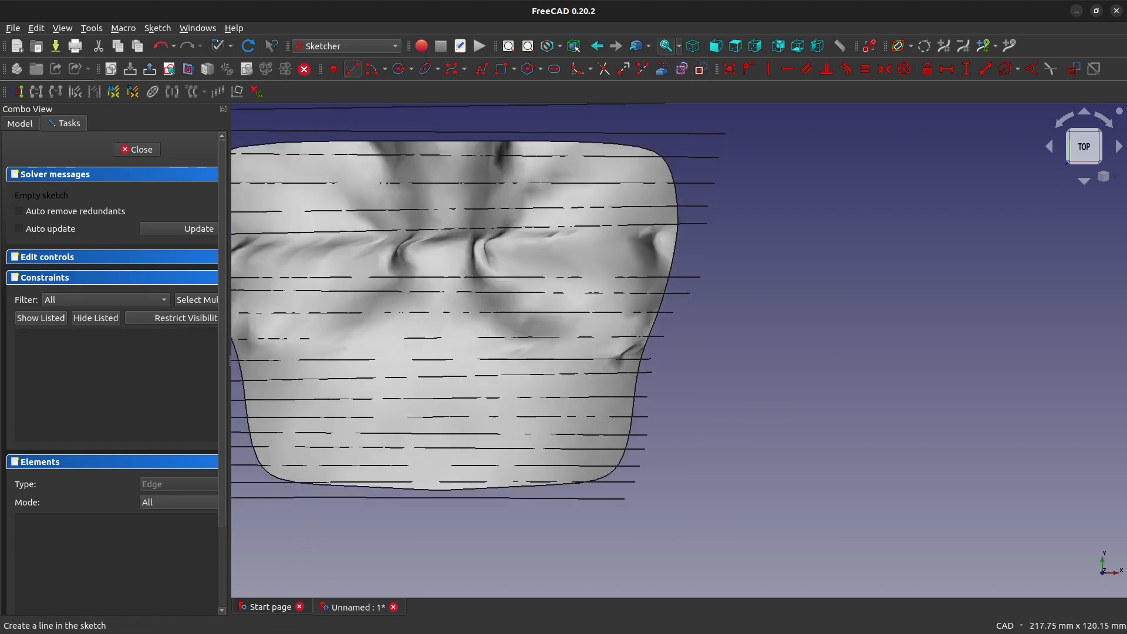
{"action": "mouse_move", "coordinate": [487, 137]}
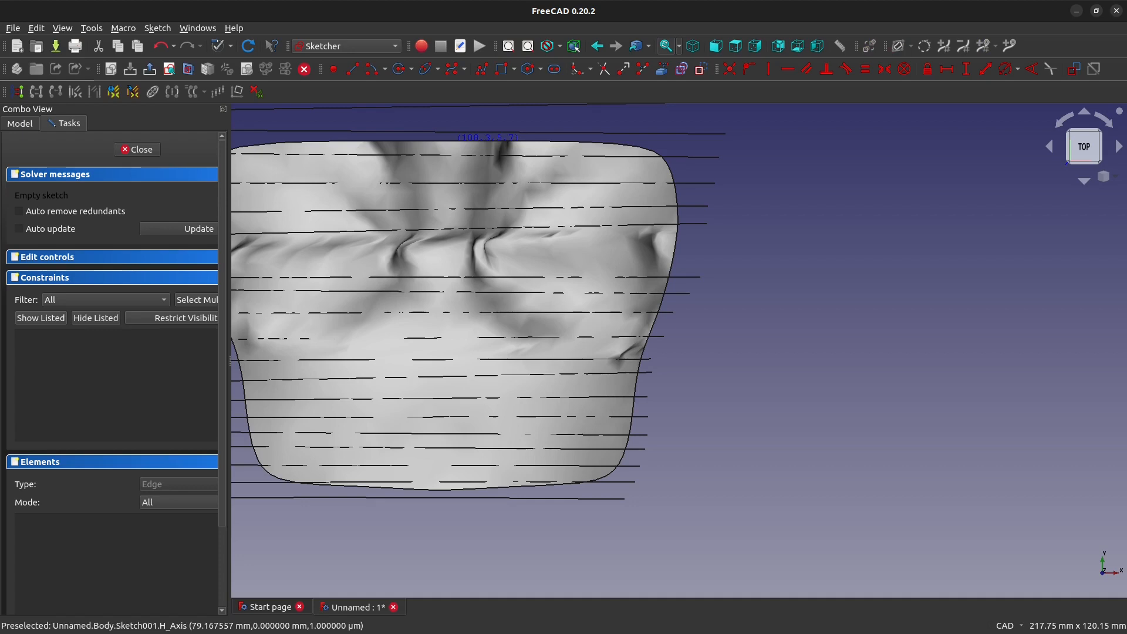
{"action": "mouse_move", "coordinate": [454, 496]}
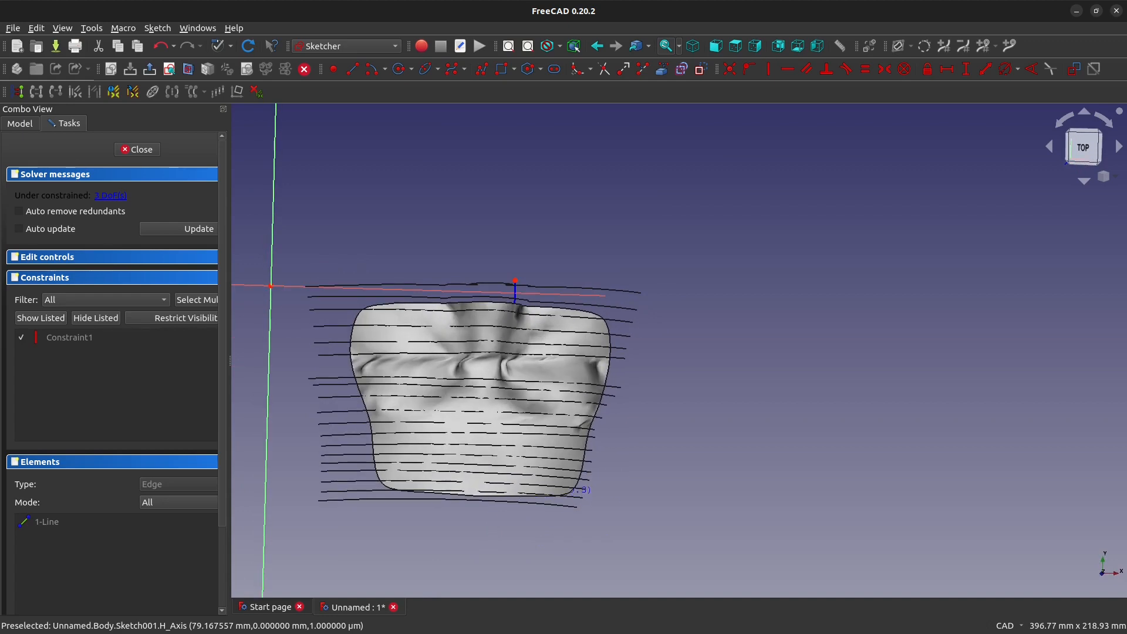
{"action": "mouse_move", "coordinate": [582, 489]}
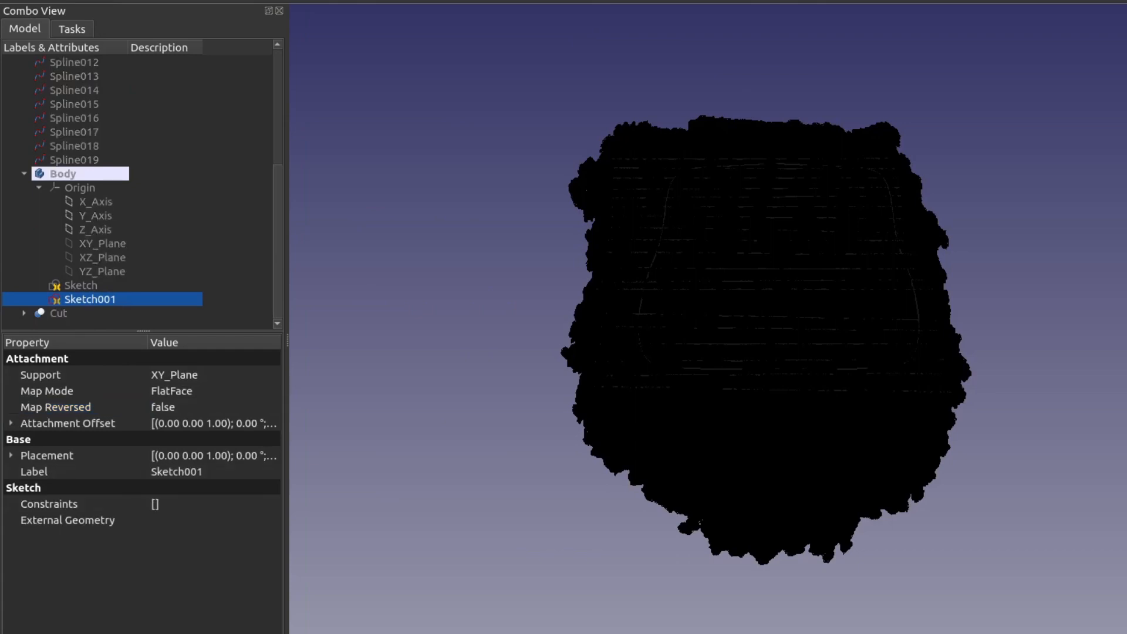
Set Sketch001's Map Reversed property to true
{"action": "left_click", "coordinate": [55, 407]}
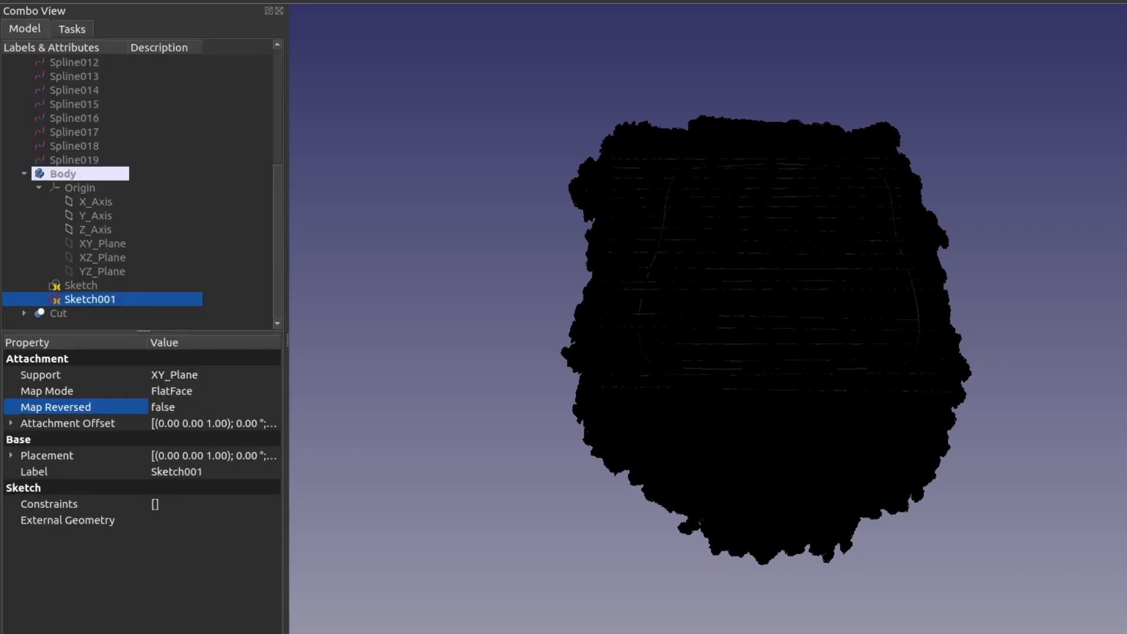
{"action": "left_click", "coordinate": [213, 407]}
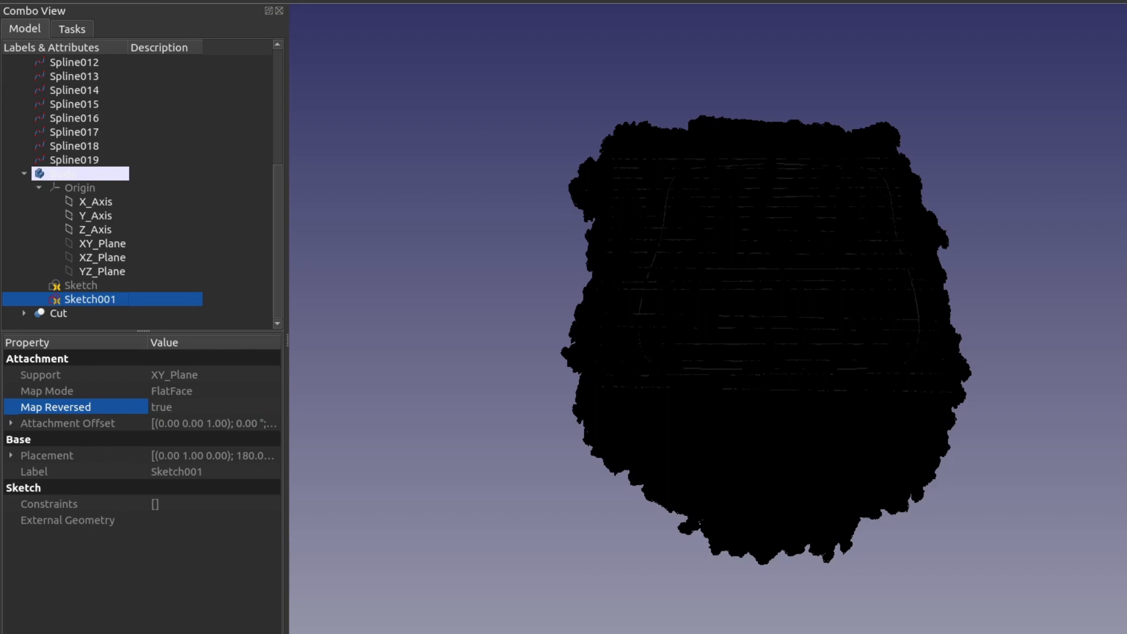
{"action": "double_click", "coordinate": [90, 300]}
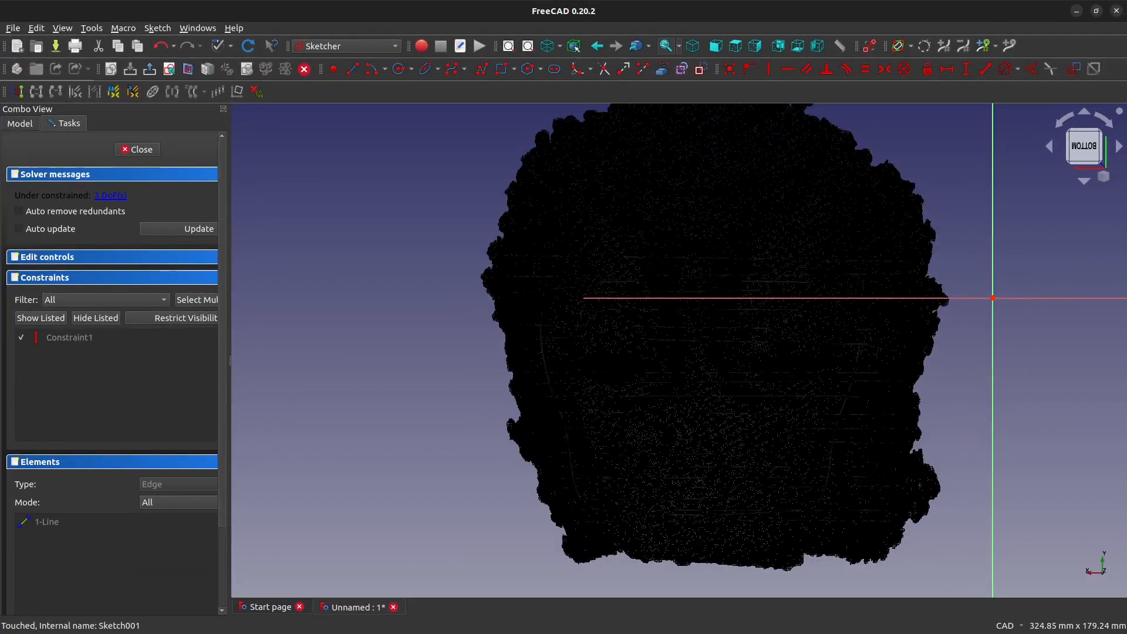
{"action": "scroll", "scroll_direction": "up", "scroll_amount": 3}
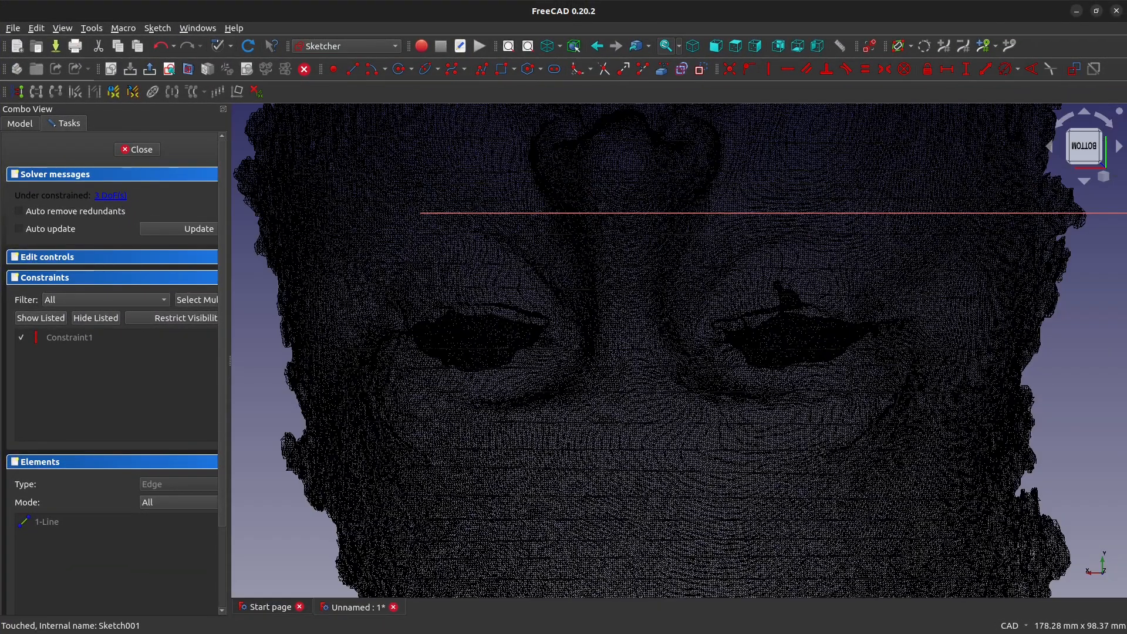
{"action": "scroll", "scroll_direction": "down", "scroll_amount": 3}
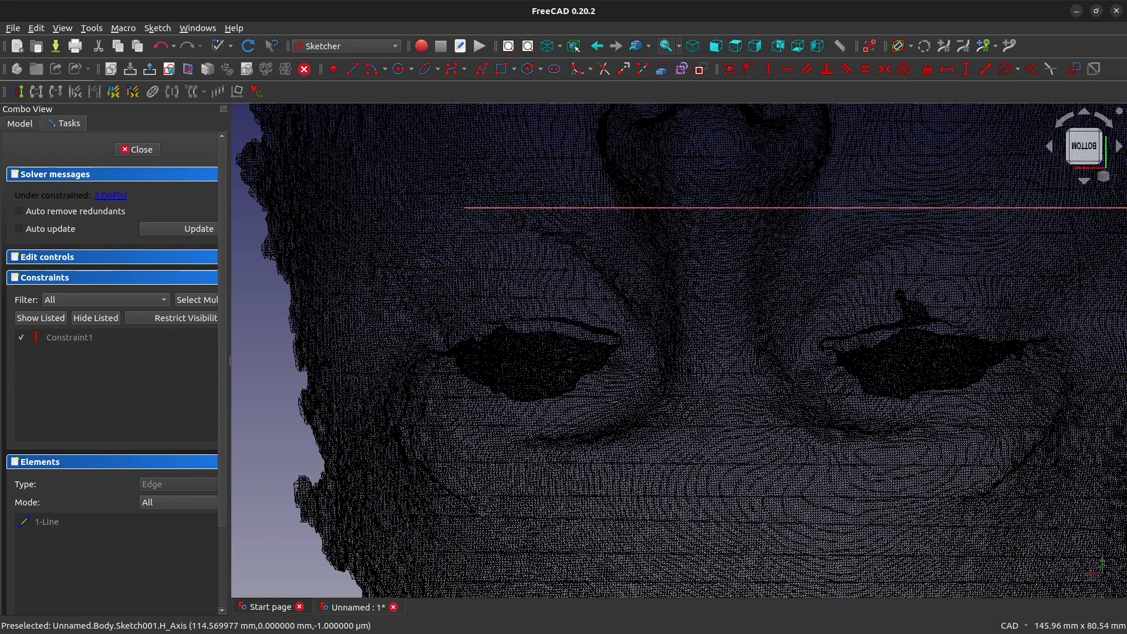
{"action": "scroll", "scroll_direction": "down", "scroll_amount": 3}
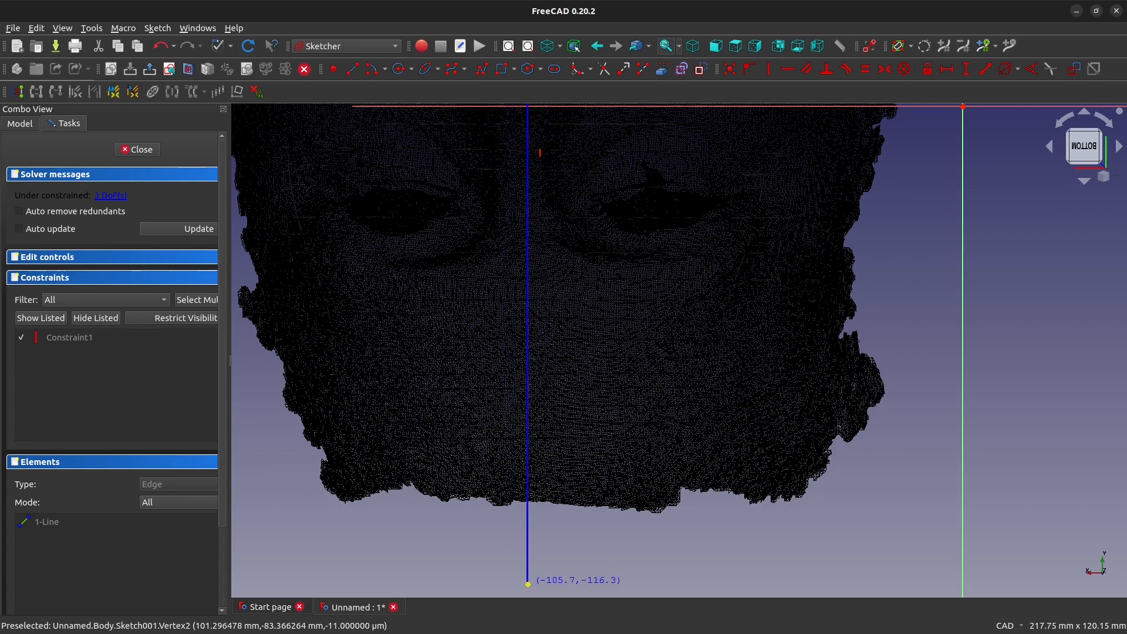
{"action": "scroll", "scroll_direction": "down", "scroll_amount": 3}
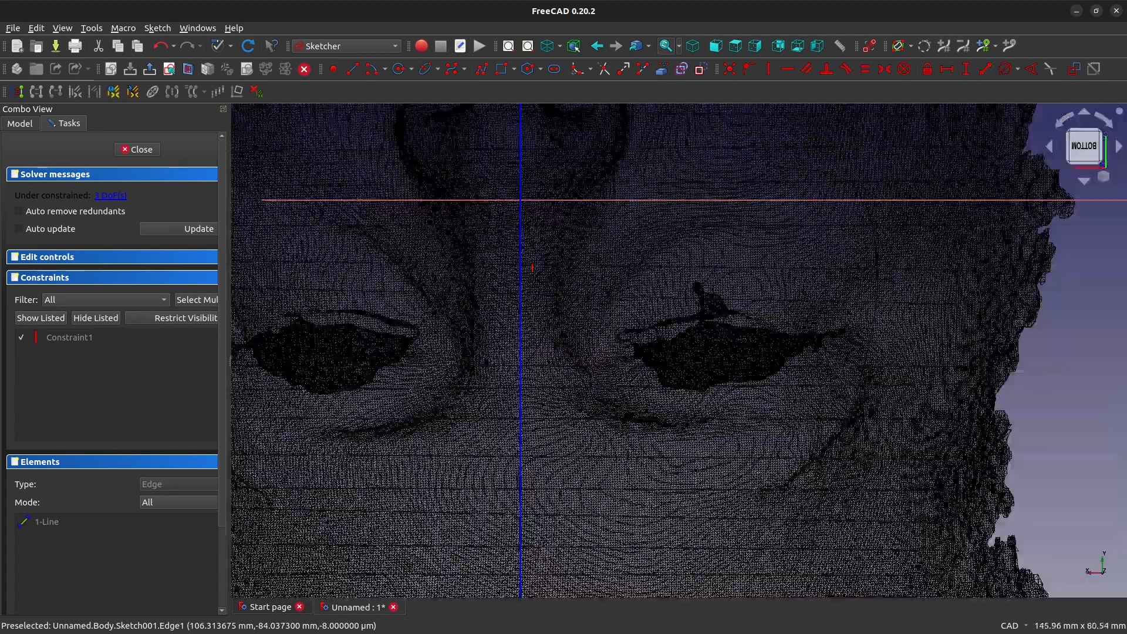
{"action": "scroll", "scroll_direction": "down", "scroll_amount": 3}
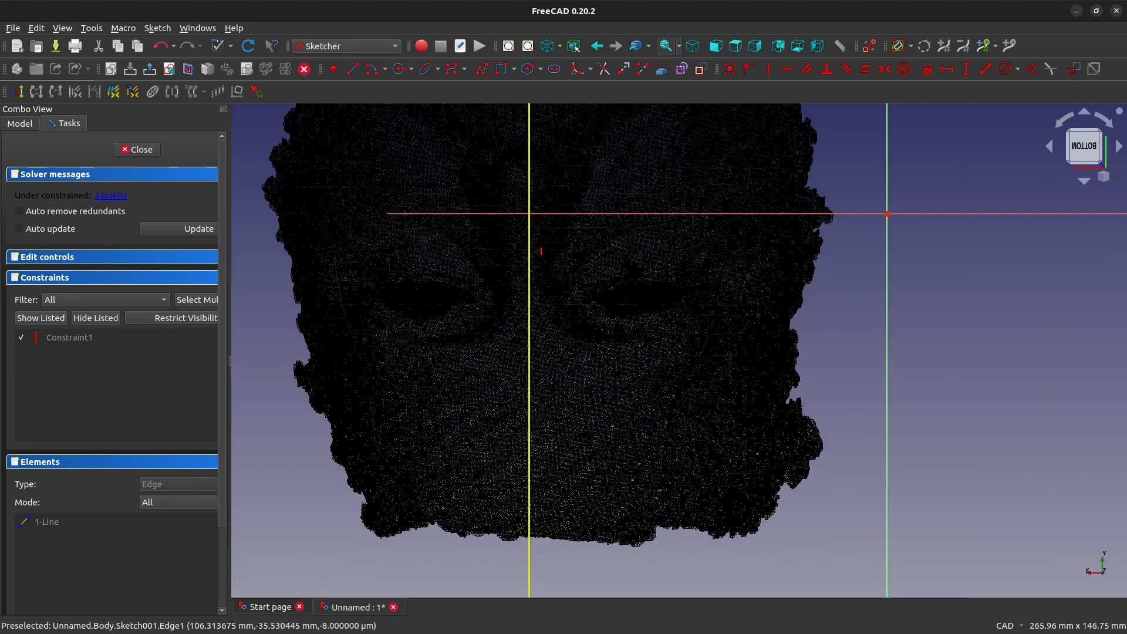
{"action": "mouse_move", "coordinate": [526, 548]}
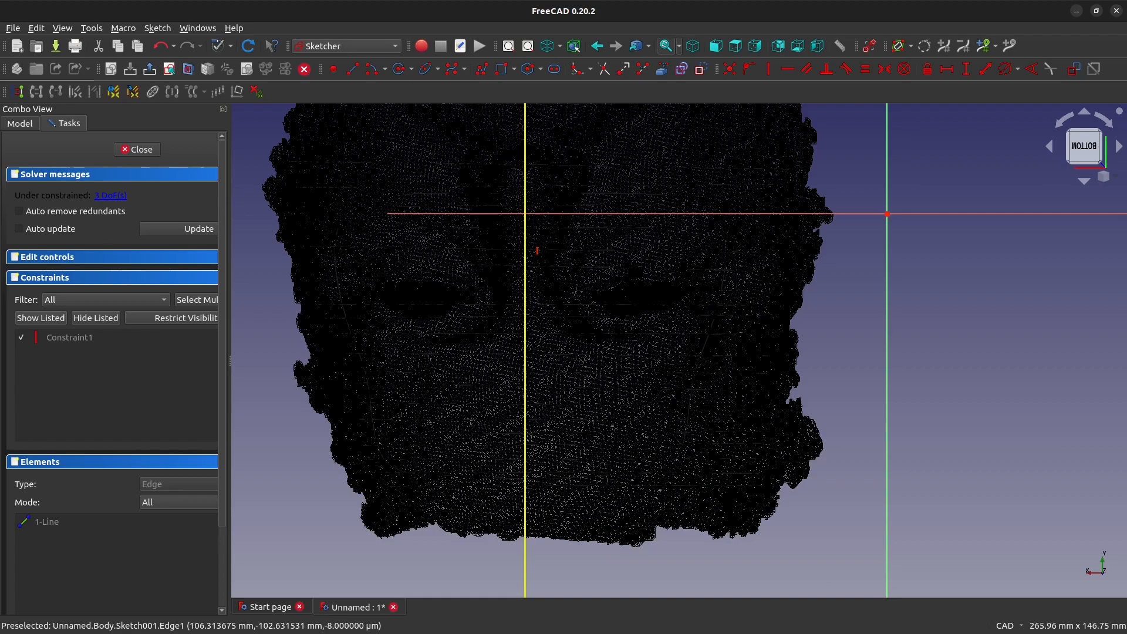
{"action": "mouse_move", "coordinate": [527, 553]}
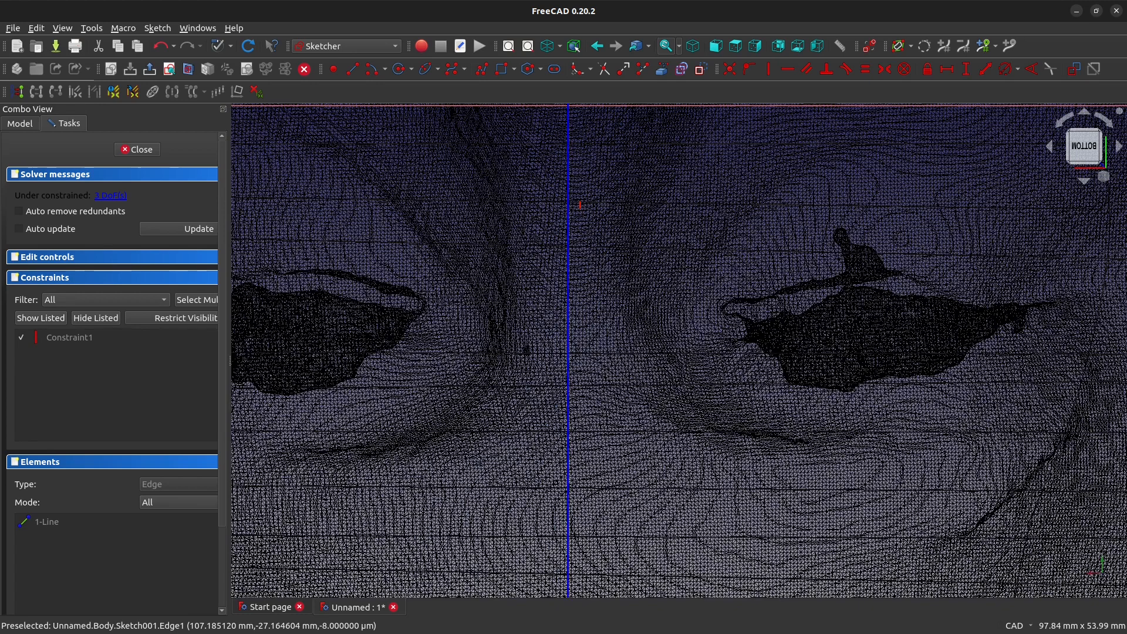
{"action": "scroll", "scroll_direction": "down", "scroll_amount": 3}
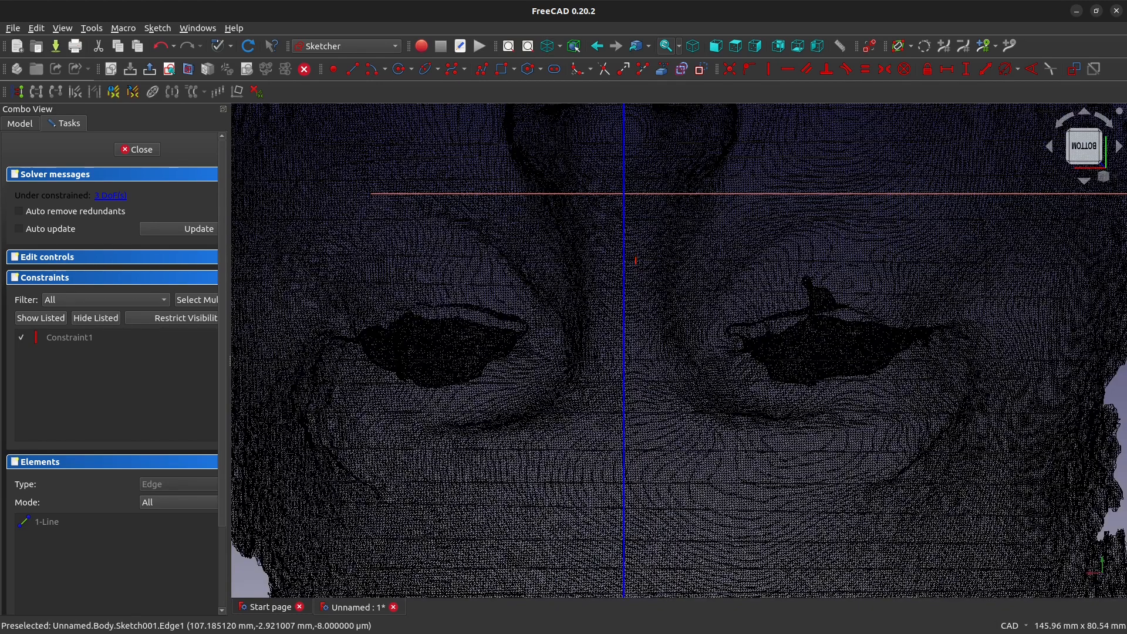
Draw B-spline outlines around both eyes mirrored across the centre line and close the sketch
{"action": "left_click", "coordinate": [394, 70]}
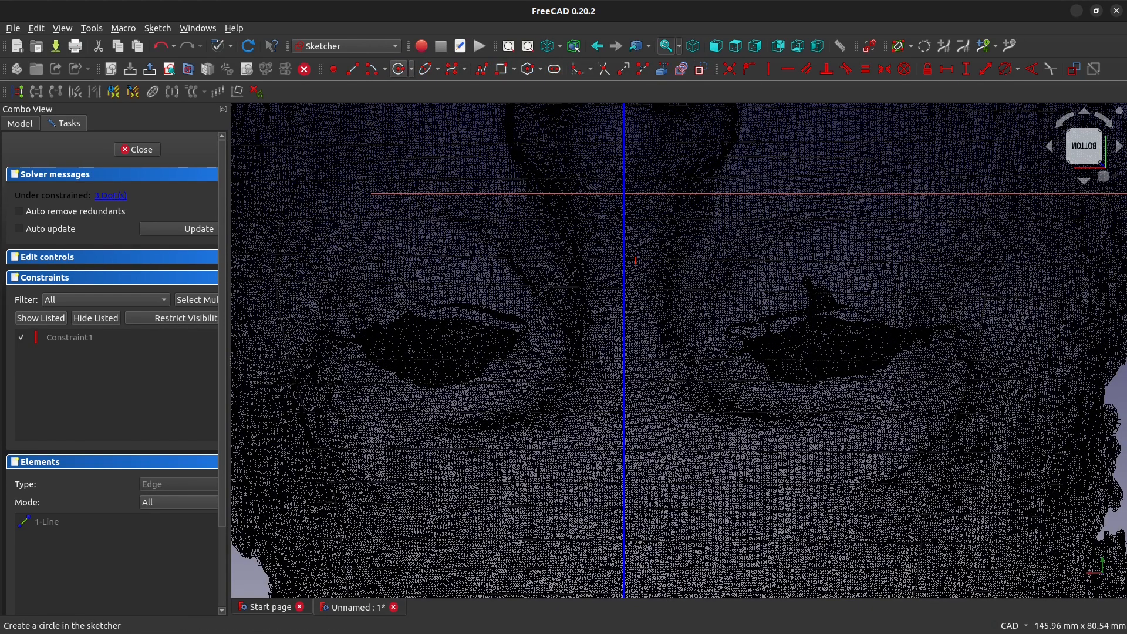
{"action": "mouse_move", "coordinate": [456, 70]}
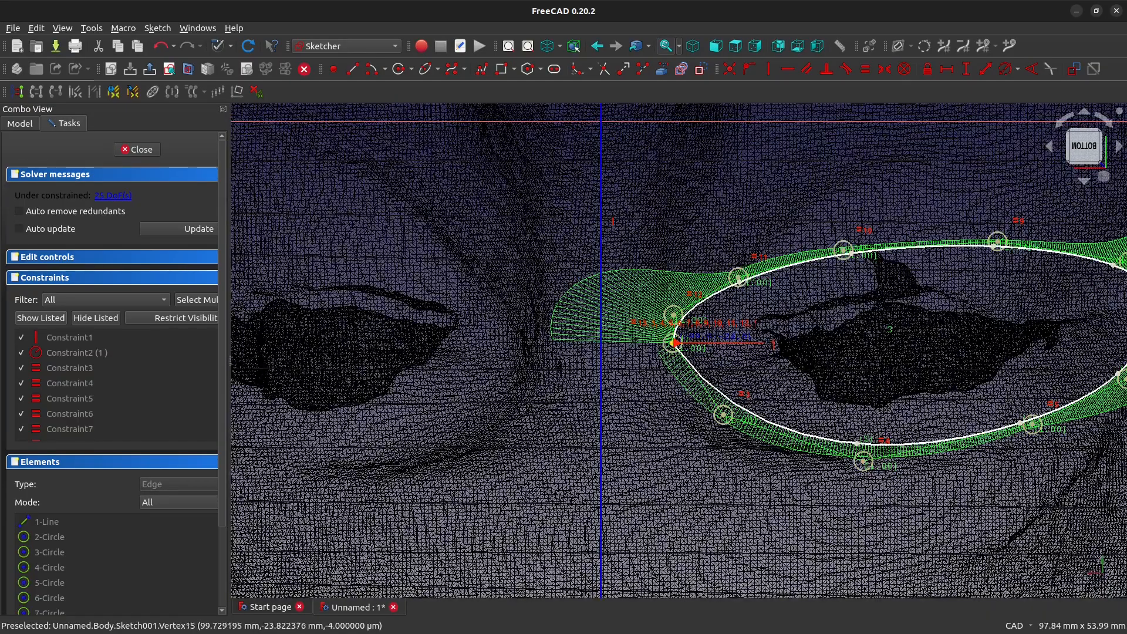
{"action": "scroll", "scroll_direction": "up", "scroll_amount": 3}
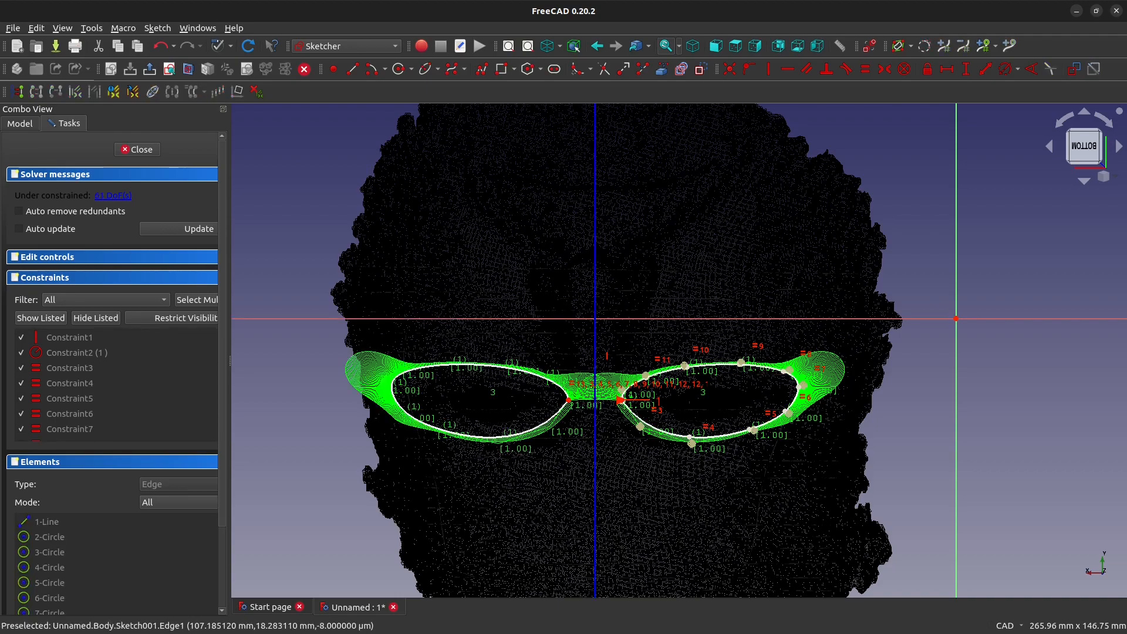
{"action": "scroll", "scroll_direction": "up", "scroll_amount": 3}
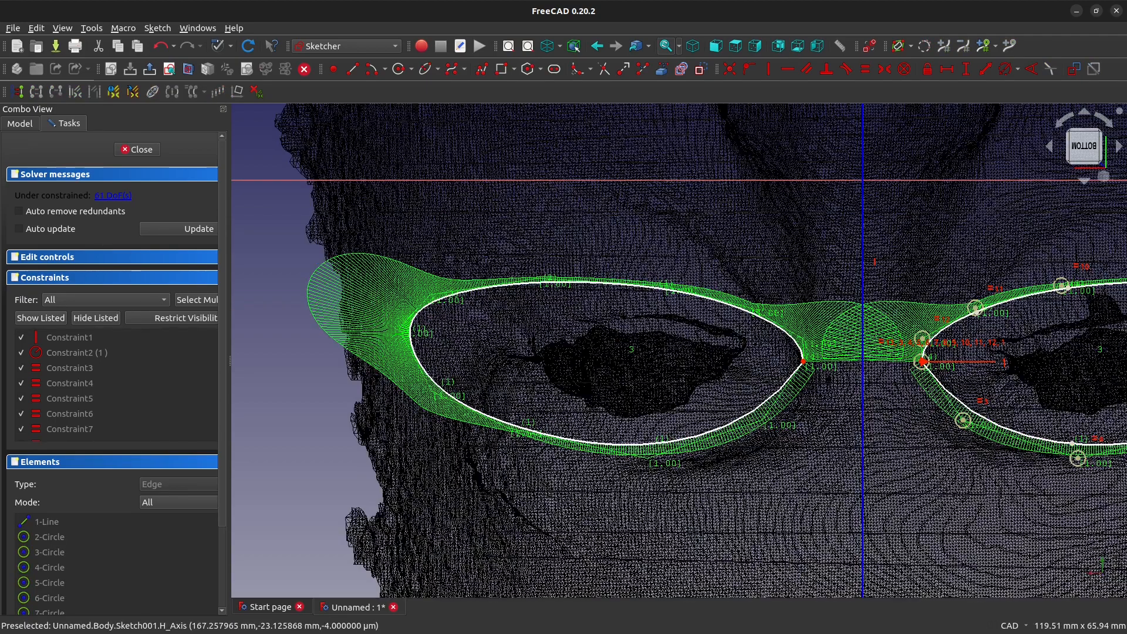
{"action": "scroll", "scroll_direction": "down", "scroll_amount": 3}
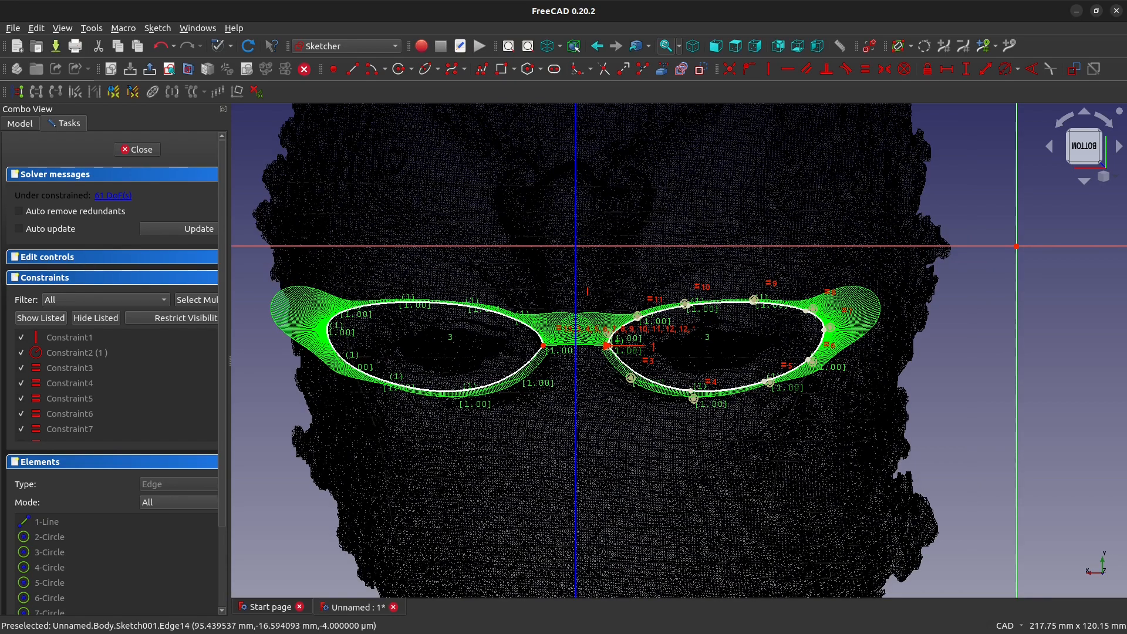
{"action": "left_click", "coordinate": [137, 149]}
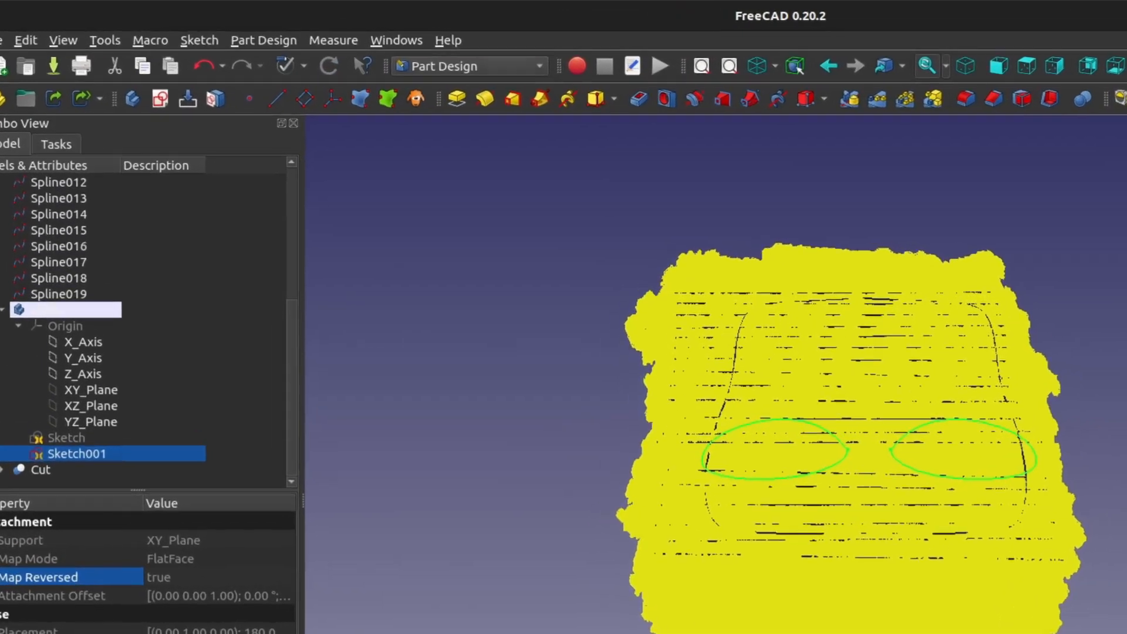
Extrude Sketch001 into Extrude001, two long solids through the face scan
{"action": "left_click", "coordinate": [467, 66]}
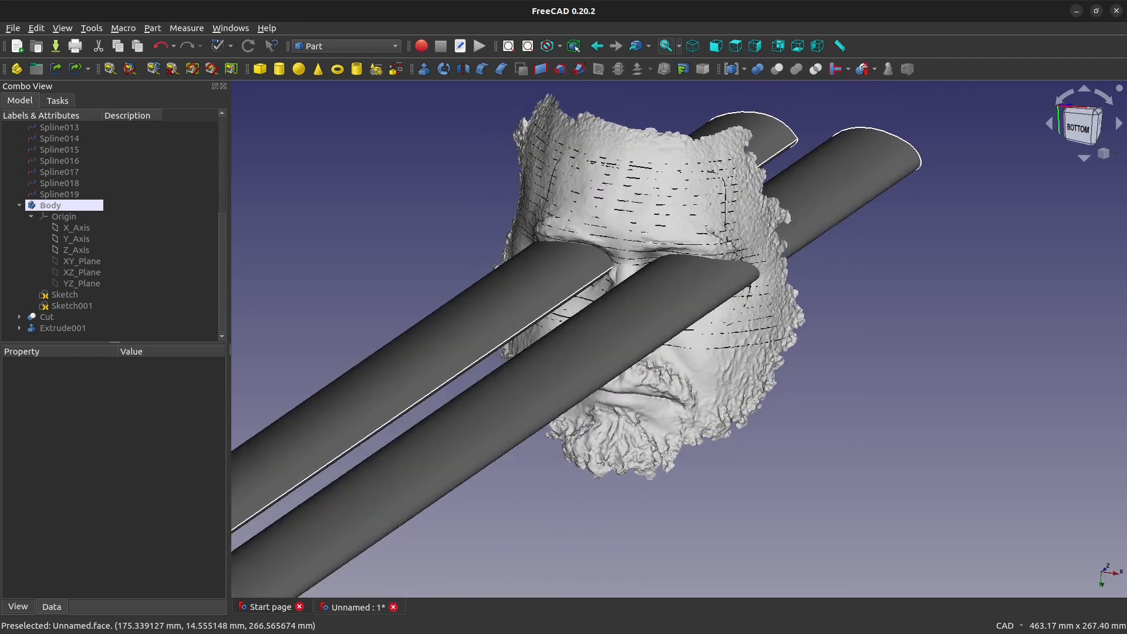
Boolean-cut the mask surface Cut with Extrude001 to make Cut001 with two eye openings
{"action": "left_click", "coordinate": [46, 316]}
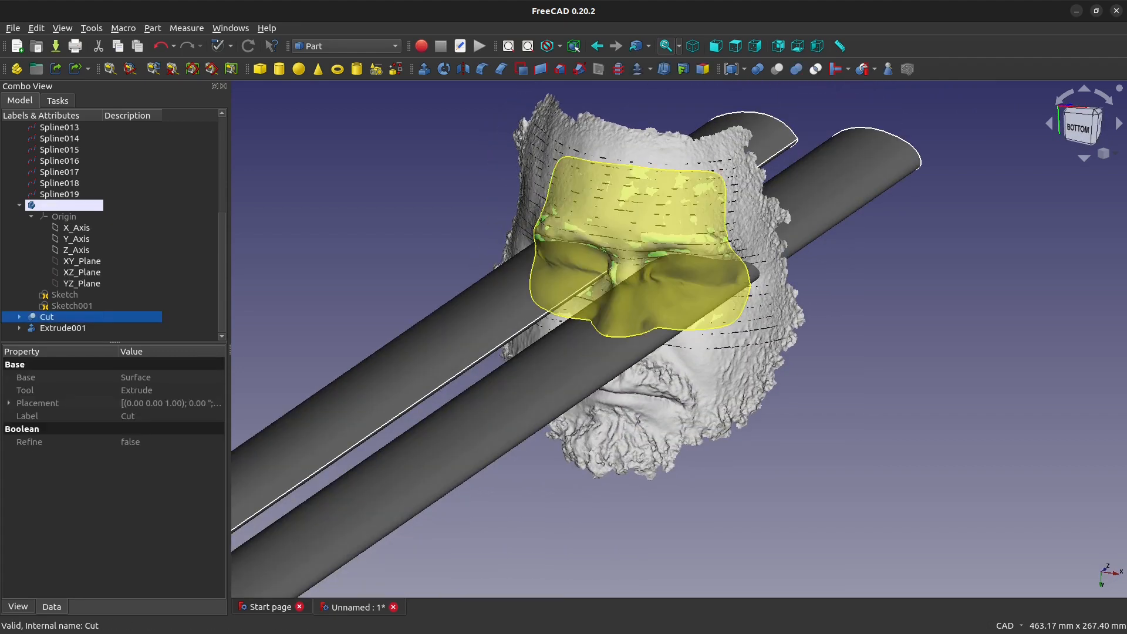
{"action": "left_click", "coordinate": [50, 205]}
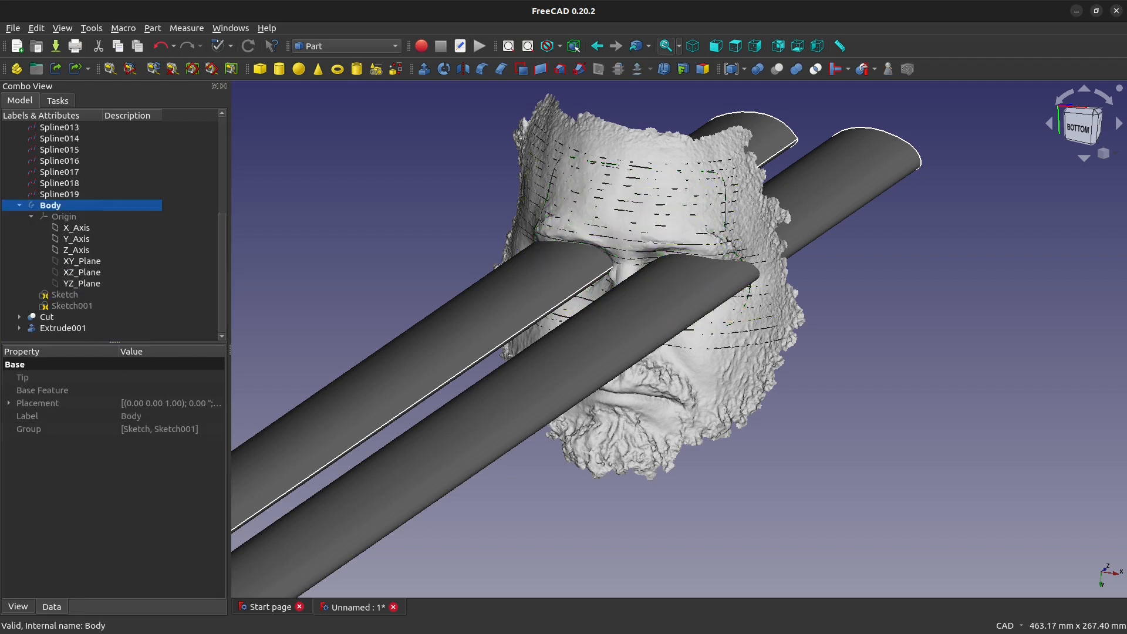
{"action": "left_click", "coordinate": [46, 317]}
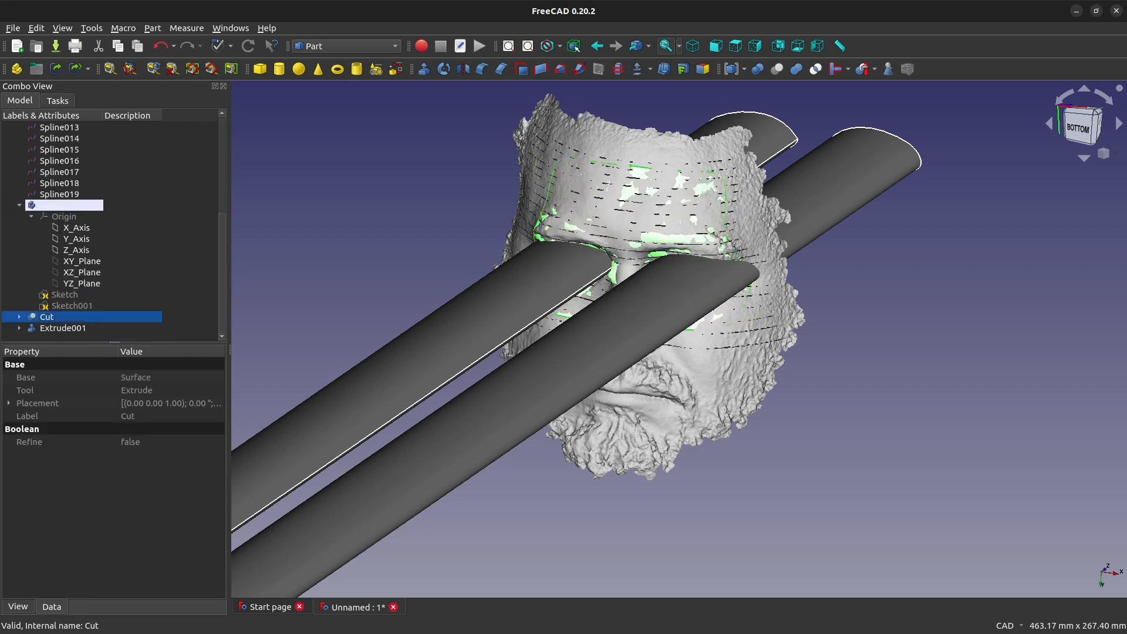
{"action": "left_click", "coordinate": [62, 327]}
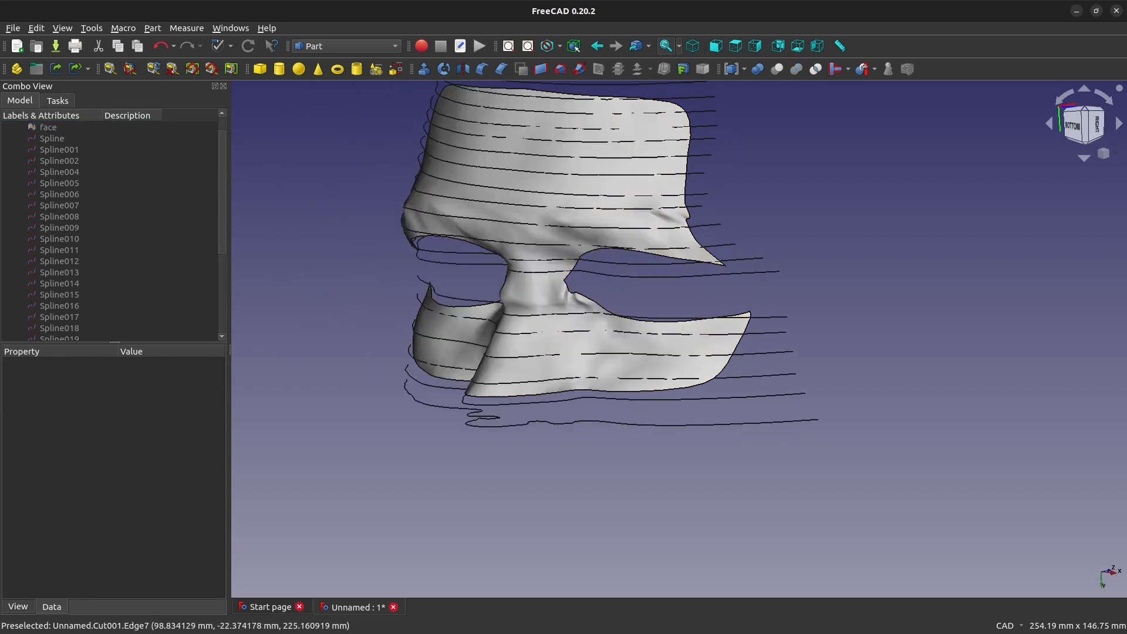
Apply a filled 3D Offset of 2 mm to the eye-cut mask surface
{"action": "left_click", "coordinate": [48, 127]}
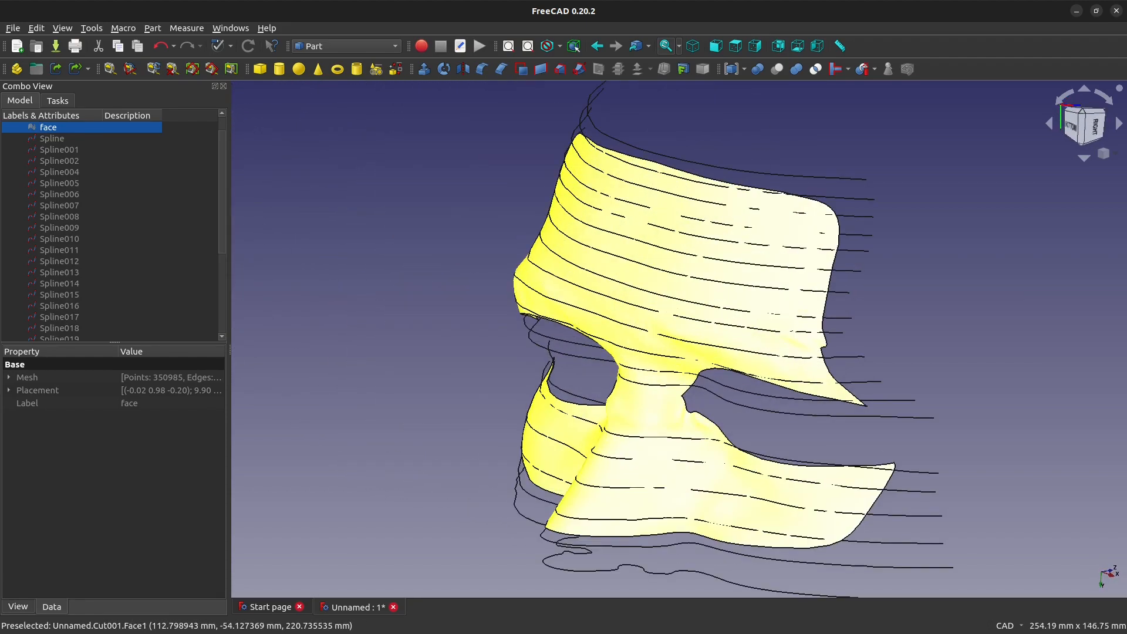
{"action": "left_click", "coordinate": [54, 328]}
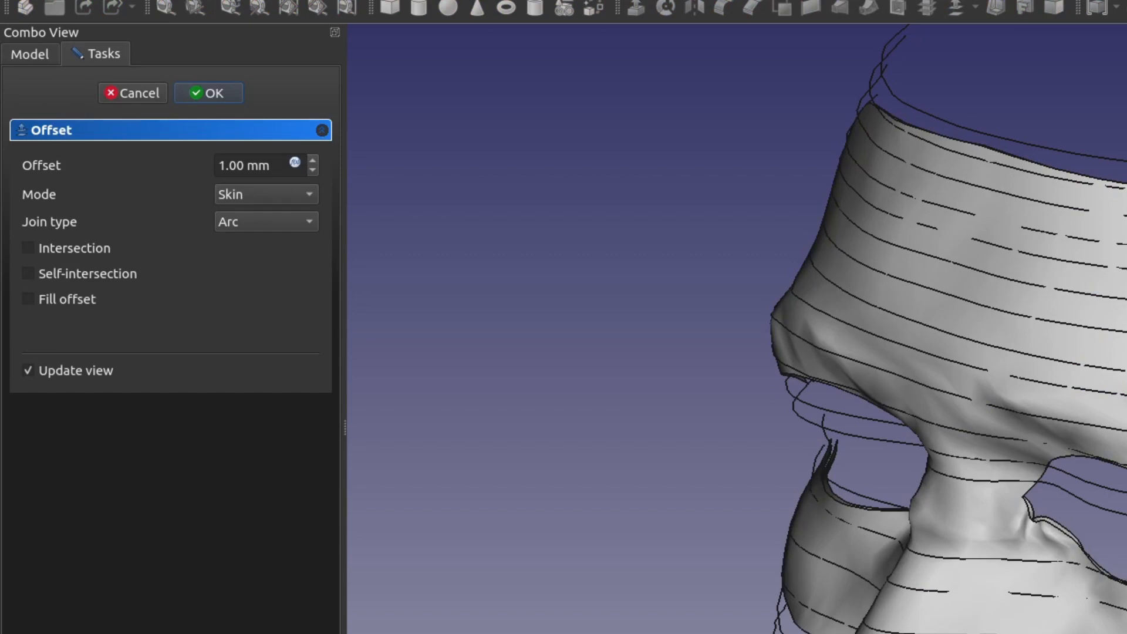
{"action": "left_click", "coordinate": [28, 299]}
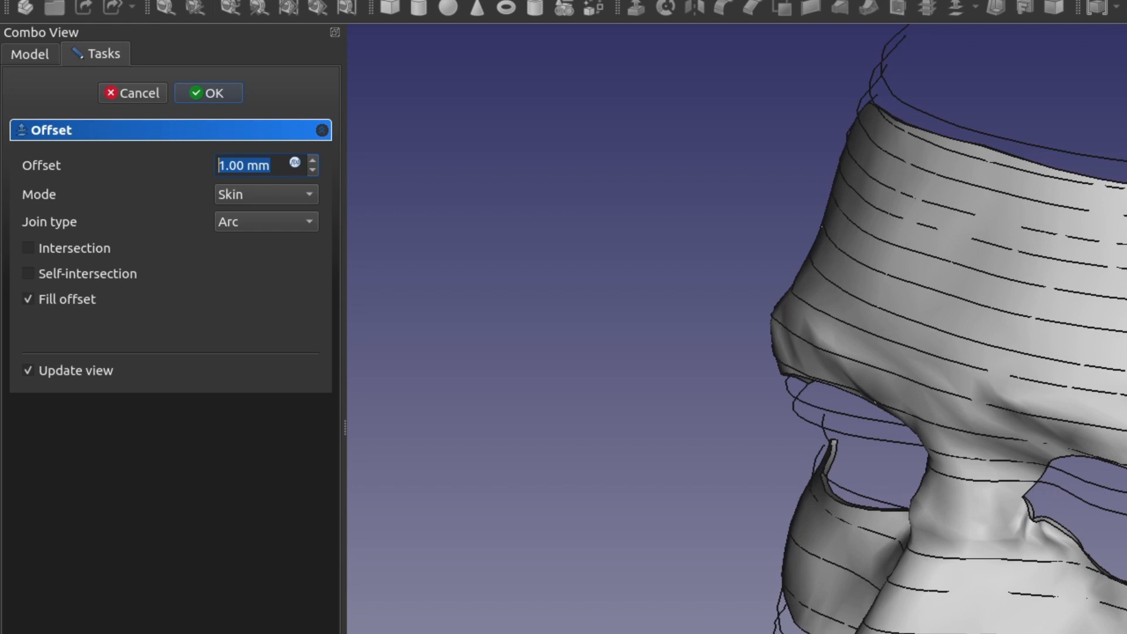
{"action": "type", "text": "2 mm"}
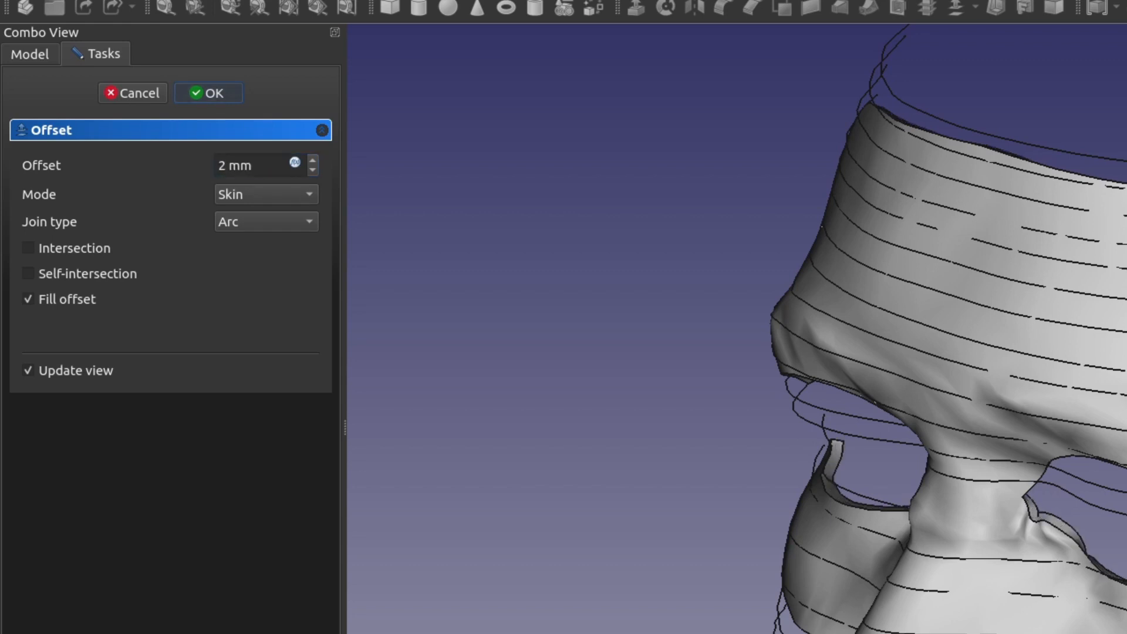
{"action": "left_click", "coordinate": [208, 92]}
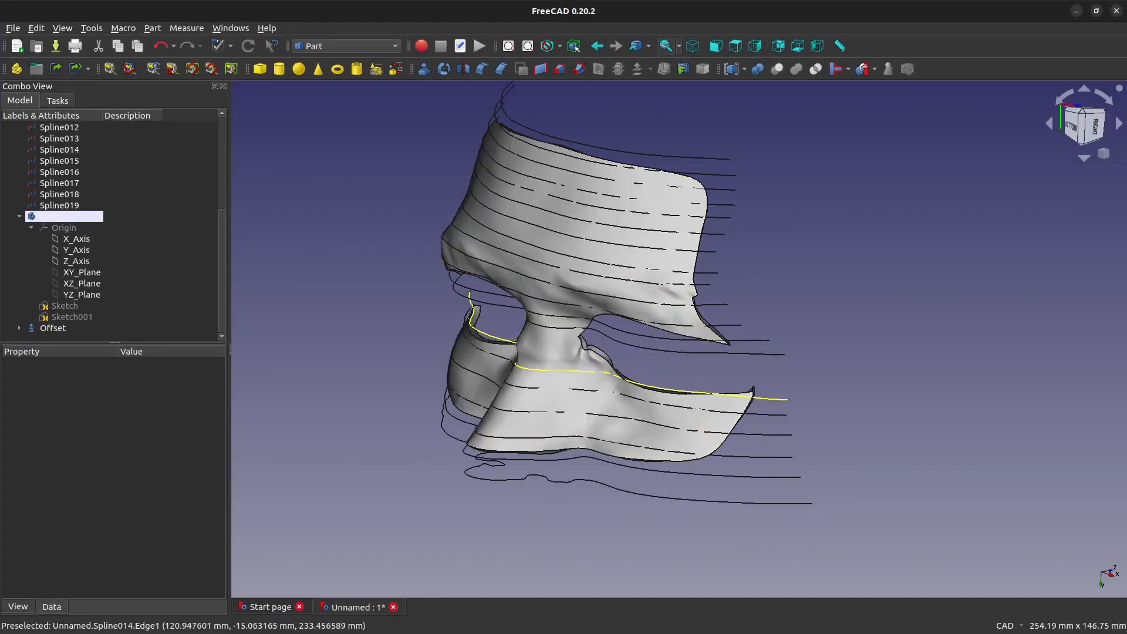